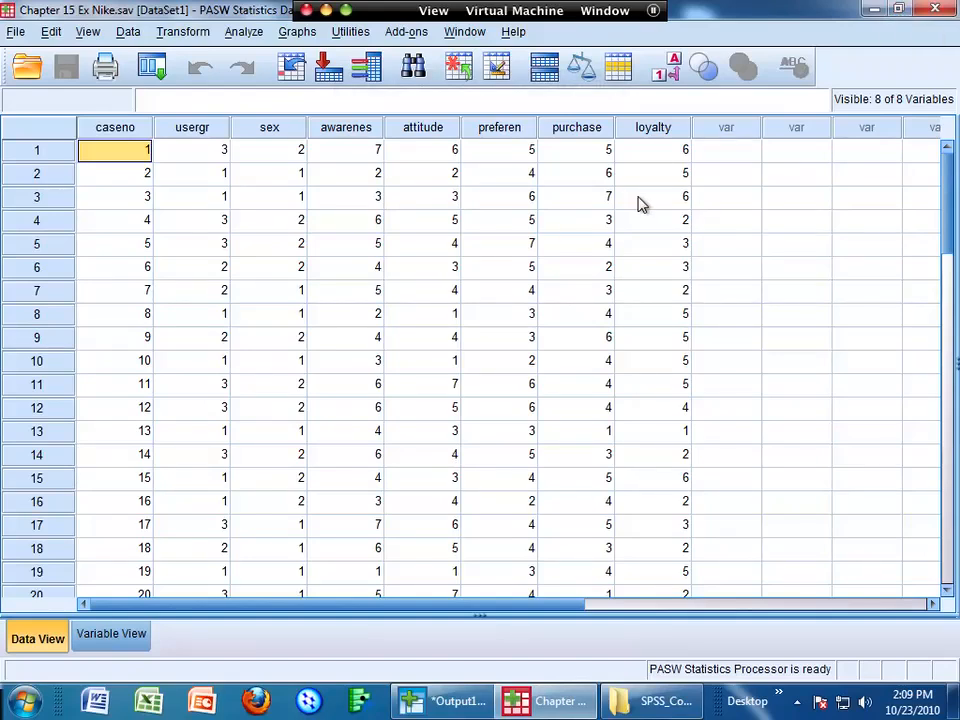
pyautogui.moveTo(52, 218)
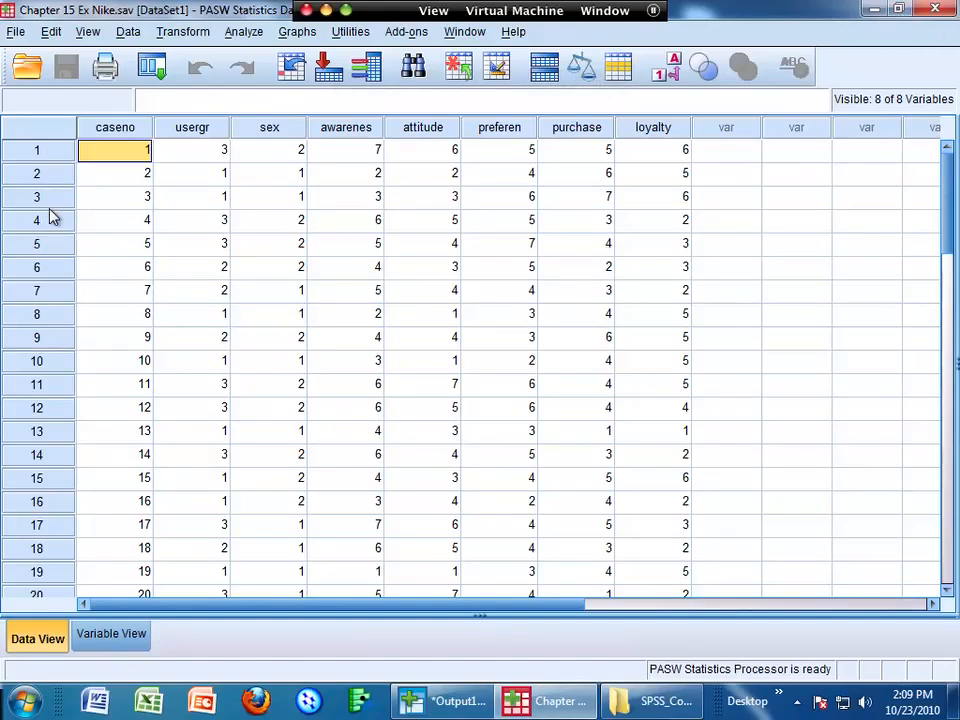
pyautogui.moveTo(128, 37)
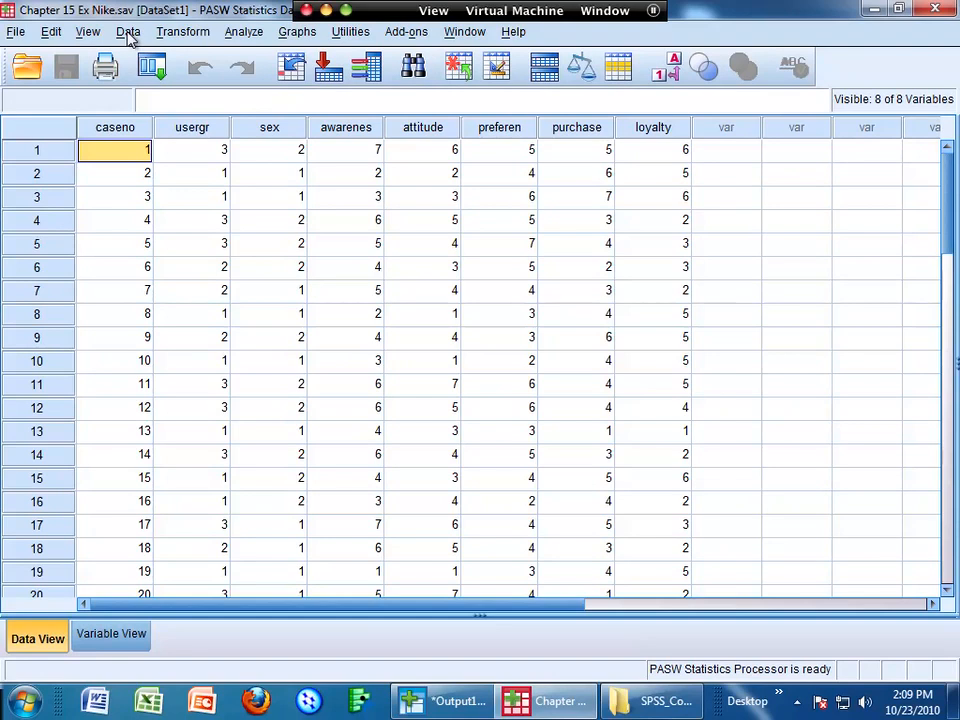
pyautogui.moveTo(182, 31)
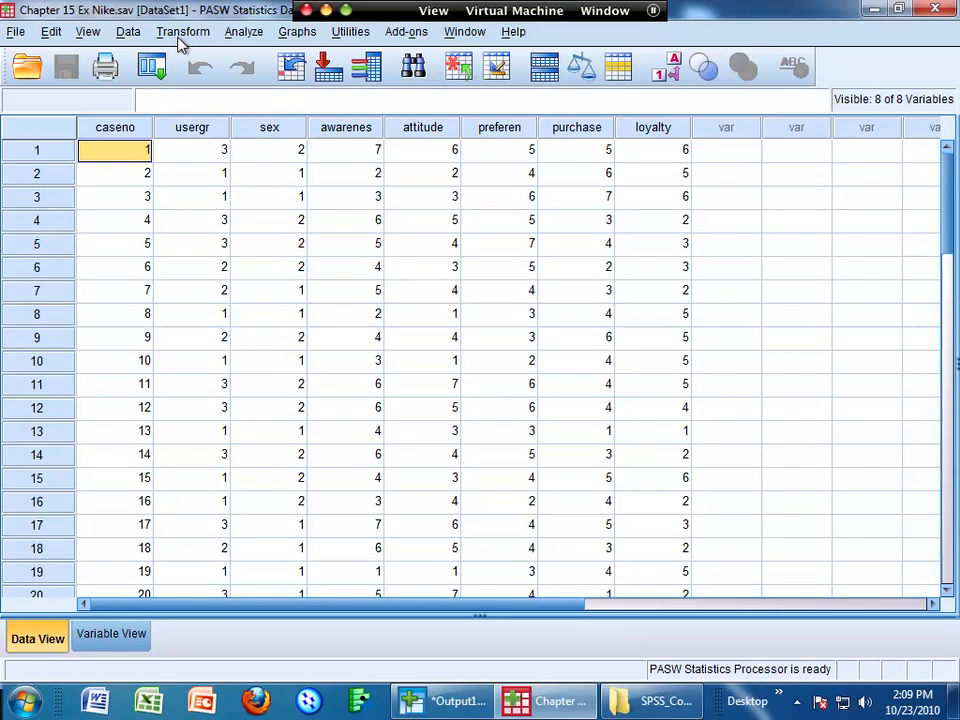
# Step: Start a Recode into Different Variables of Sex, with output name and label males
pyautogui.click(268, 173)
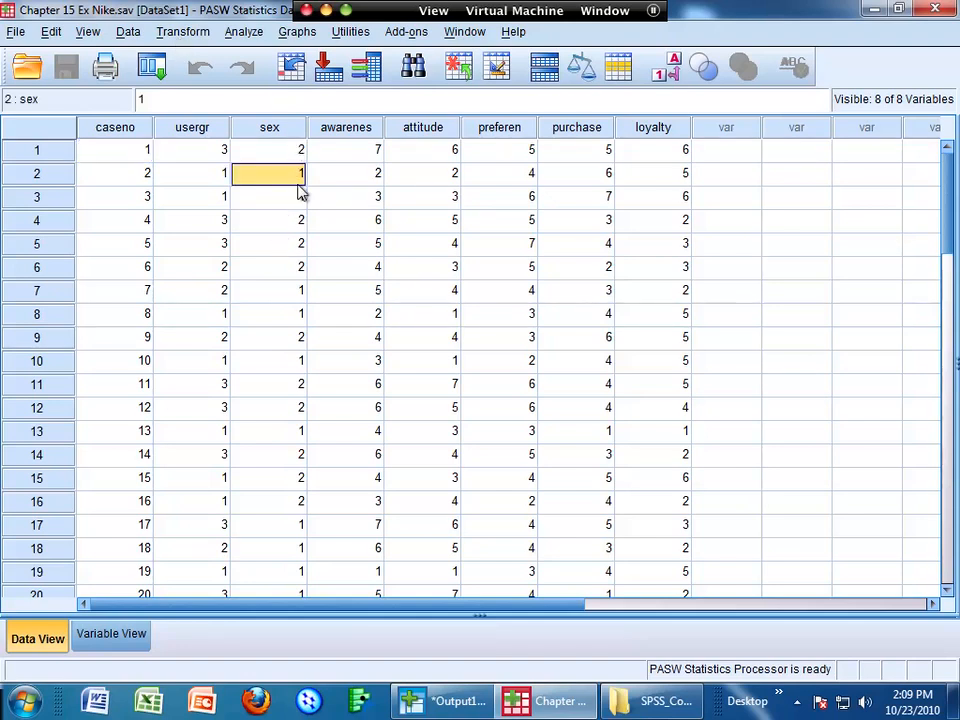
pyautogui.moveTo(307, 300)
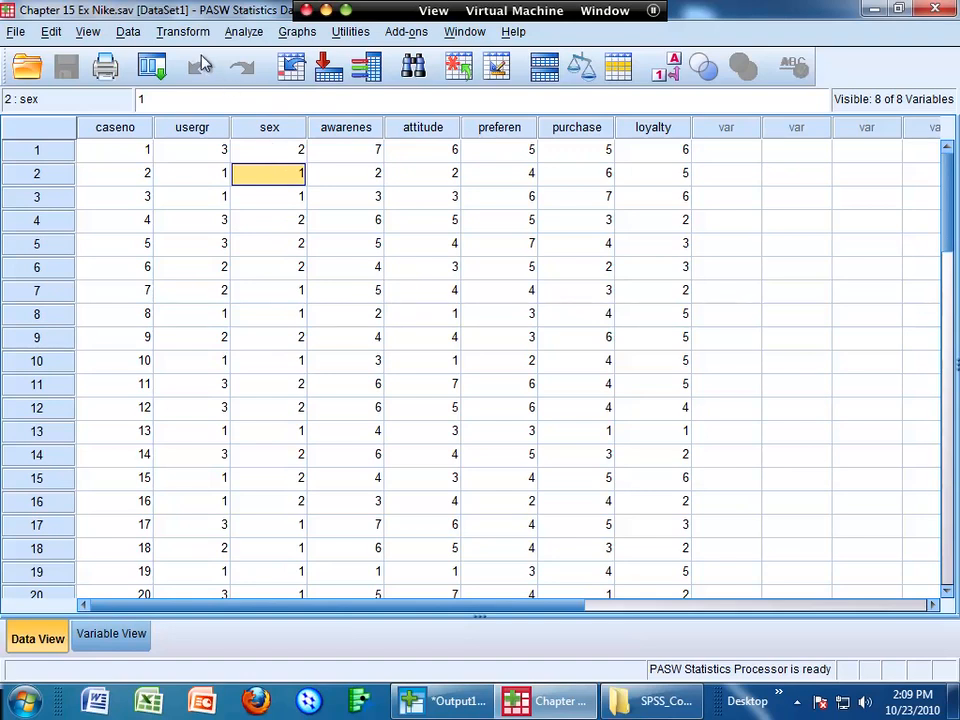
pyautogui.click(183, 31)
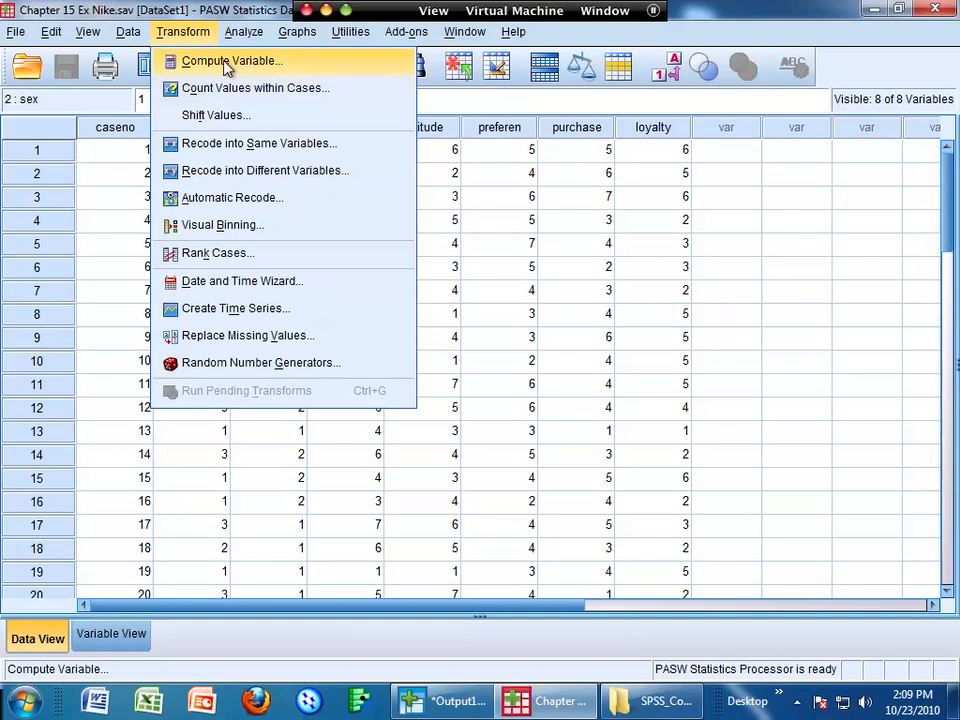
pyautogui.moveTo(248, 143)
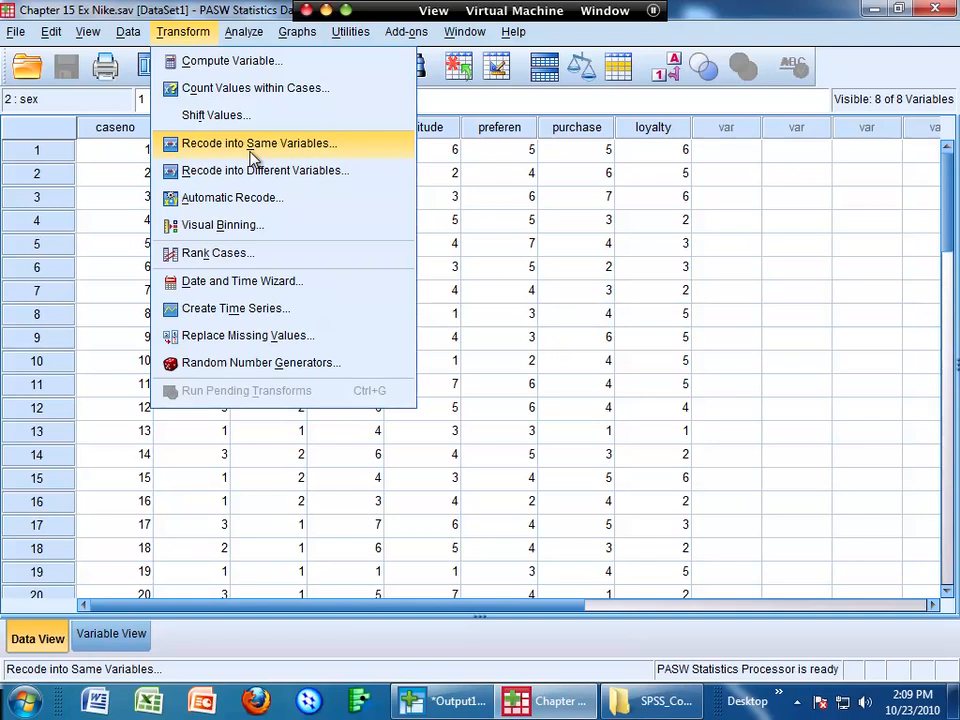
pyautogui.moveTo(322, 165)
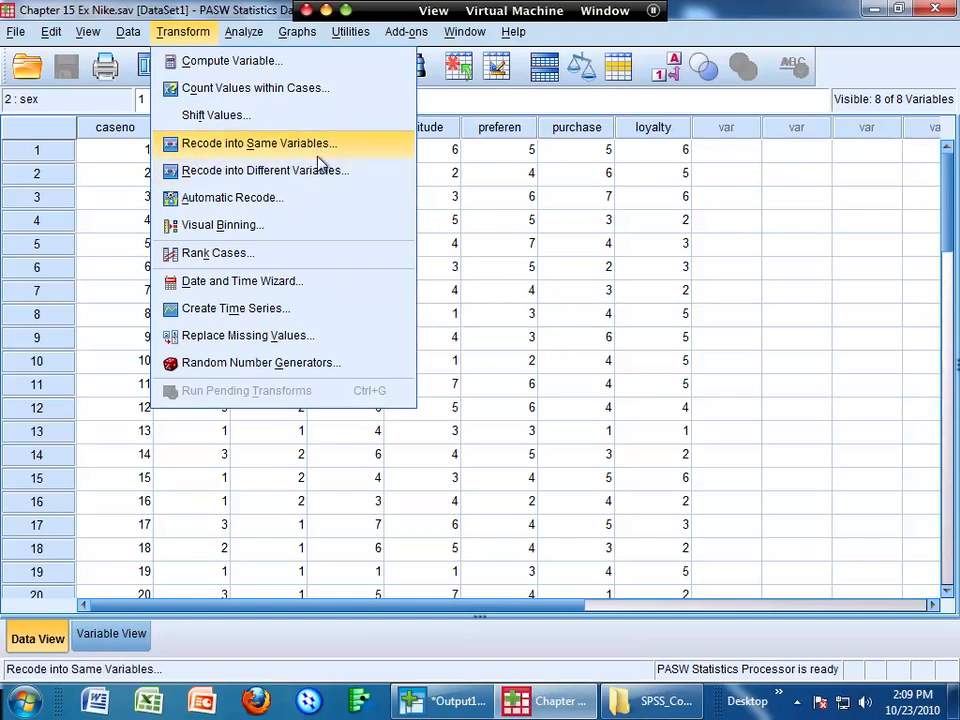
pyautogui.click(264, 170)
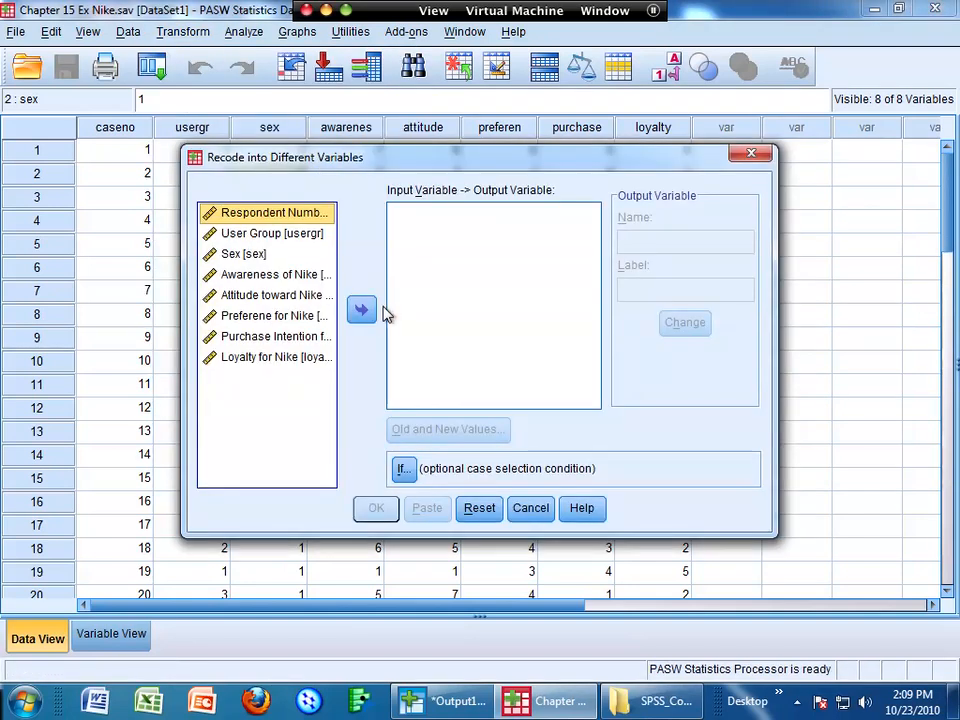
pyautogui.click(243, 253)
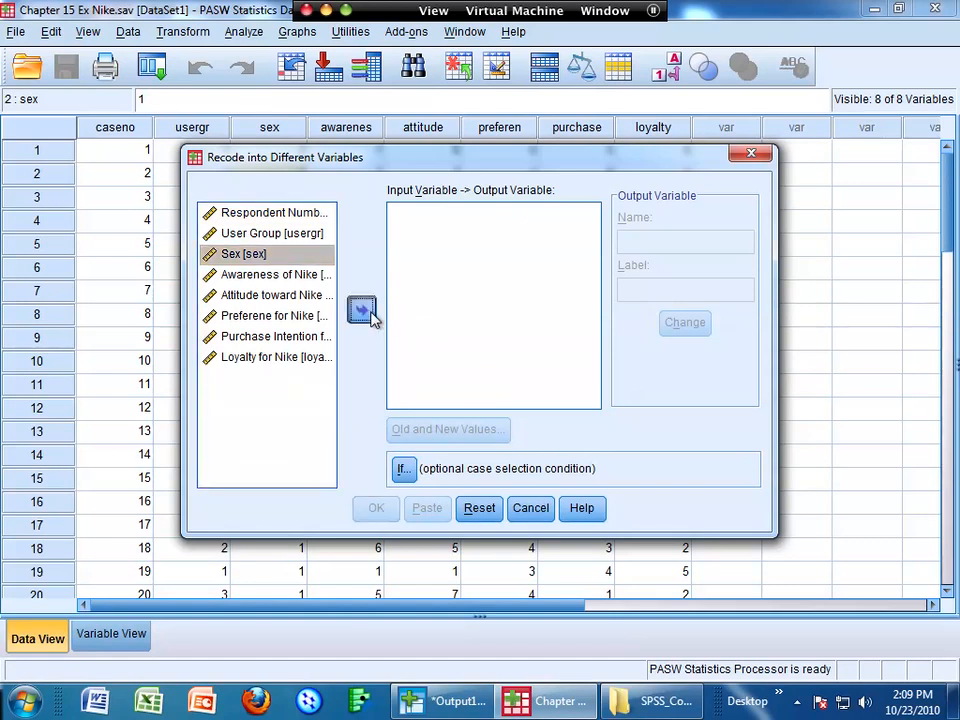
pyautogui.click(362, 309)
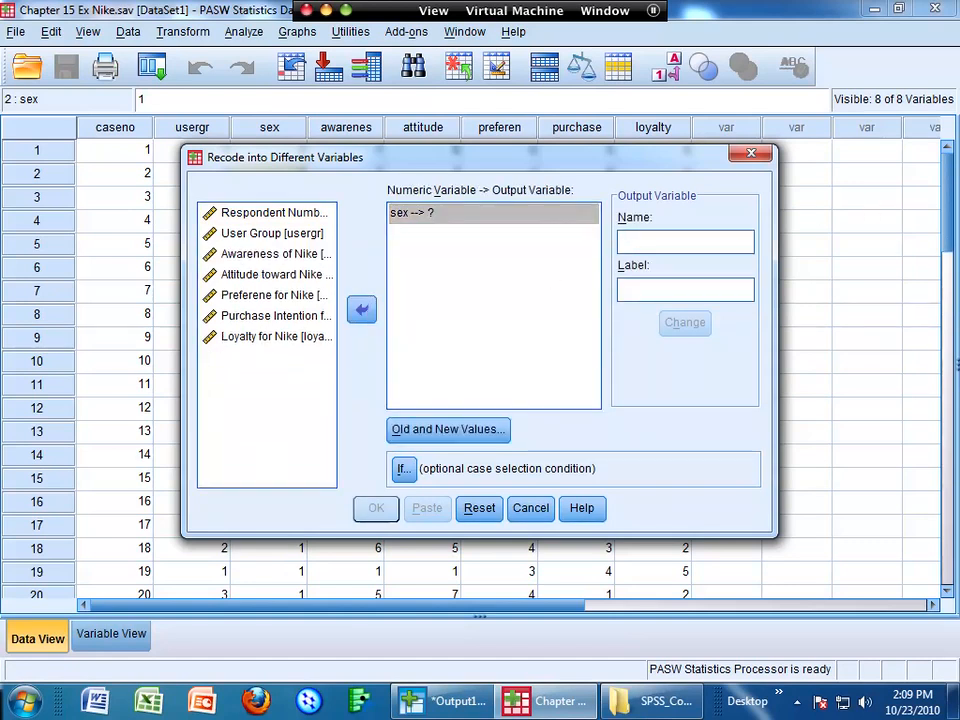
pyautogui.write('males')
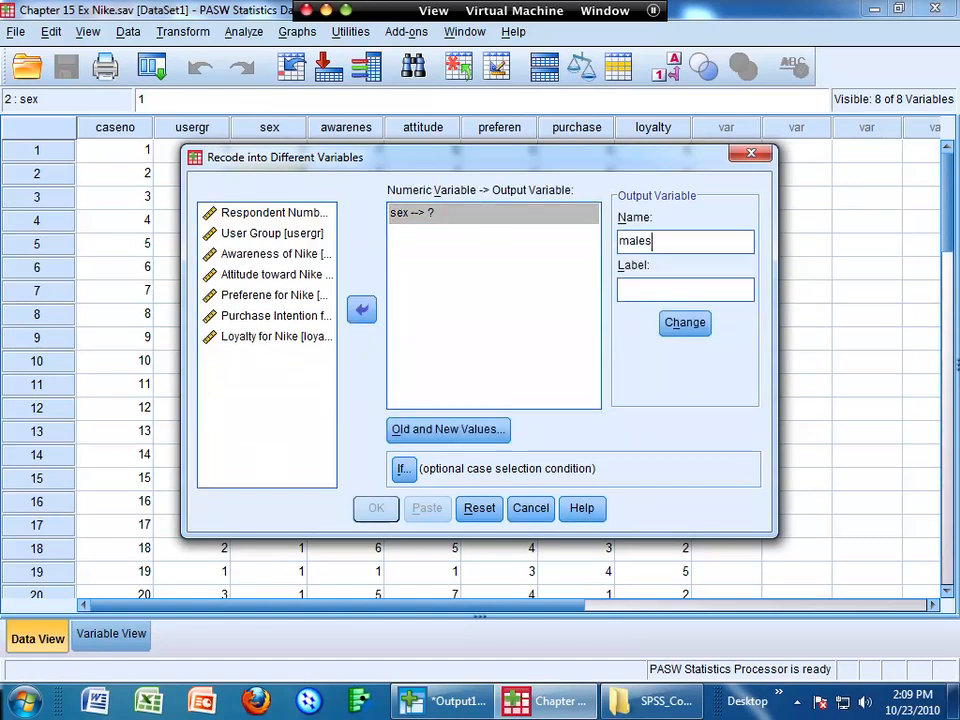
pyautogui.write('mlae')
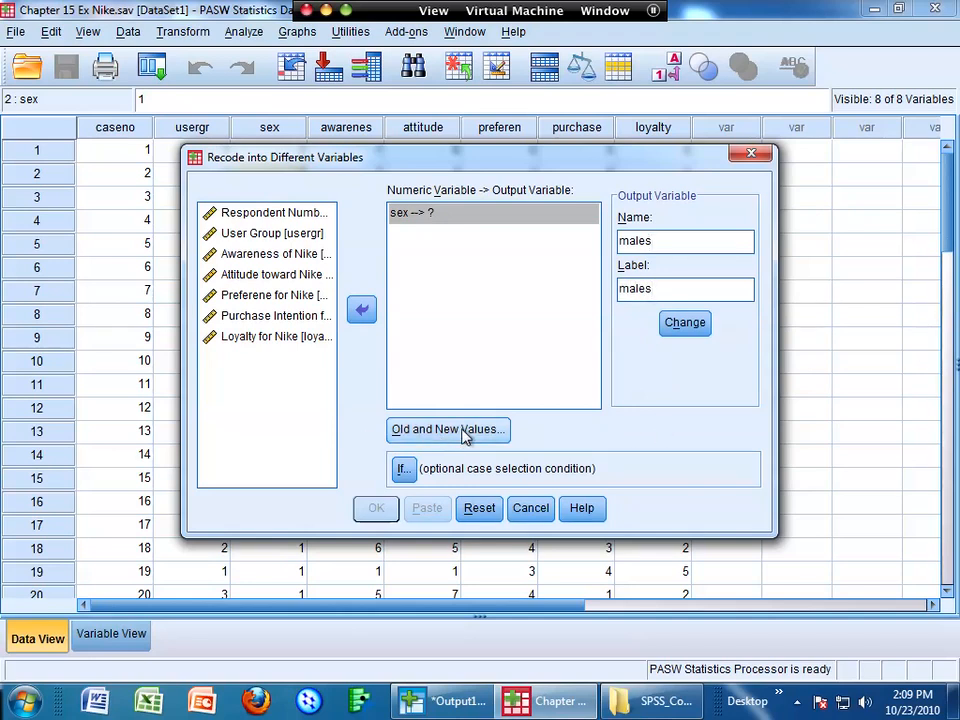
# Step: Map sex 1→0 and 2→1, apply males as the output variable, and run the recode
pyautogui.click(448, 429)
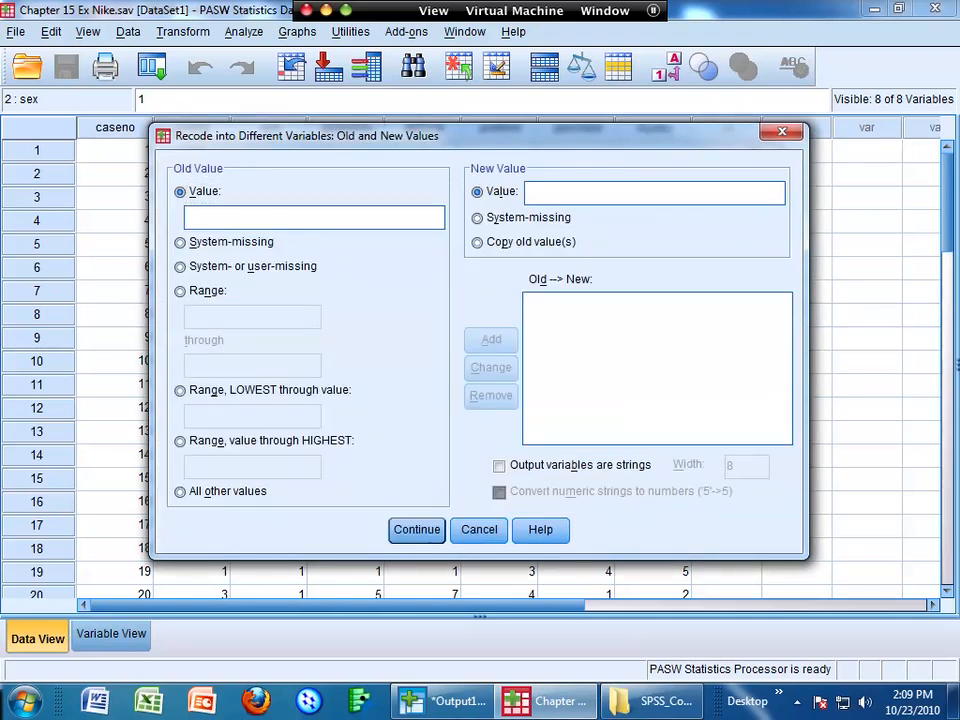
pyautogui.write('0')
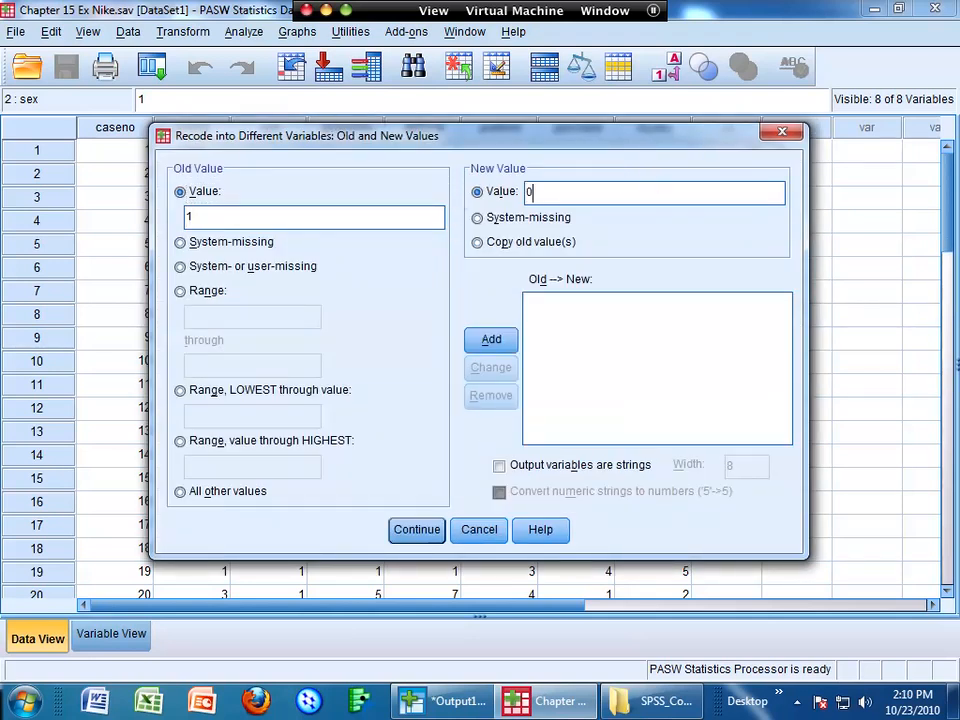
pyautogui.click(490, 339)
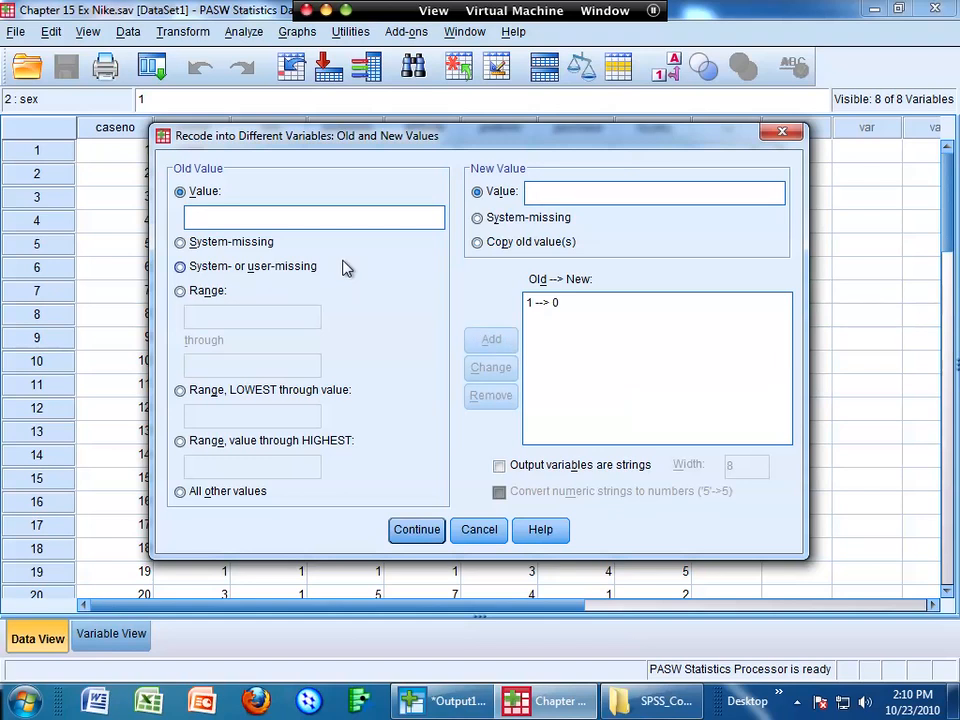
pyautogui.write('2')
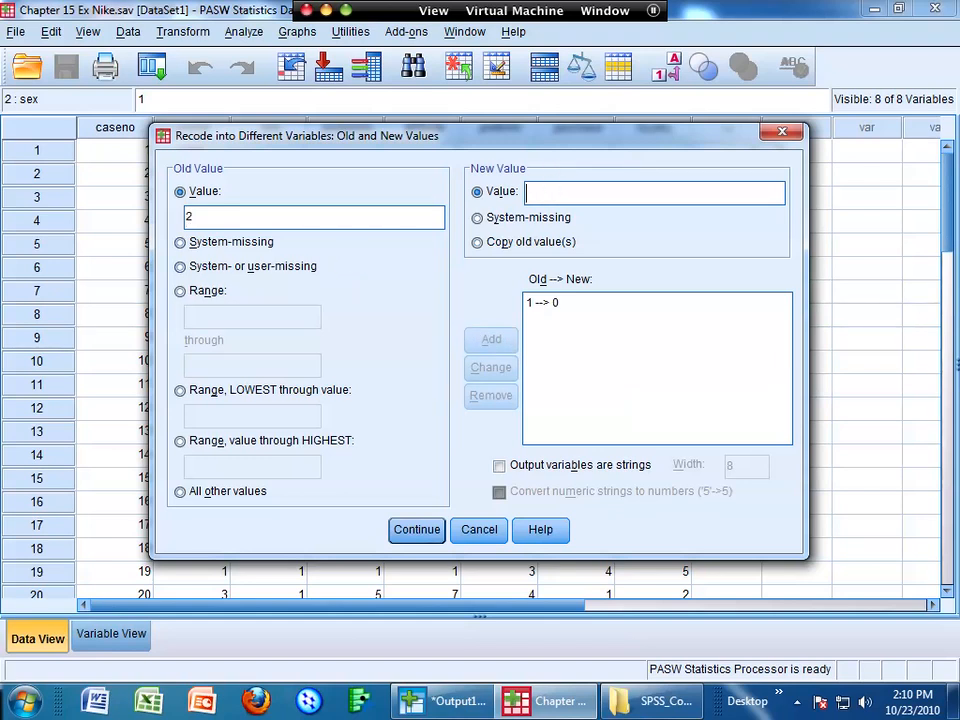
pyautogui.write('1')
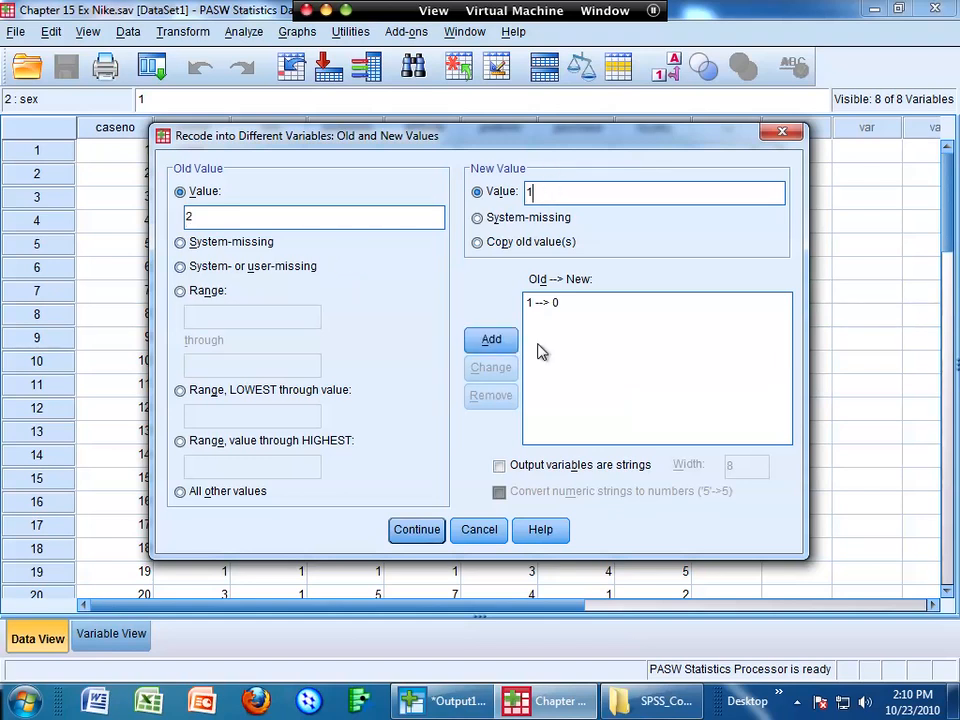
pyautogui.click(491, 339)
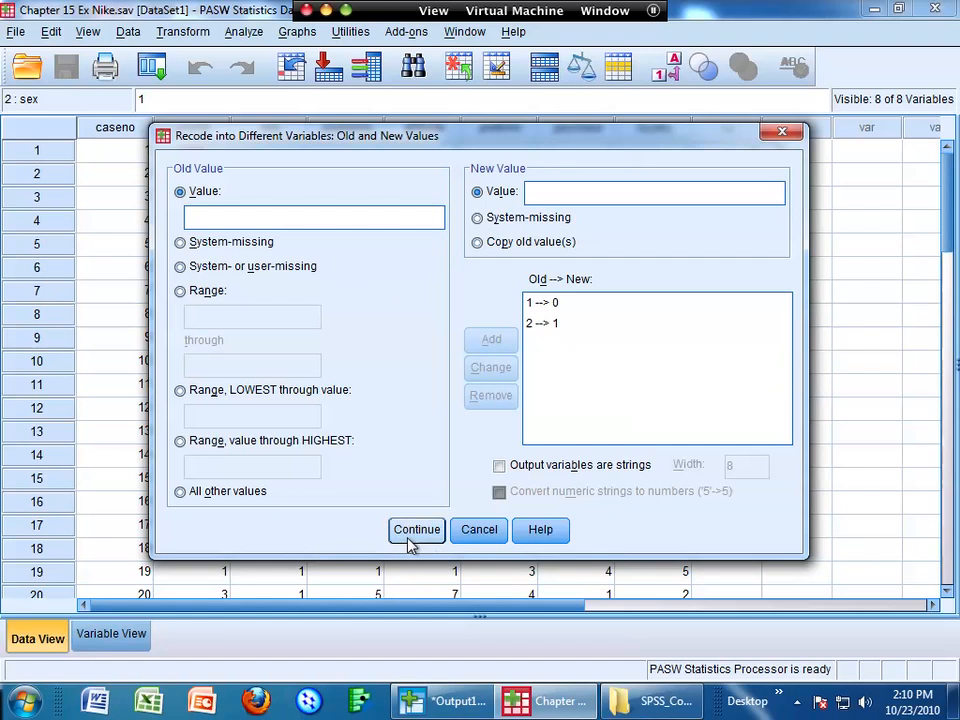
pyautogui.click(416, 530)
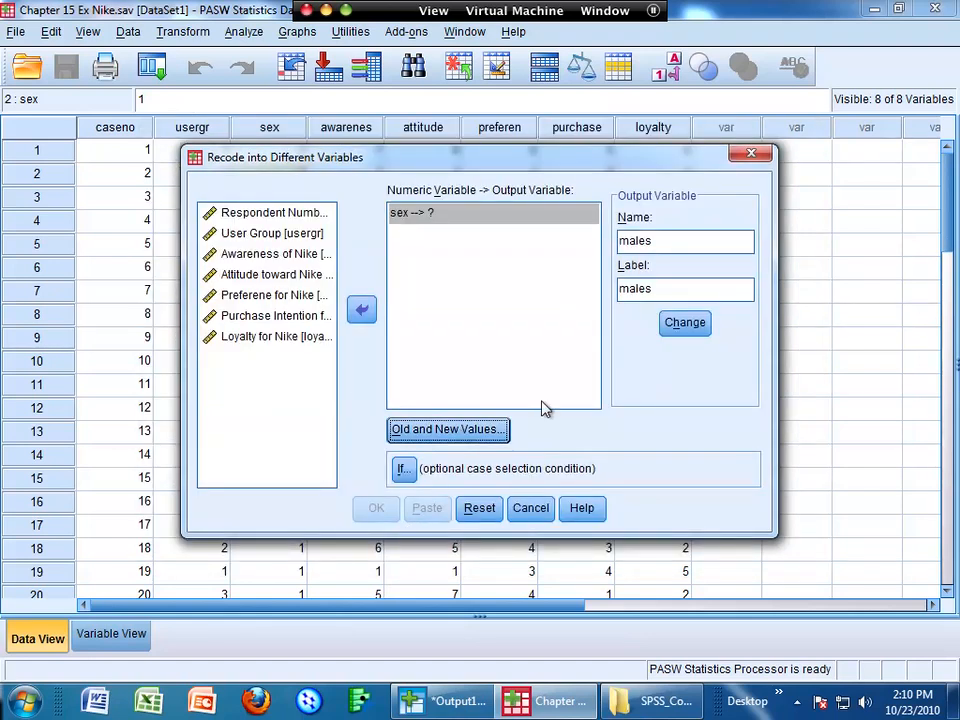
pyautogui.click(684, 322)
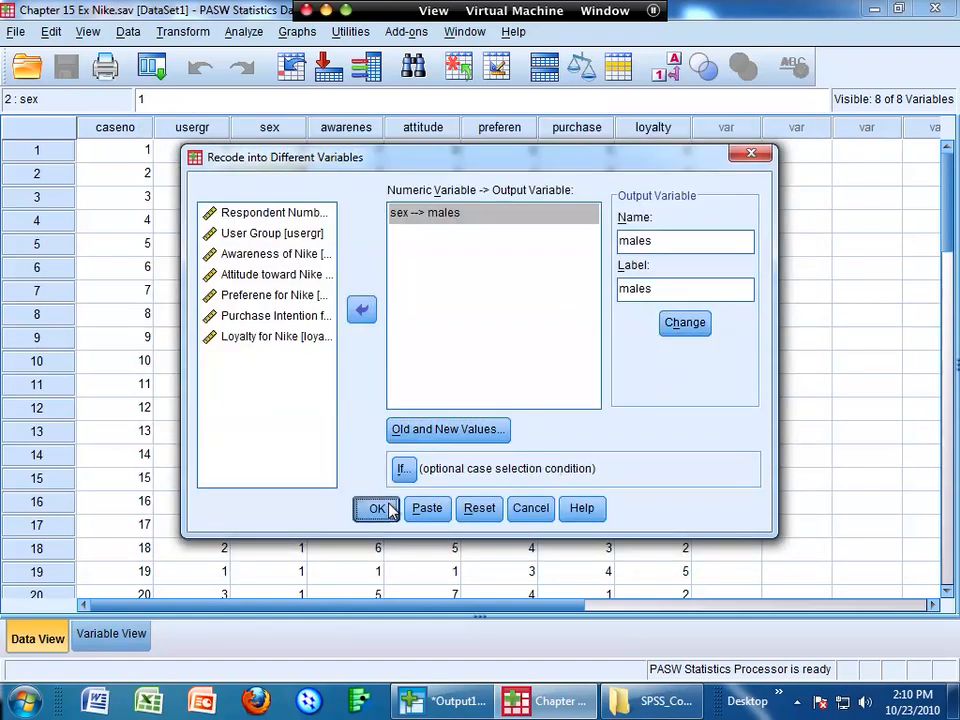
pyautogui.click(377, 508)
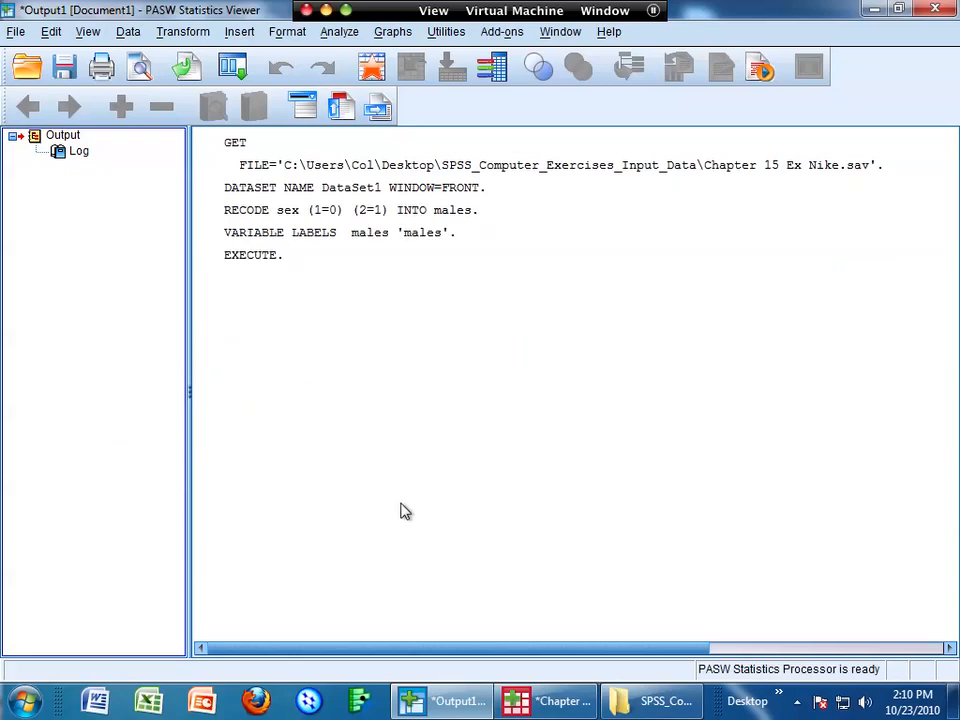
pyautogui.click(562, 700)
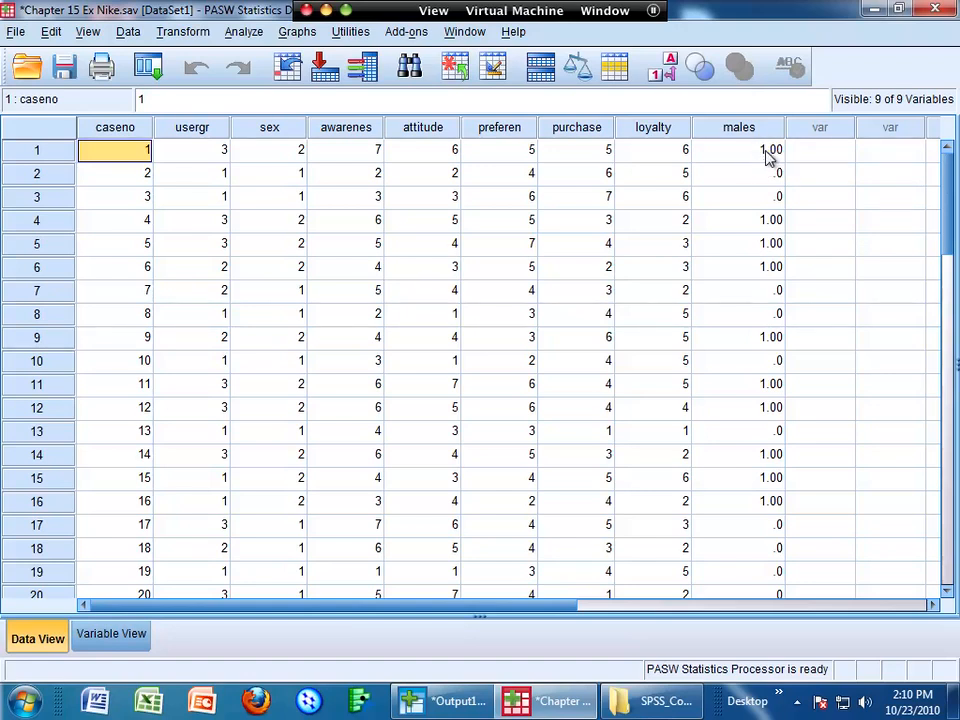
pyautogui.moveTo(820, 180)
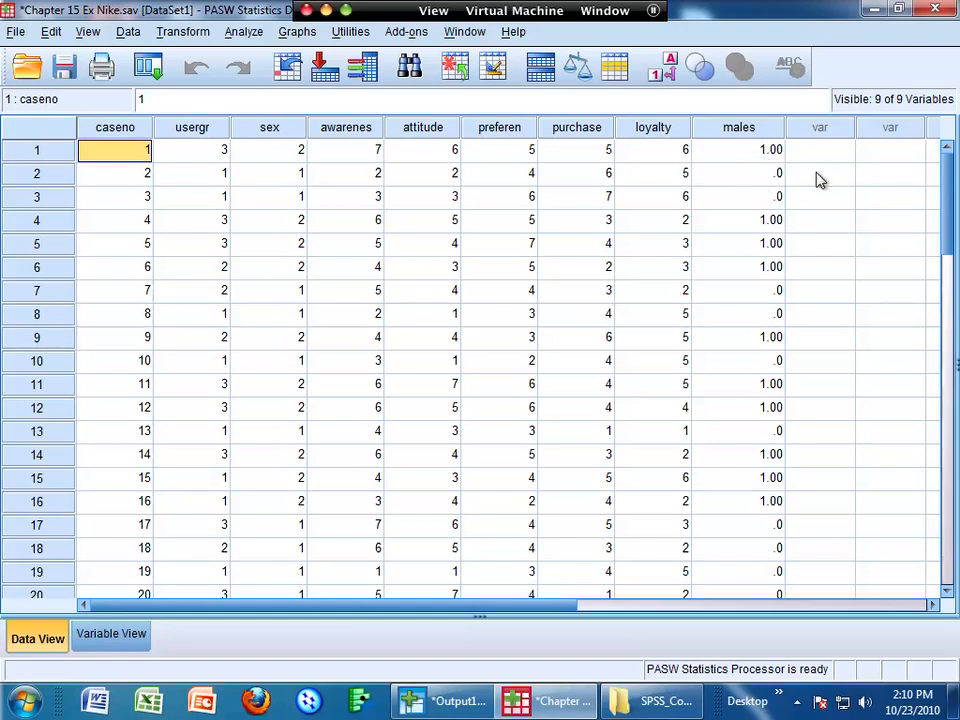
pyautogui.moveTo(787, 183)
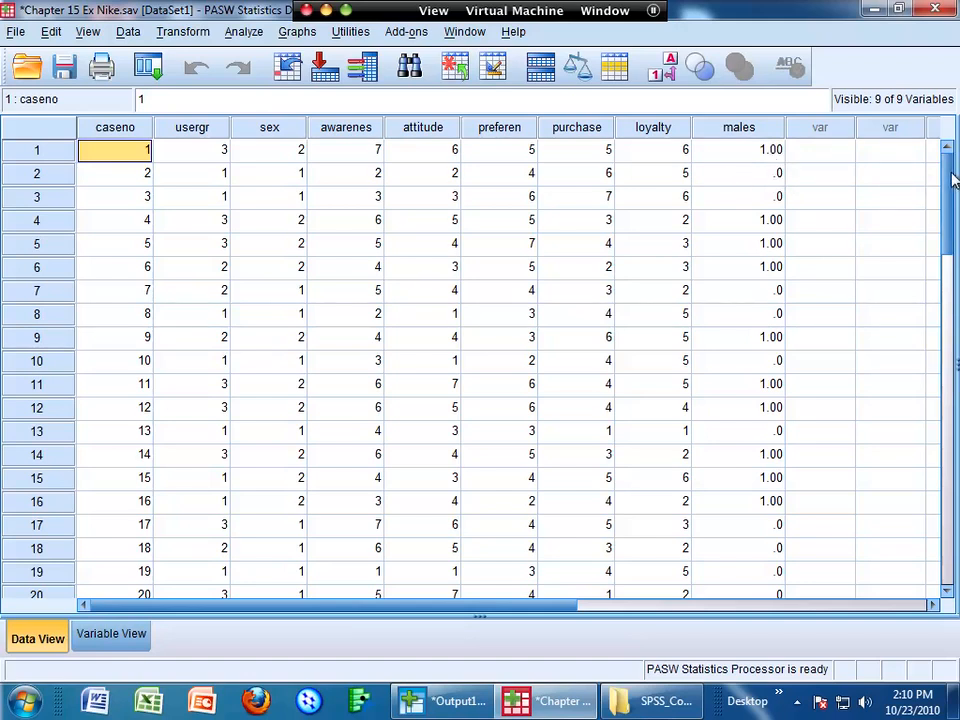
pyautogui.click(738, 173)
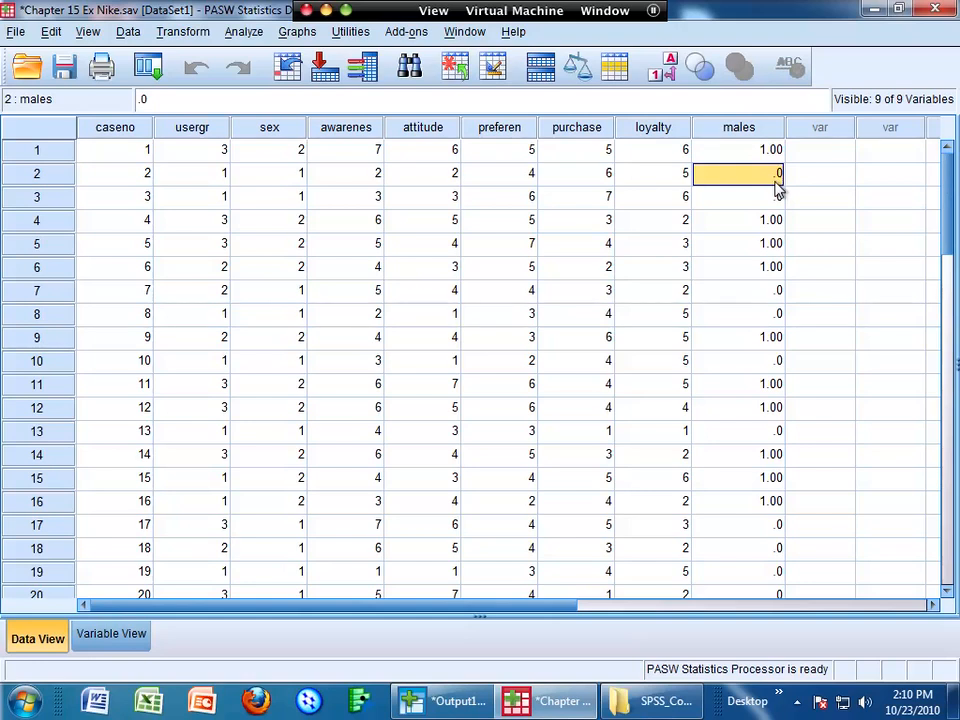
pyautogui.click(770, 150)
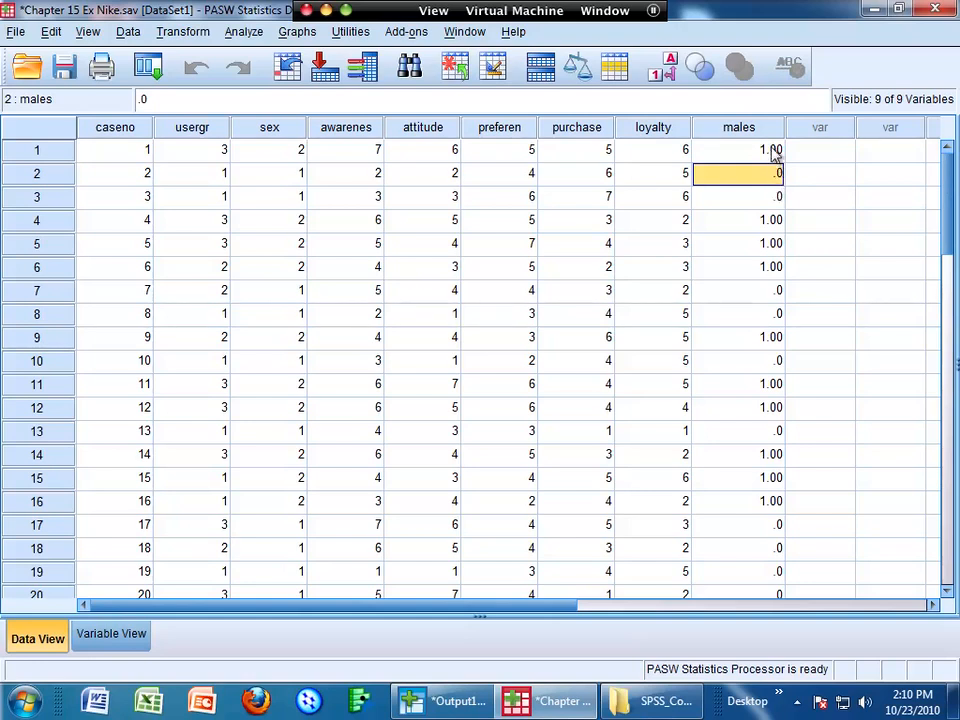
pyautogui.click(820, 197)
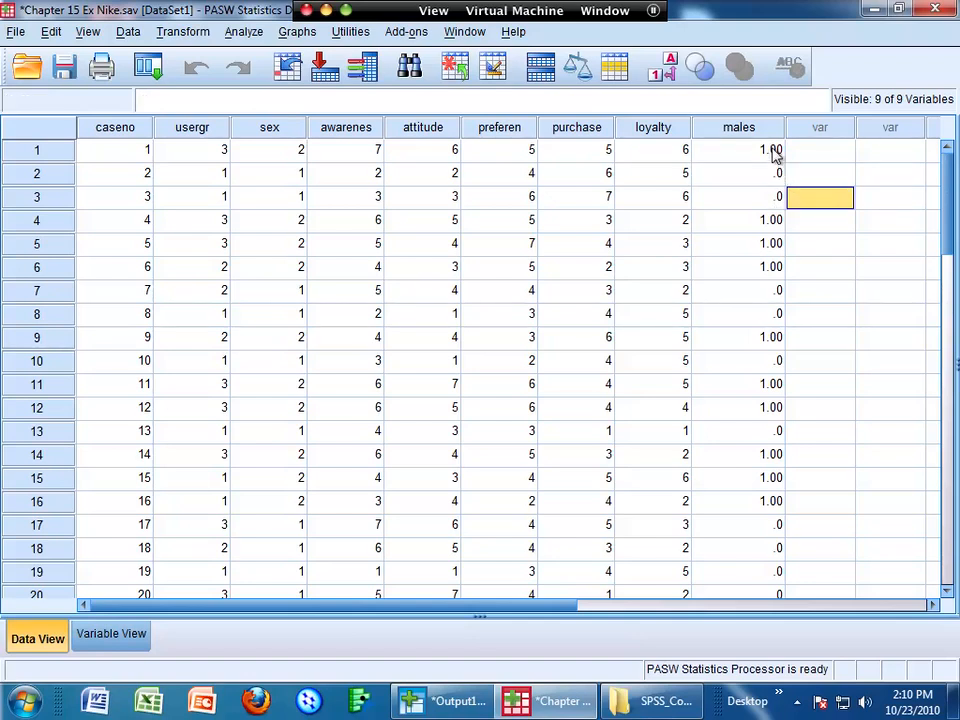
pyautogui.moveTo(283, 192)
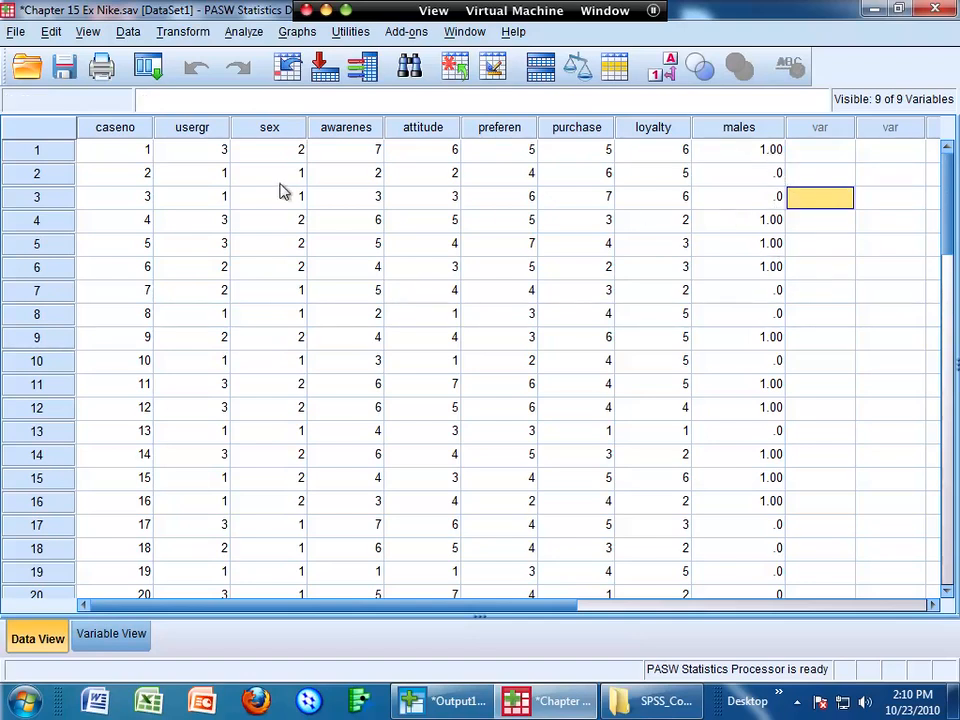
pyautogui.moveTo(266, 177)
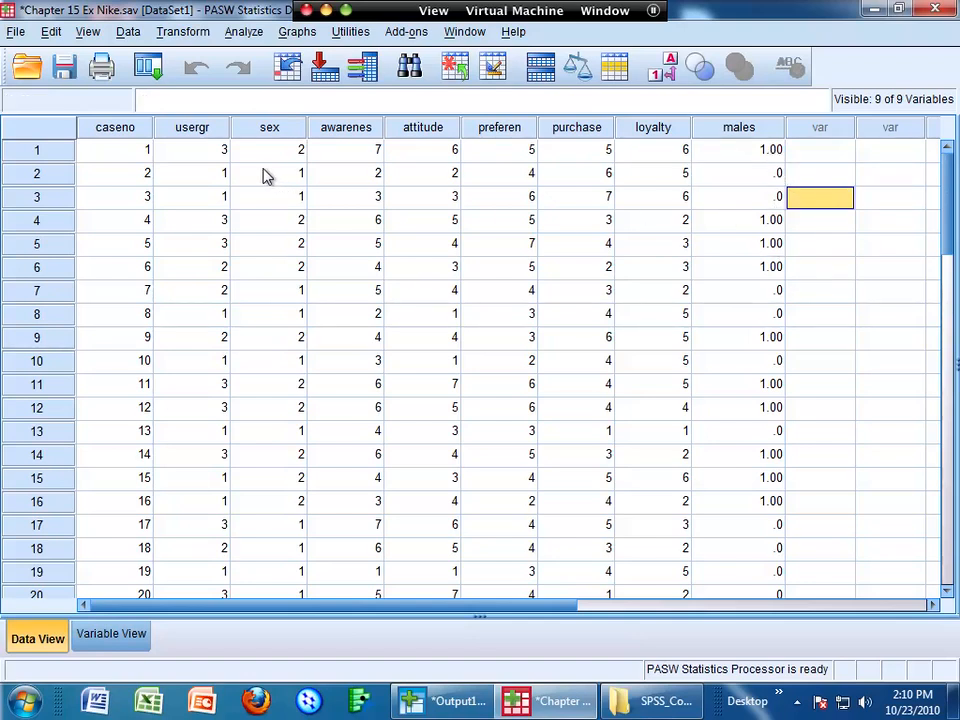
pyautogui.moveTo(205, 135)
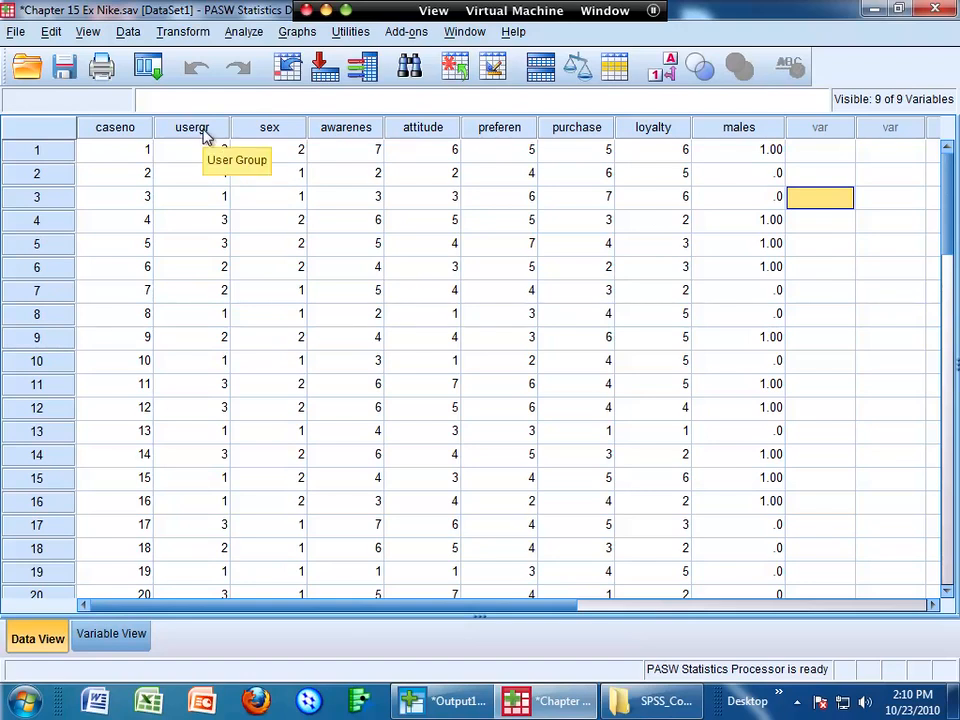
pyautogui.click(191, 243)
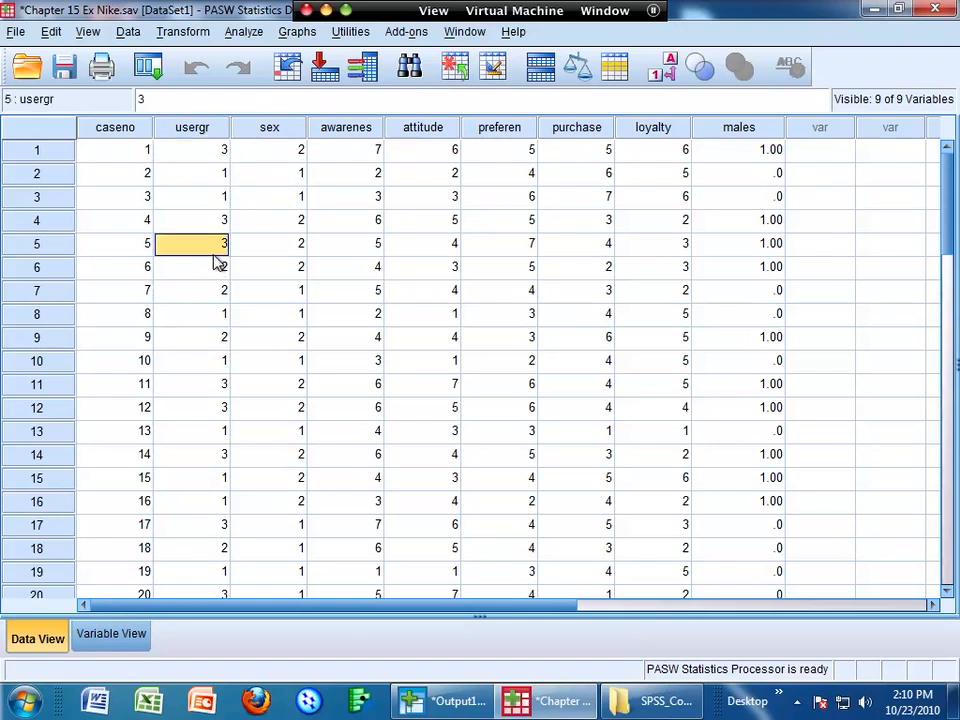
pyautogui.click(191, 149)
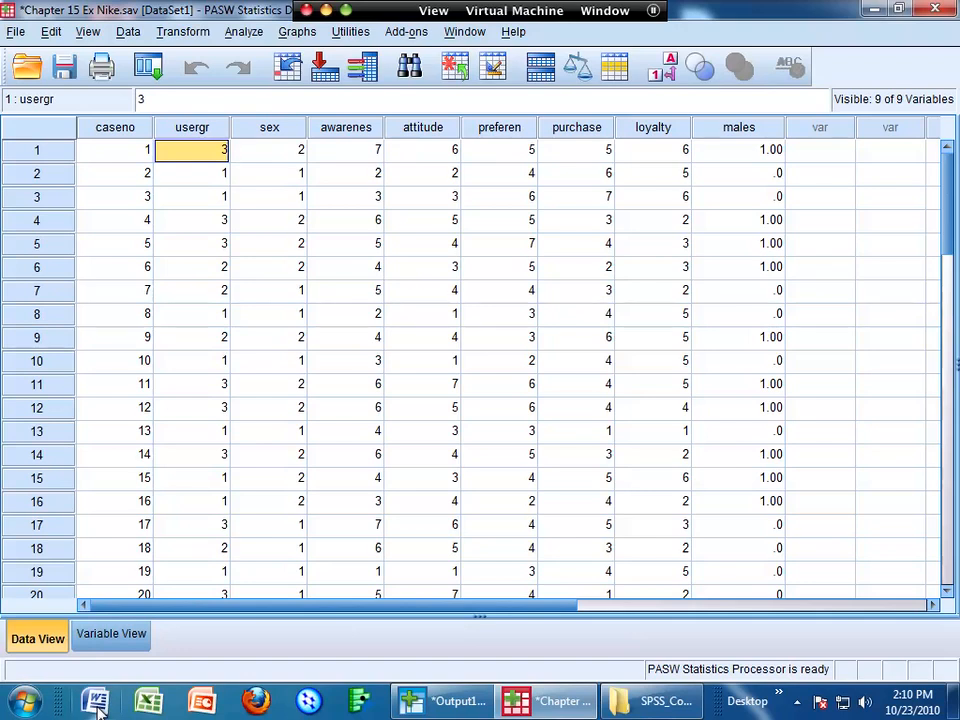
pyautogui.moveTo(95, 700)
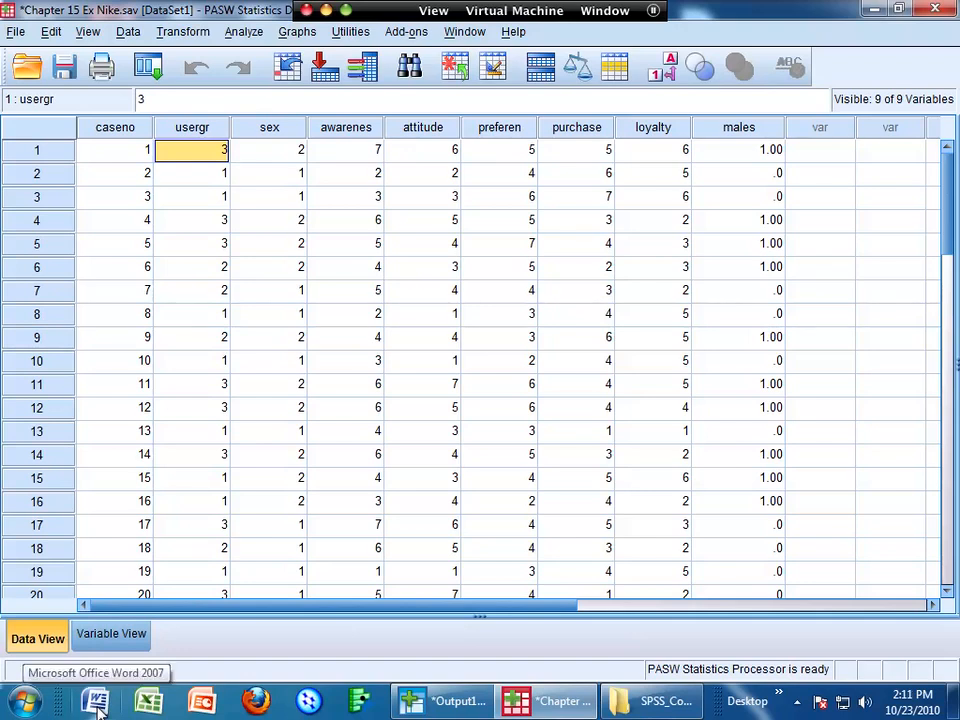
pyautogui.moveTo(112, 708)
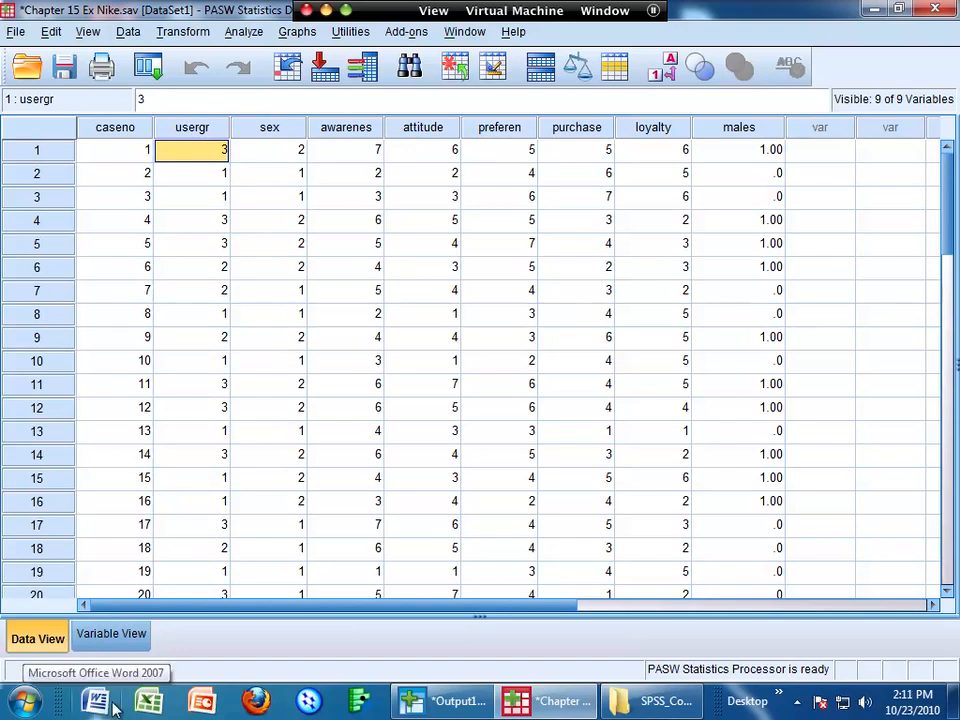
# Step: Enter the row headings usergroup, dummy1 and dummy2 in a new sheet
pyautogui.click(147, 700)
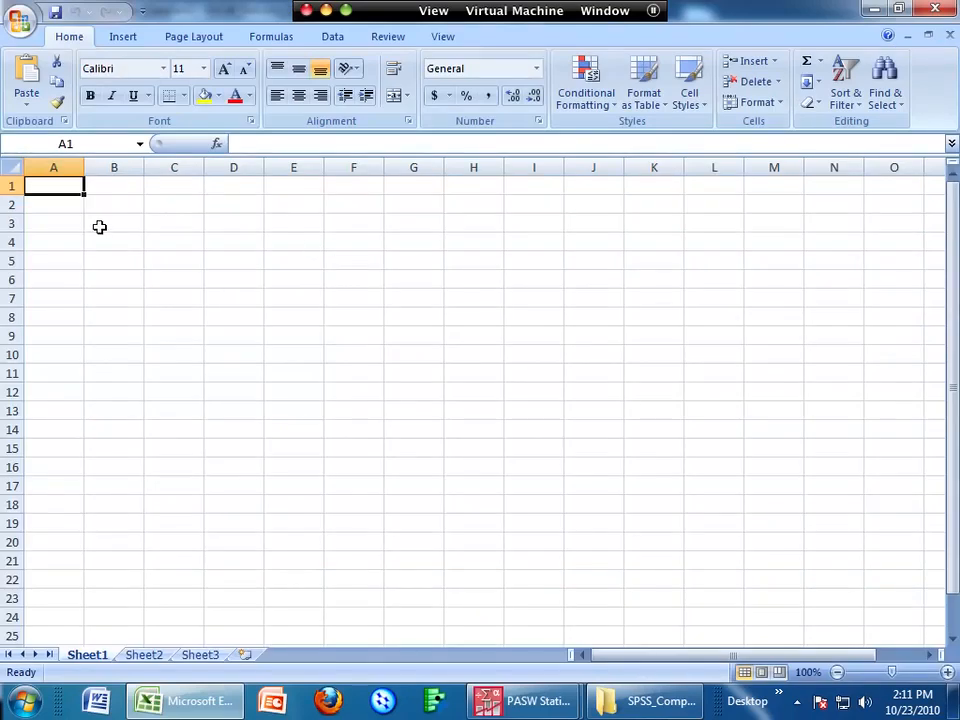
pyautogui.write('user')
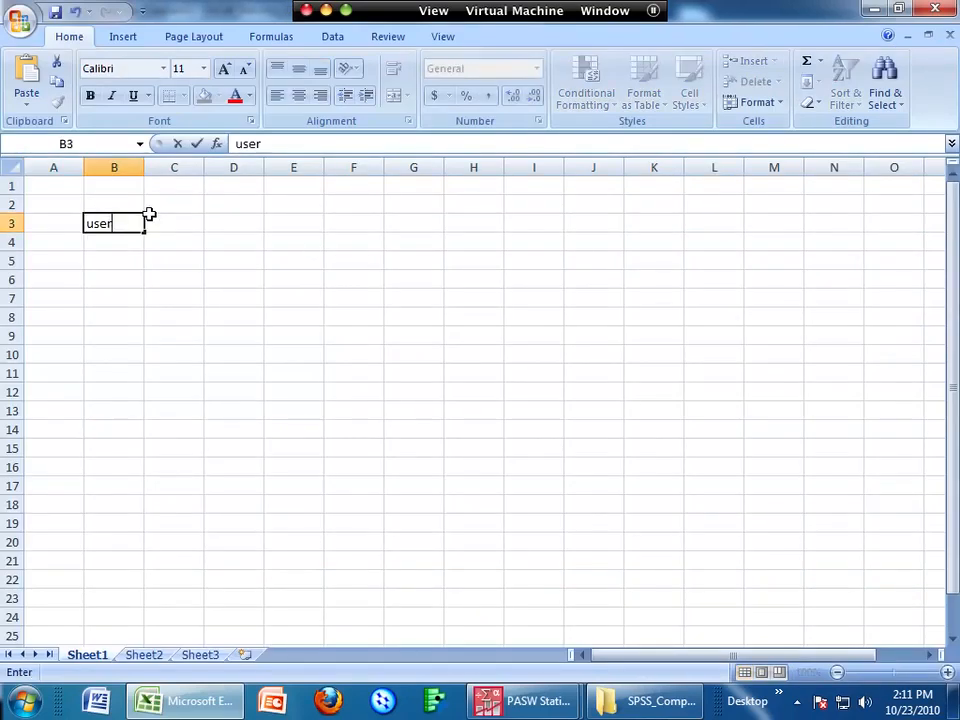
pyautogui.write('group')
pyautogui.click(174, 223)
pyautogui.write('1')
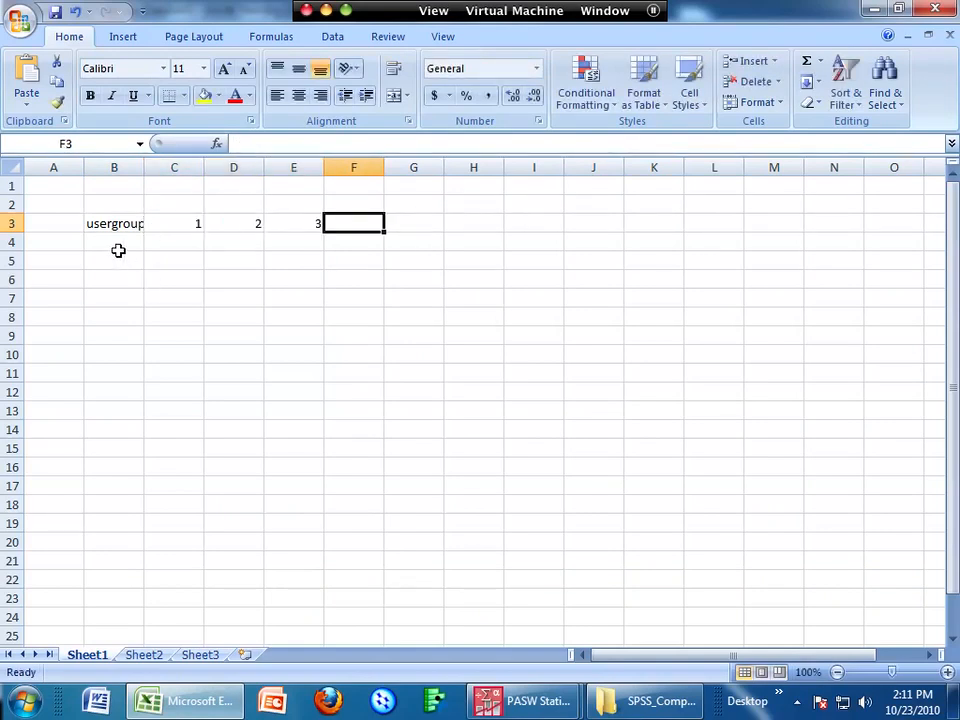
pyautogui.write('dummy1')
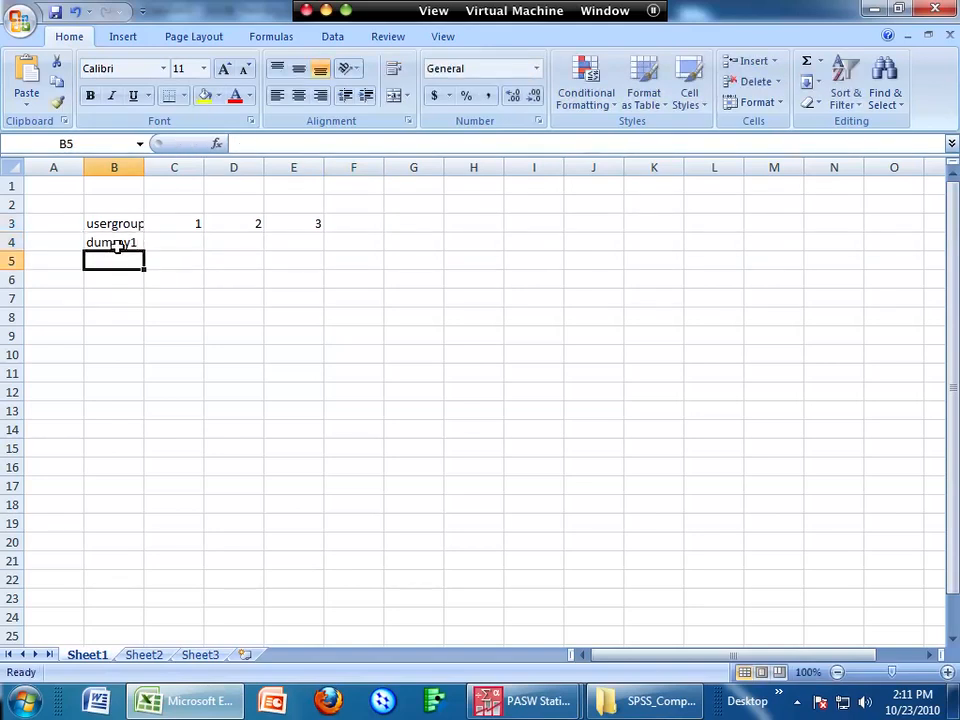
pyautogui.write('dummy2')
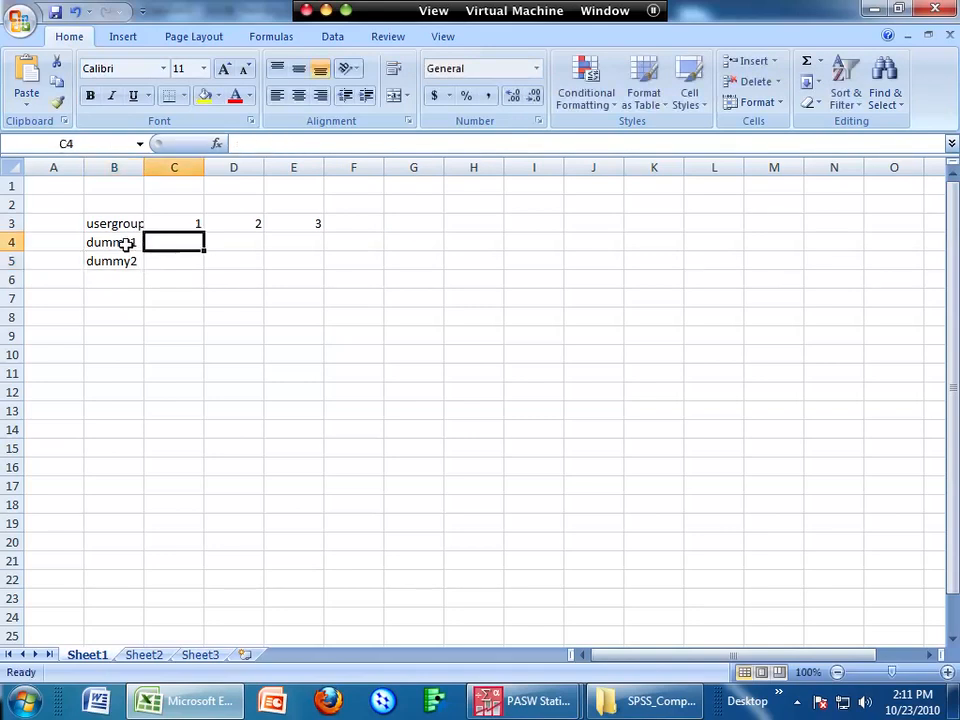
# Step: Label the dummy rows '2nd user group' and '3rd user group' and widen column A
pyautogui.click(53, 242)
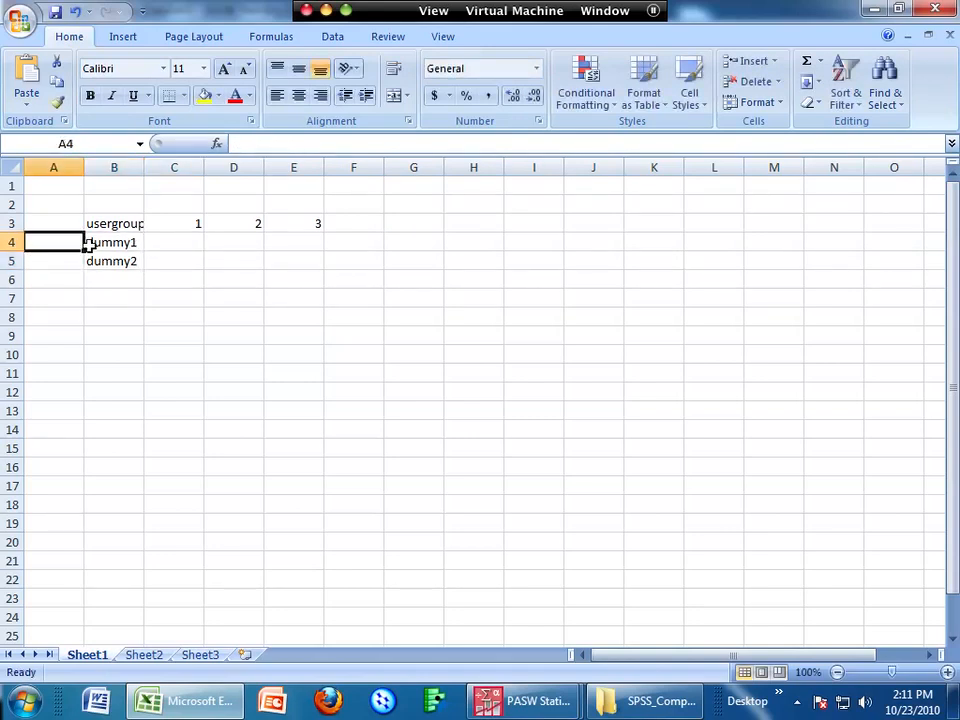
pyautogui.write('2nd user')
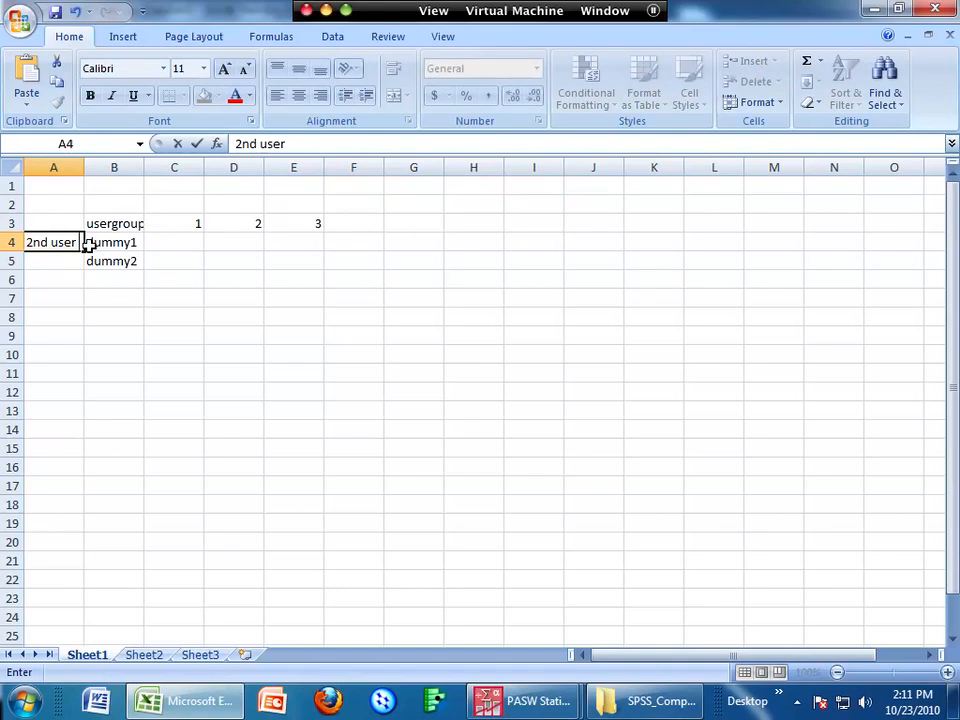
pyautogui.write('group')
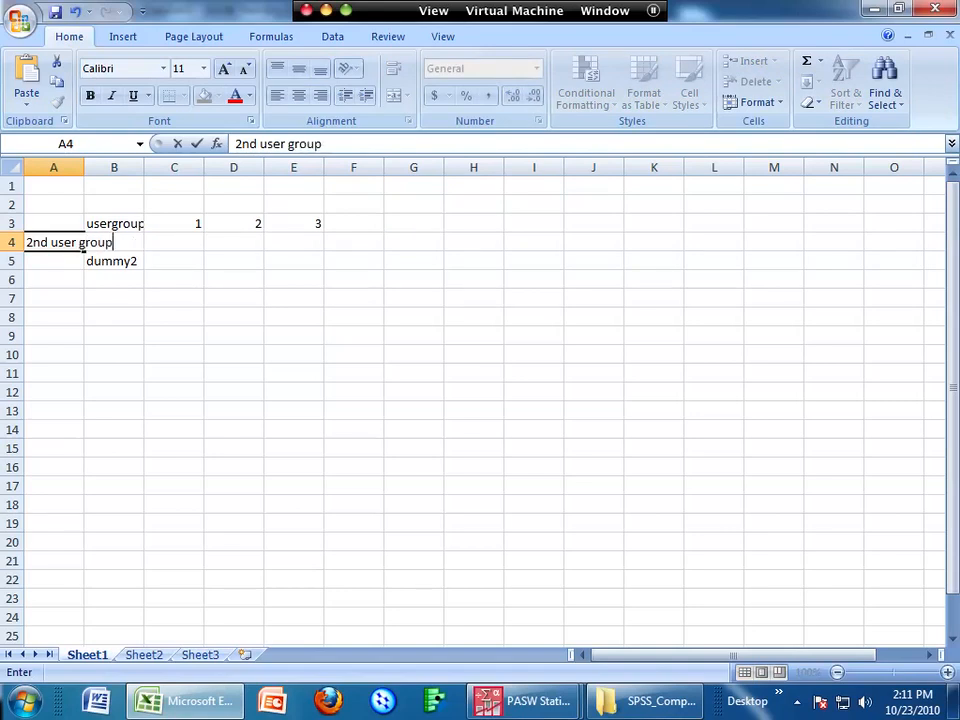
pyautogui.click(147, 167)
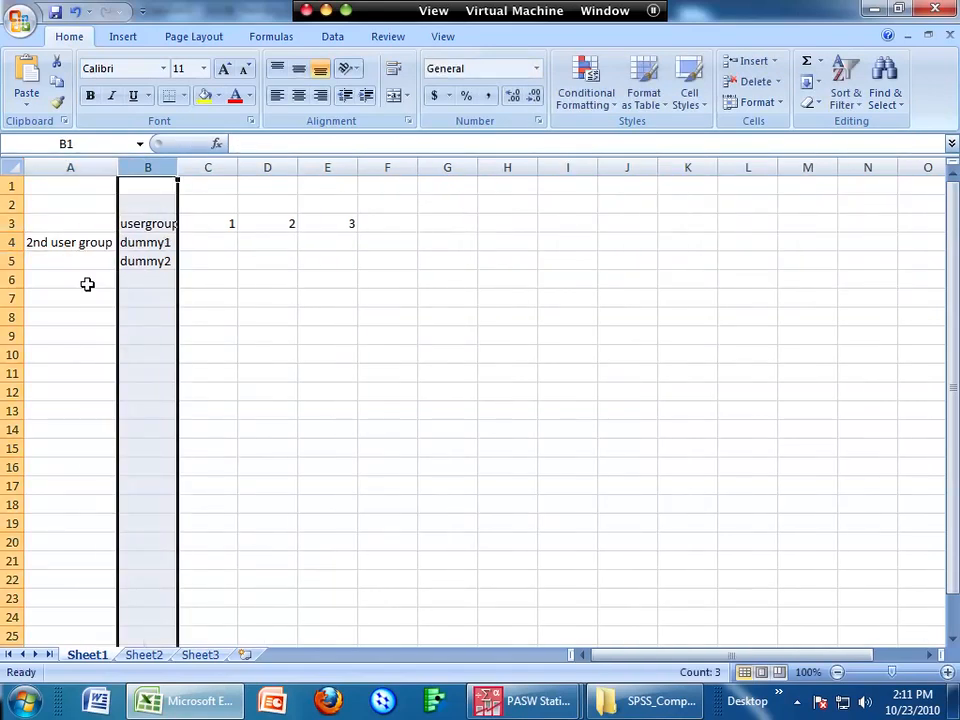
pyautogui.write('3rd')
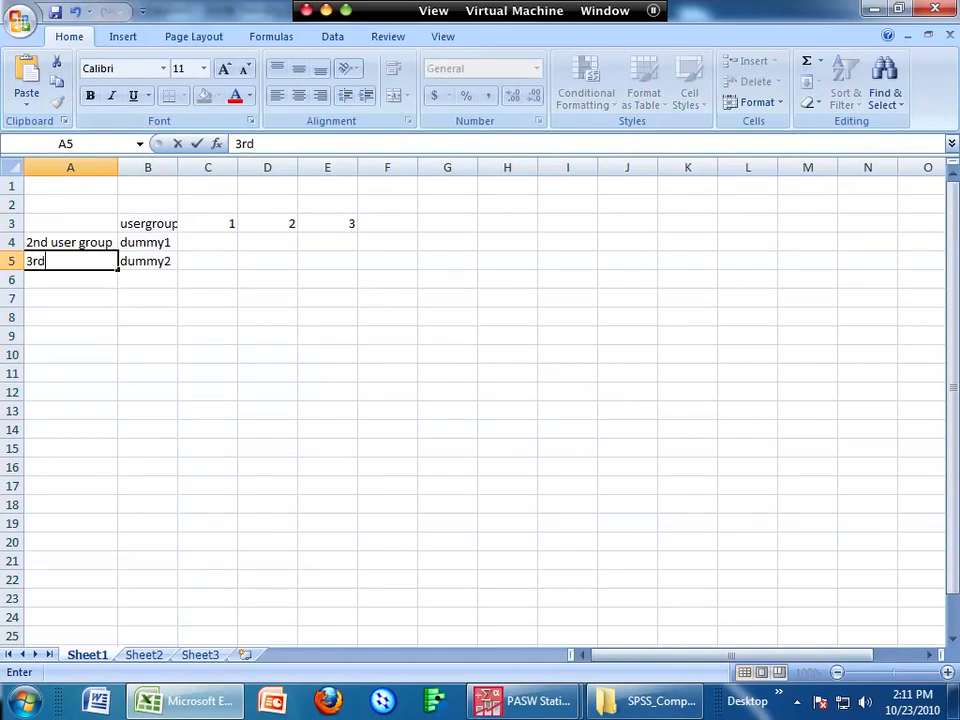
pyautogui.write('user grouo')
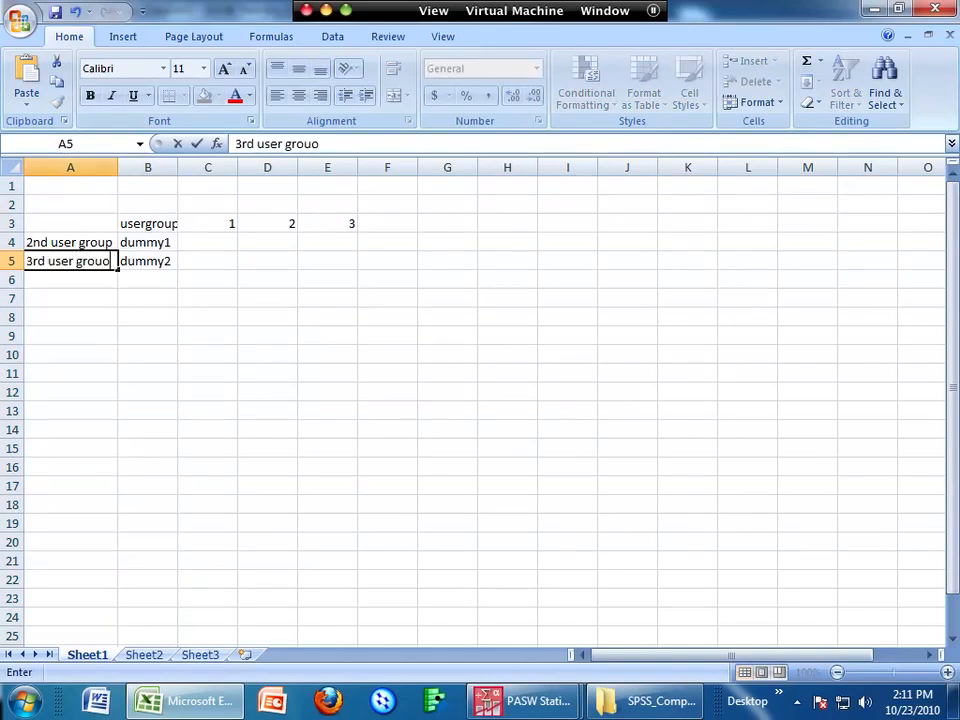
pyautogui.press('Return')
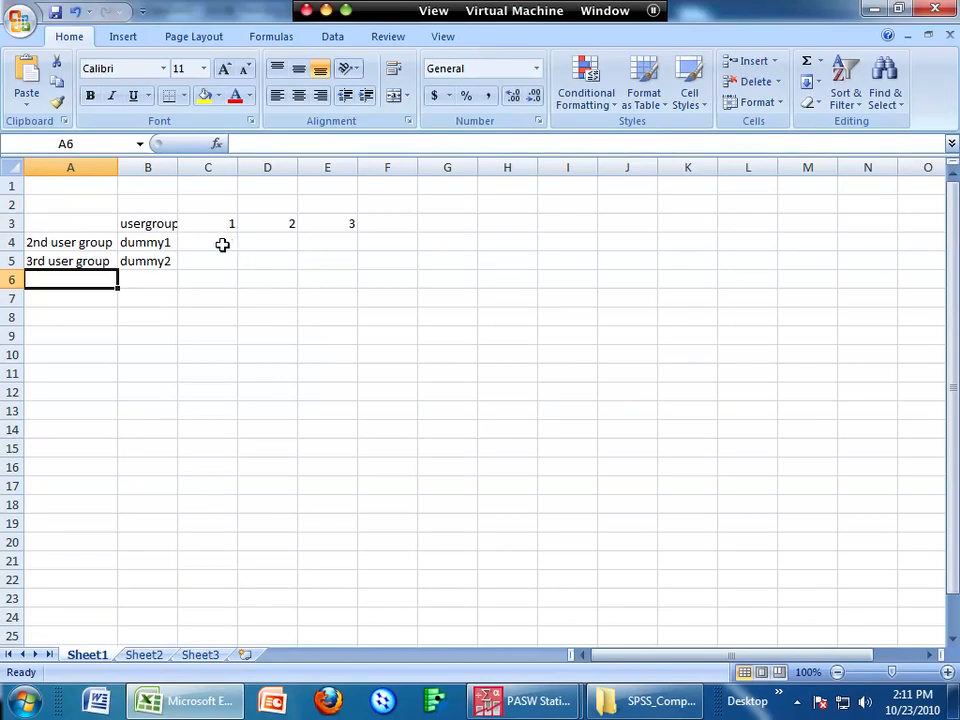
# Step: Fill in the dummy 0/1 values for user groups 1–3
pyautogui.click(208, 242)
pyautogui.write('0')
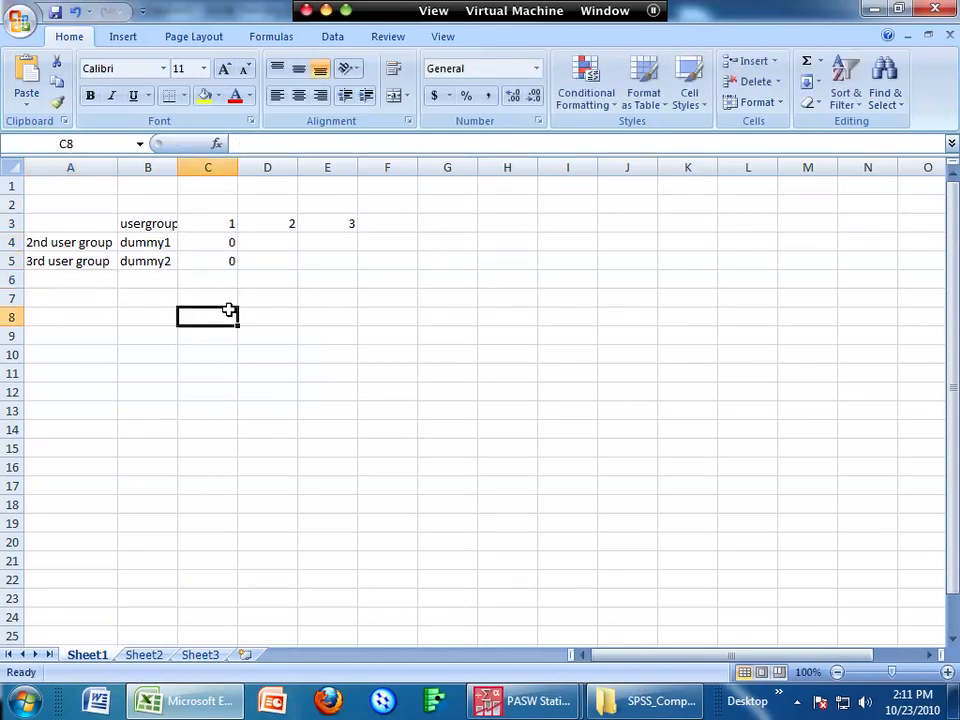
pyautogui.moveTo(280, 240)
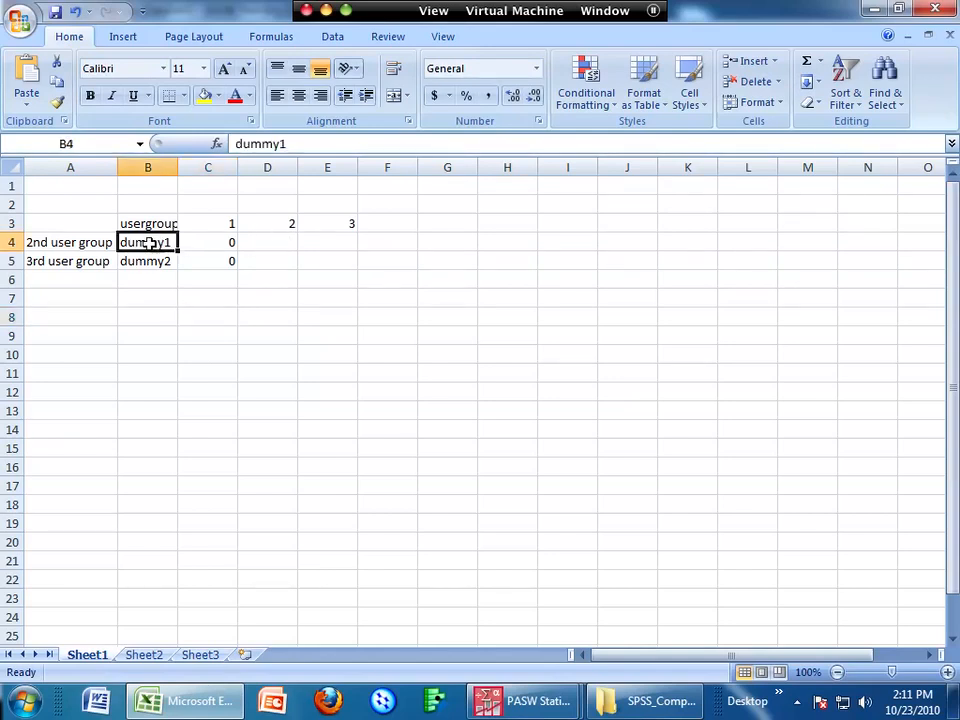
pyautogui.click(70, 242)
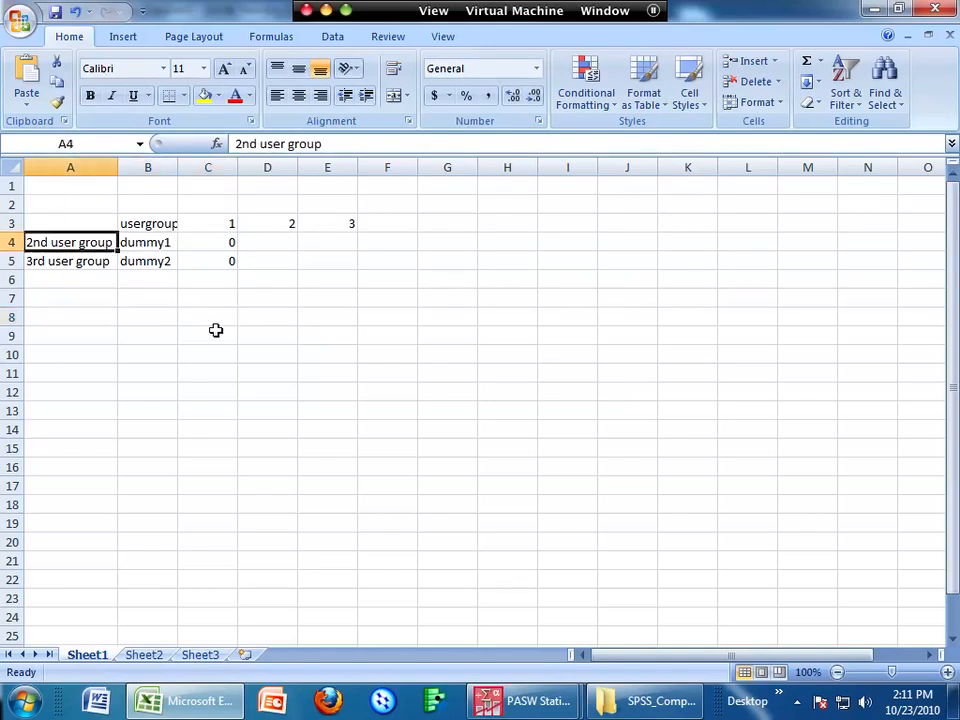
pyautogui.click(267, 241)
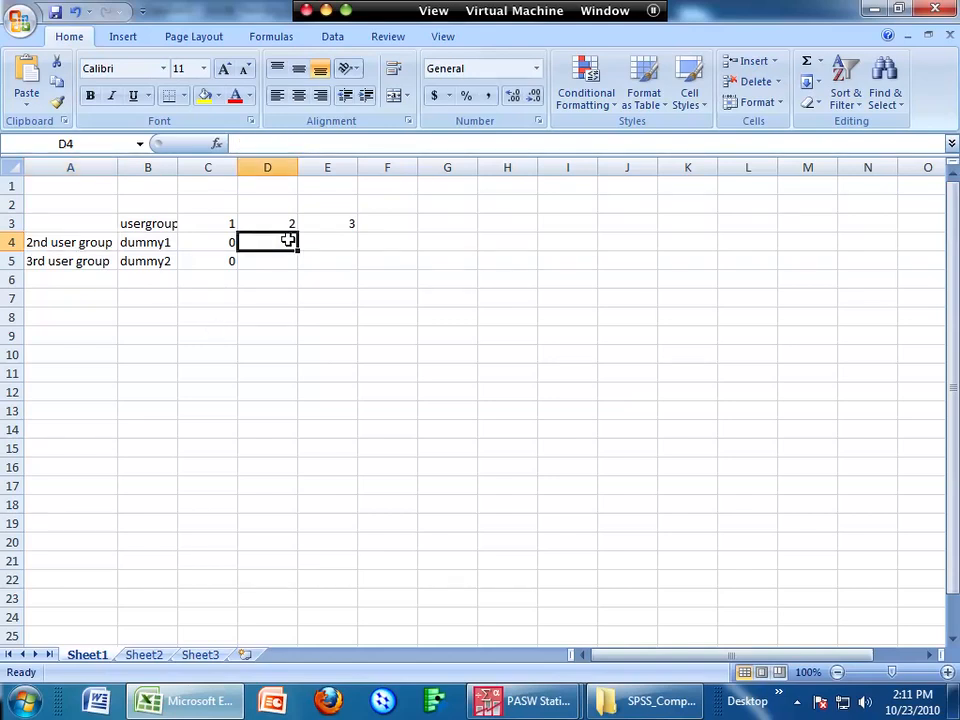
pyautogui.write('0')
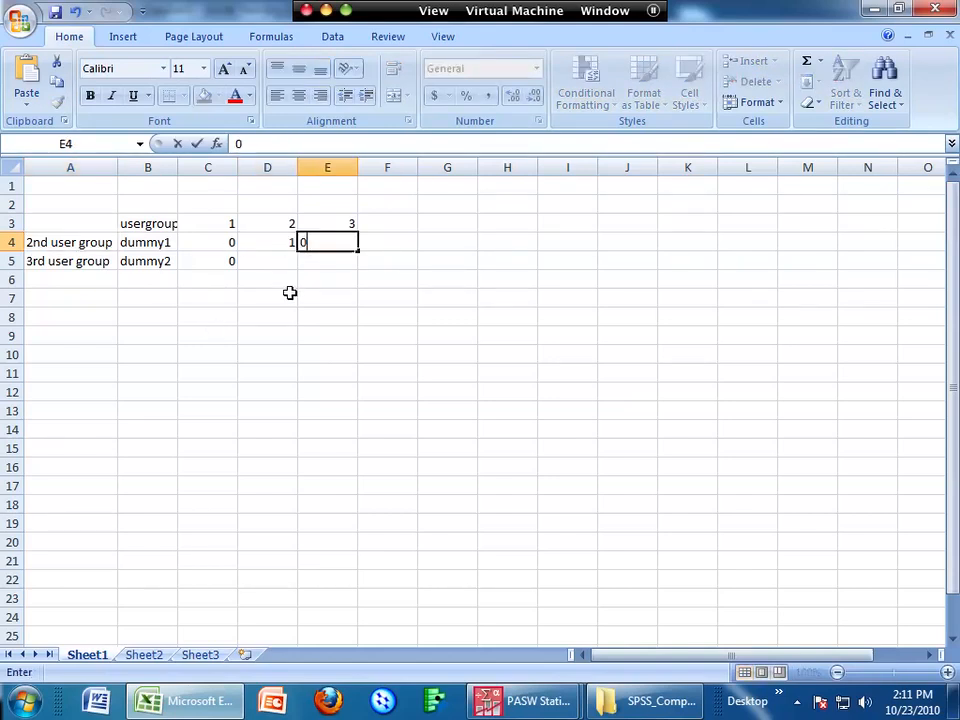
pyautogui.press('Return')
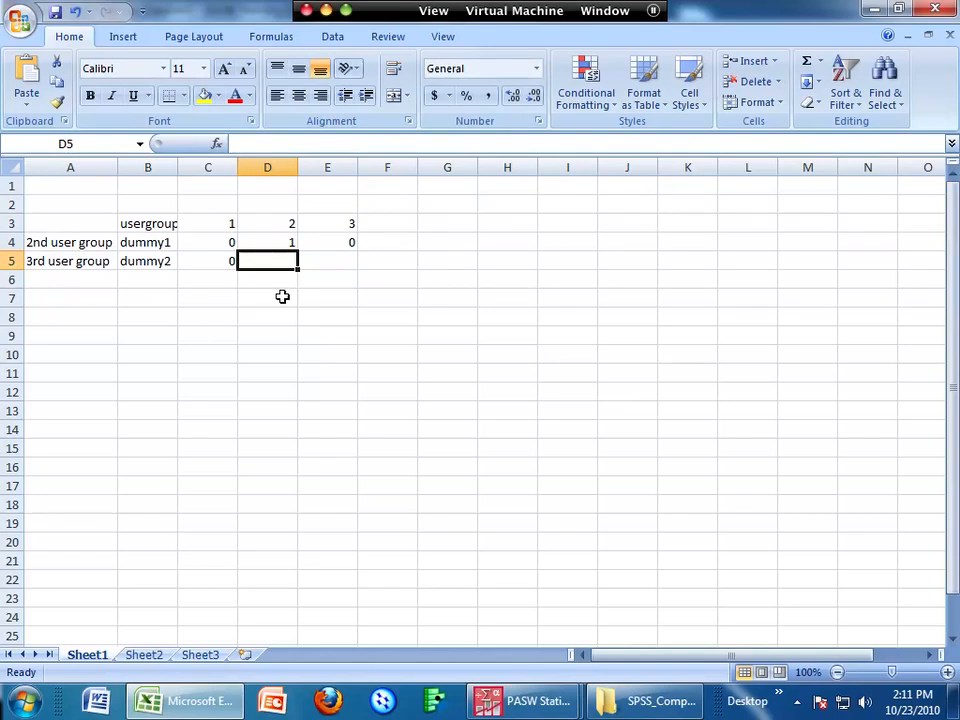
pyautogui.click(70, 261)
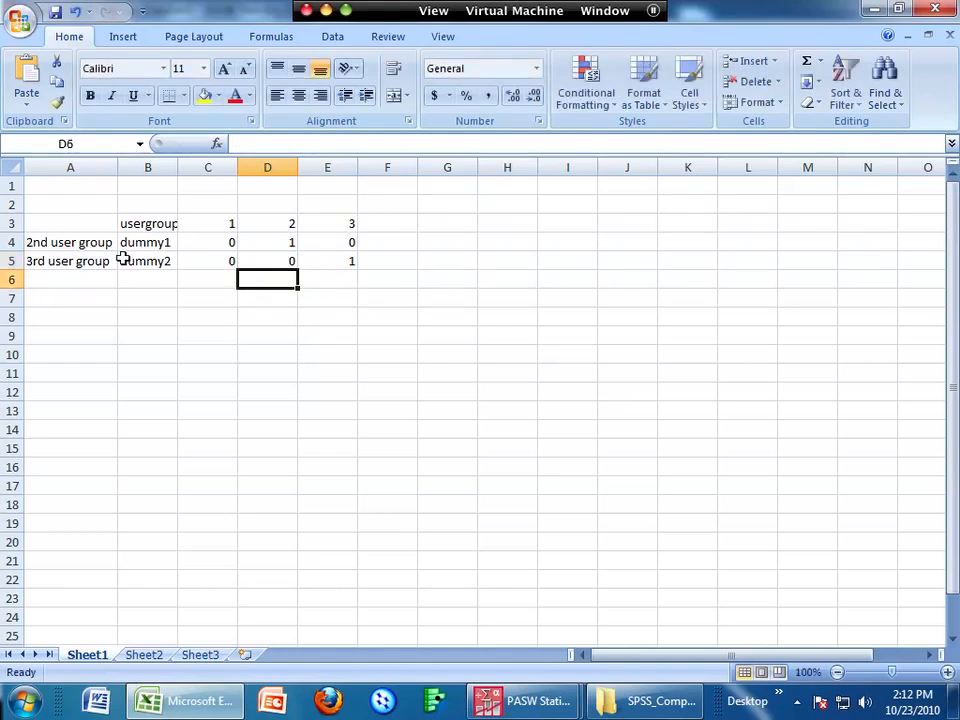
pyautogui.moveTo(208, 223); pyautogui.dragTo(351, 261)
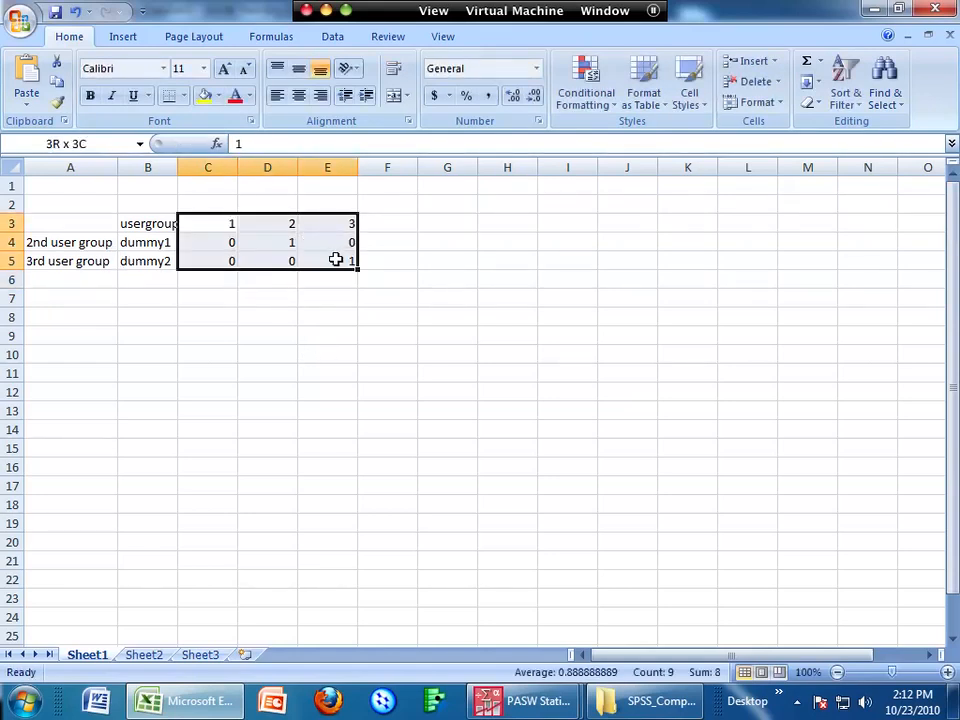
pyautogui.click(148, 223)
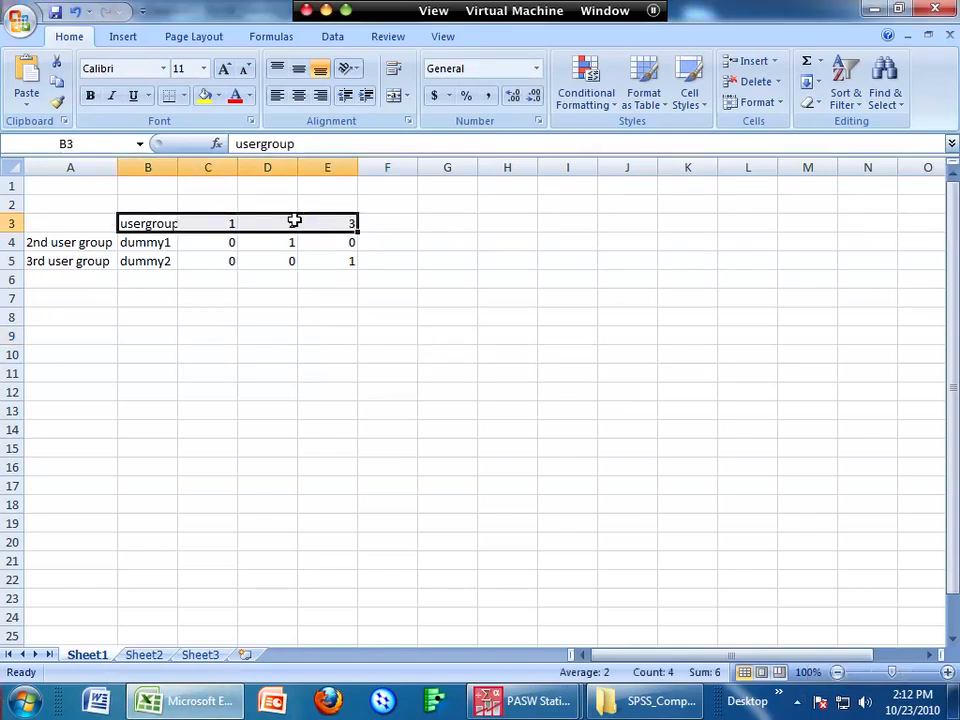
pyautogui.click(327, 354)
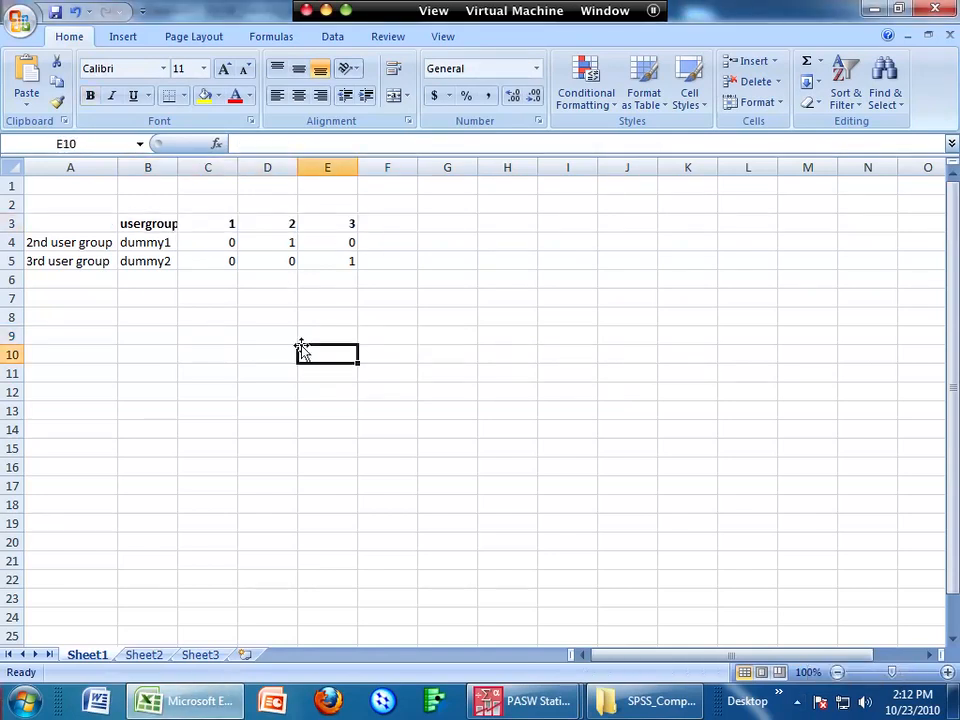
pyautogui.moveTo(296, 334)
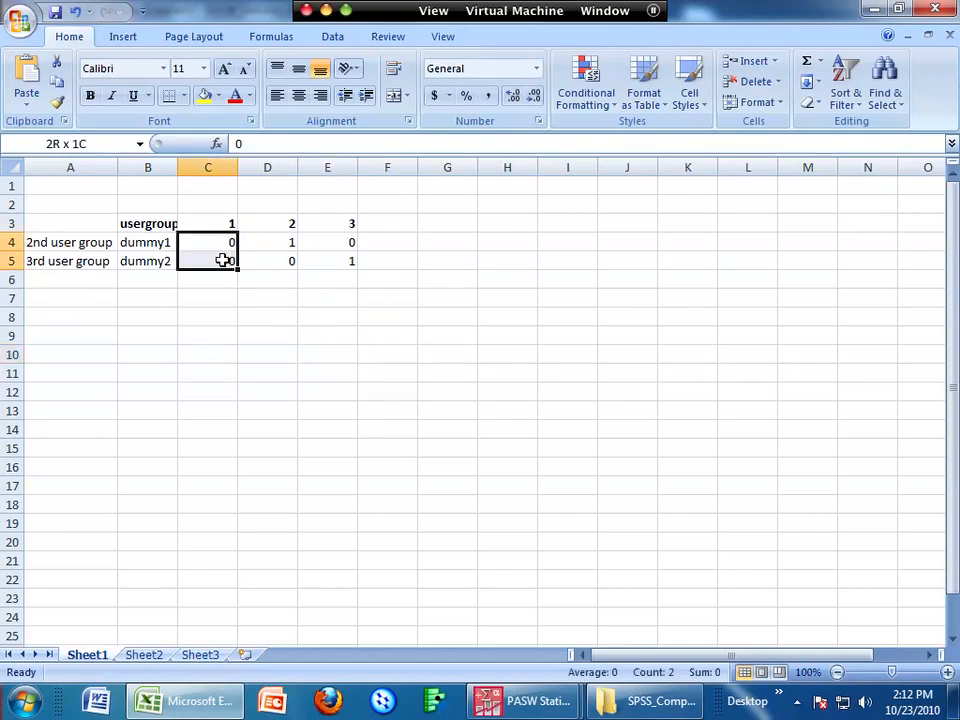
pyautogui.click(207, 242)
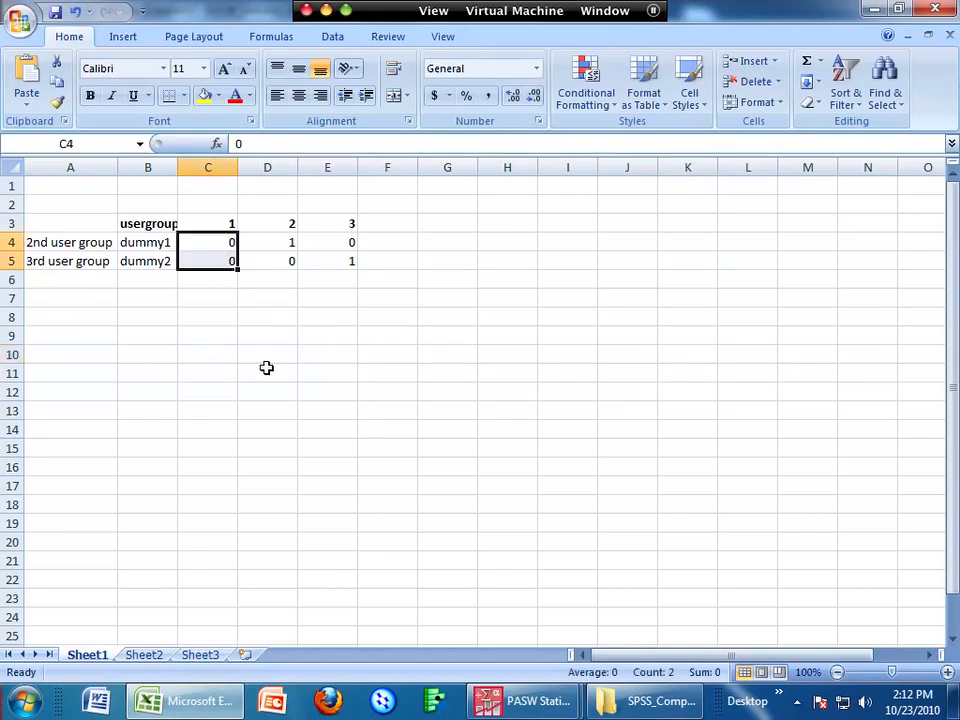
pyautogui.click(267, 242)
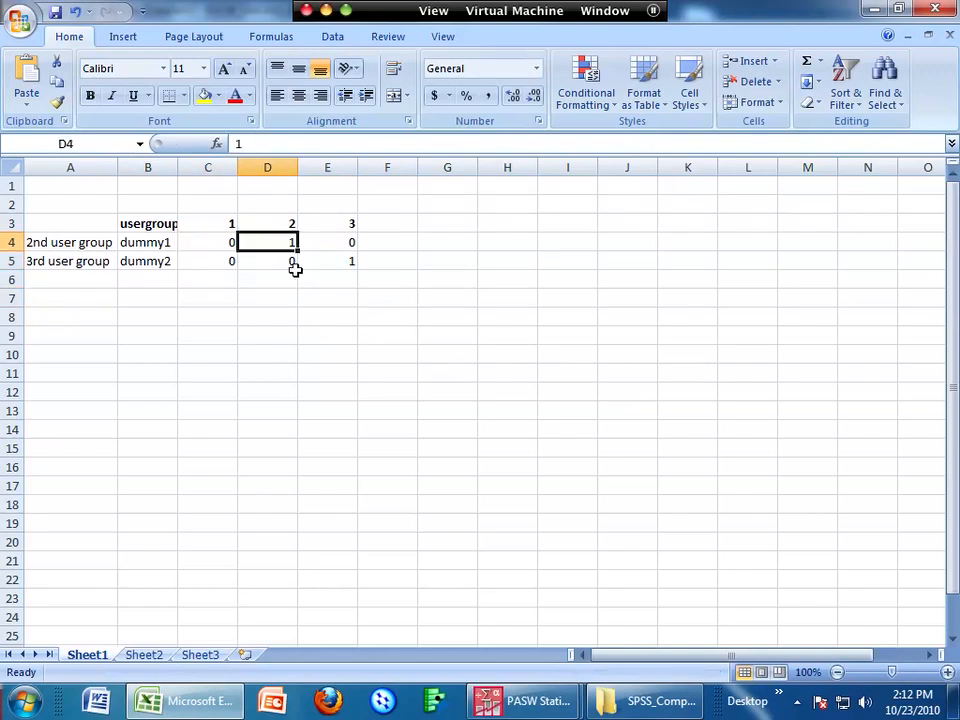
pyautogui.moveTo(284, 285)
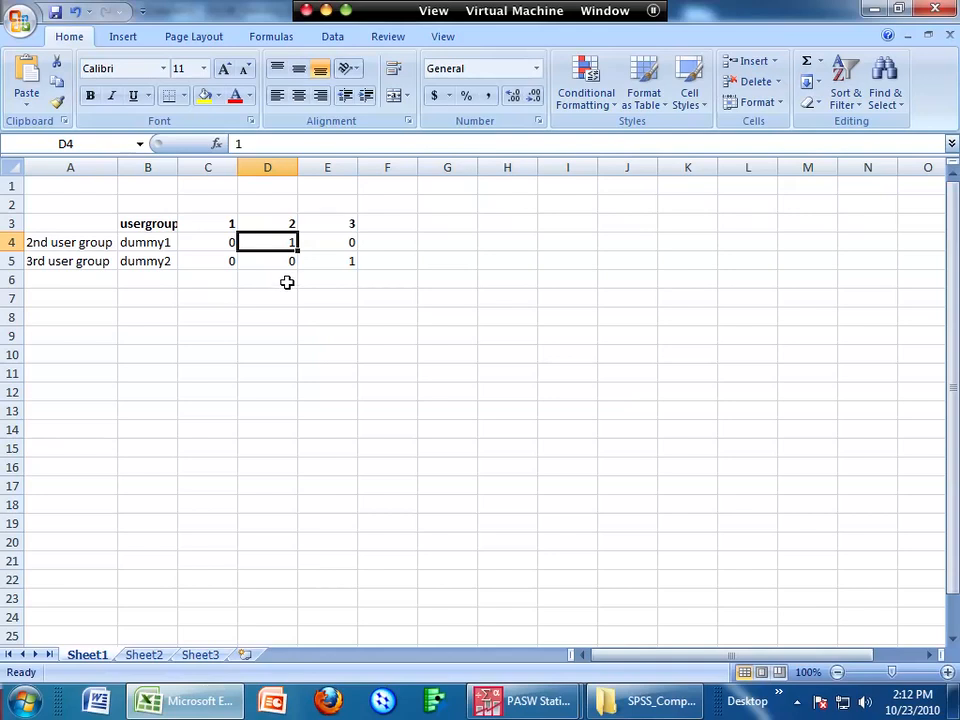
pyautogui.click(327, 242)
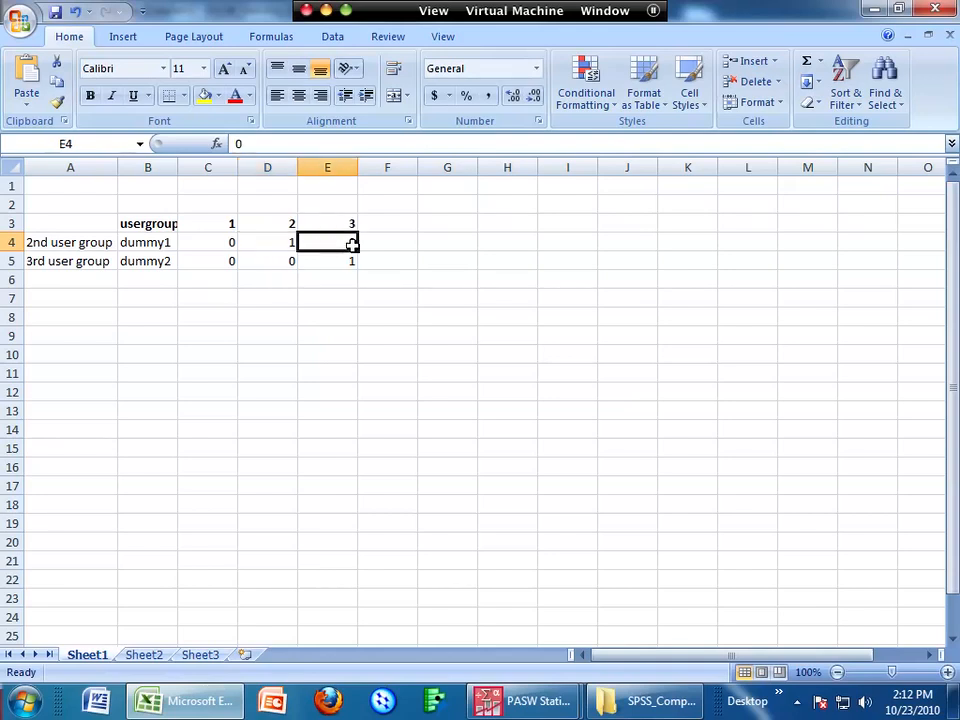
pyautogui.write('0')
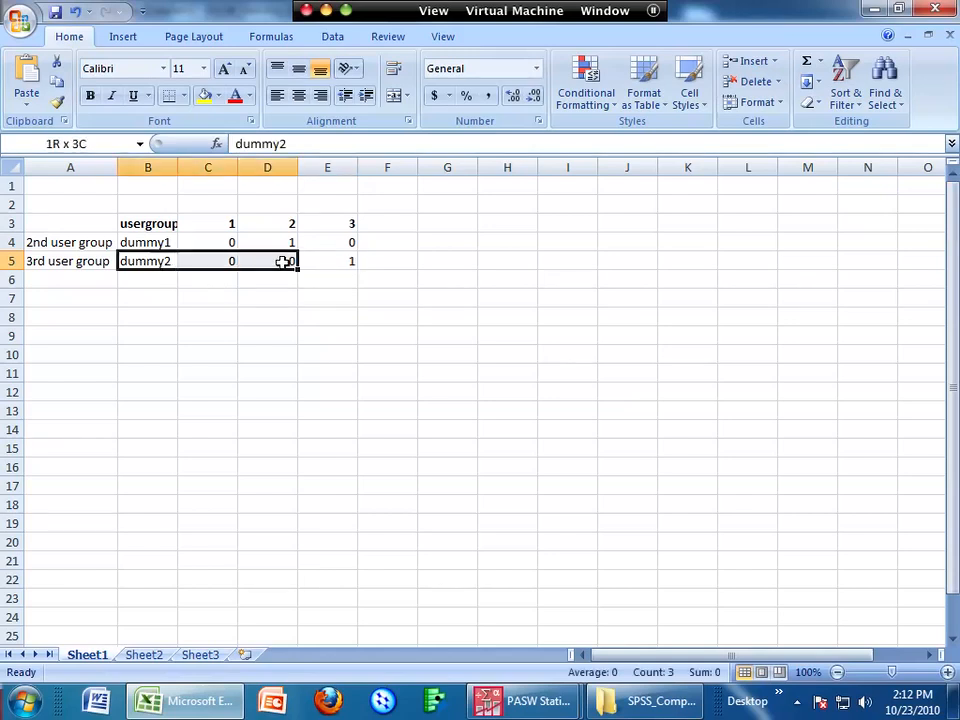
pyautogui.click(327, 260)
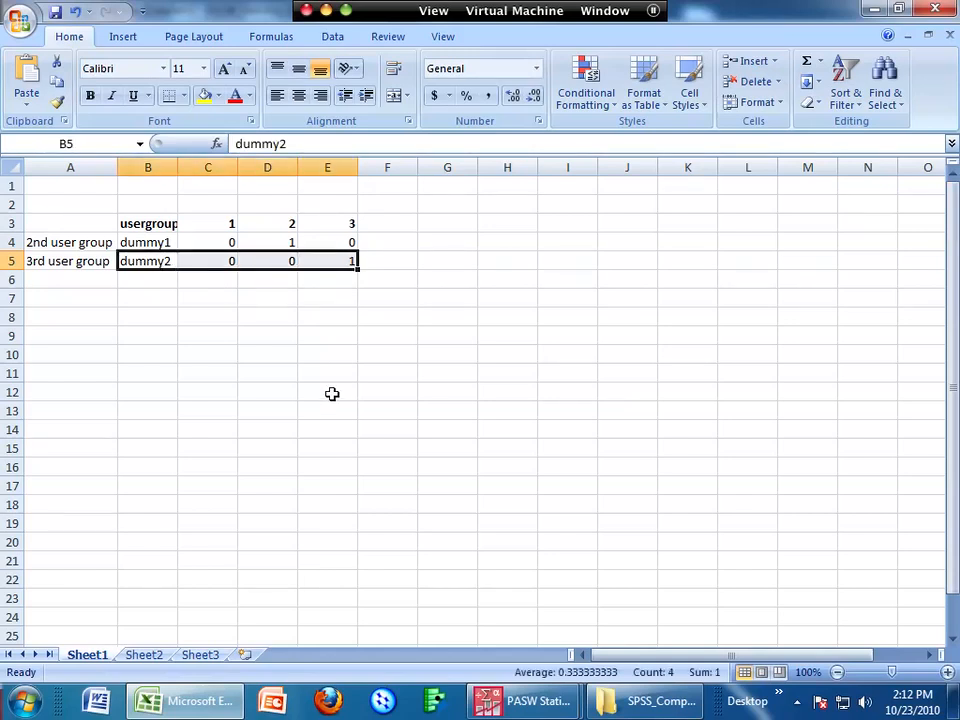
pyautogui.moveTo(520, 700)
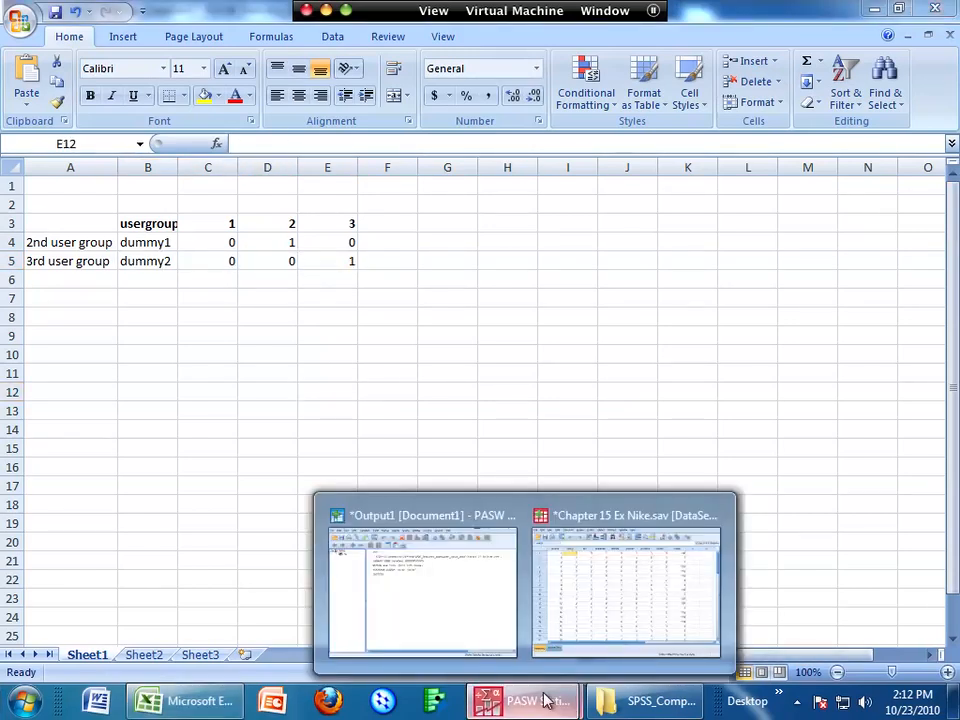
# Step: Back in SPSS, reset the recode dialog, add User Group, and name and label it usergroup2
pyautogui.click(625, 590)
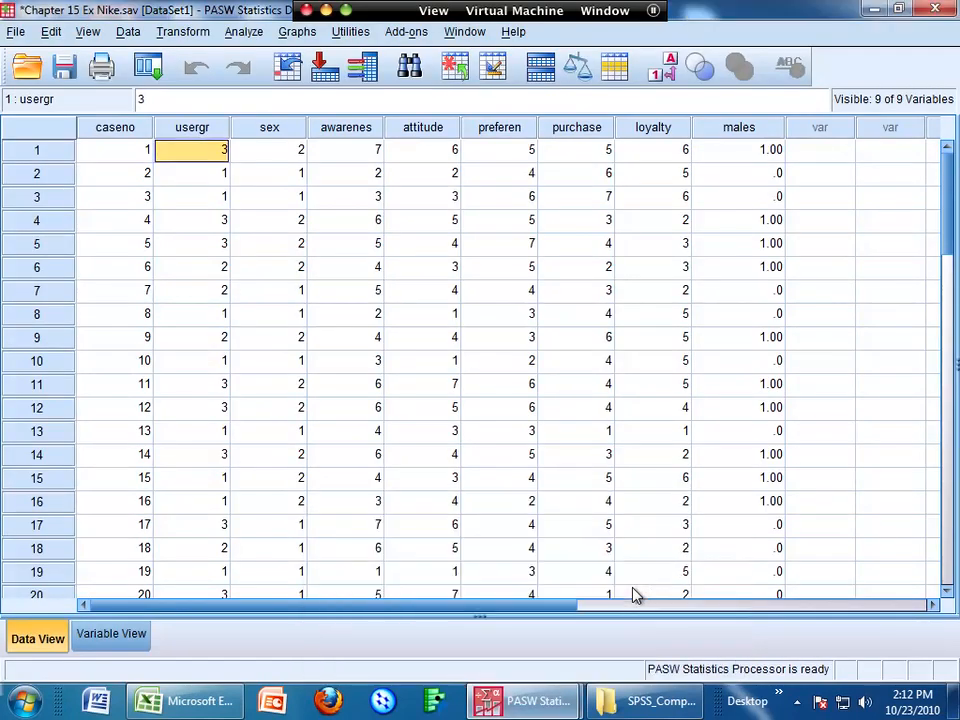
pyautogui.moveTo(183, 32)
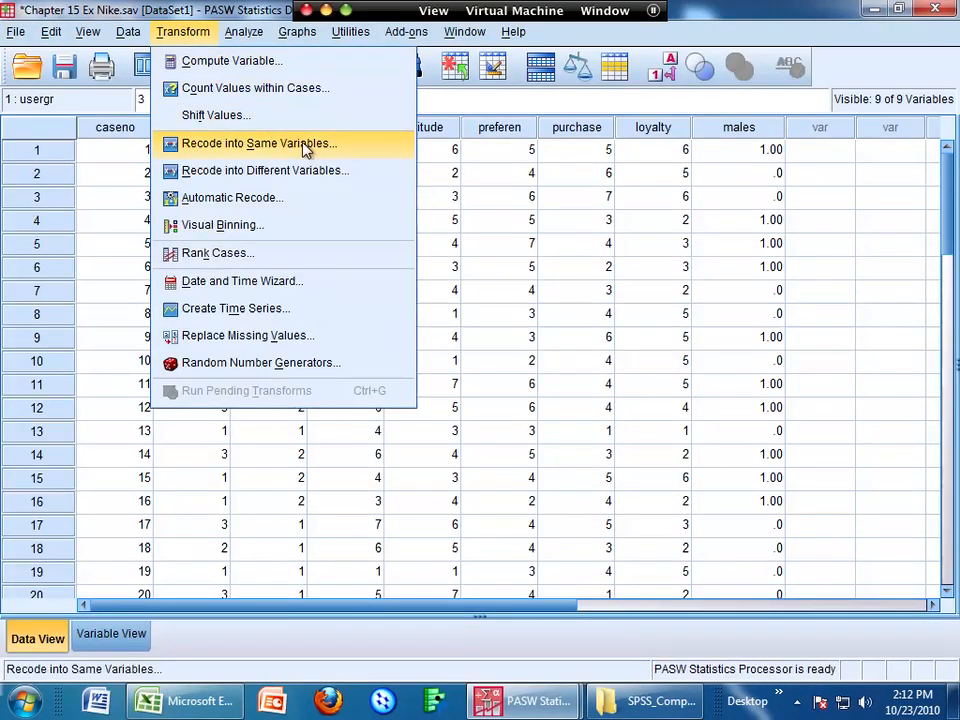
pyautogui.click(265, 170)
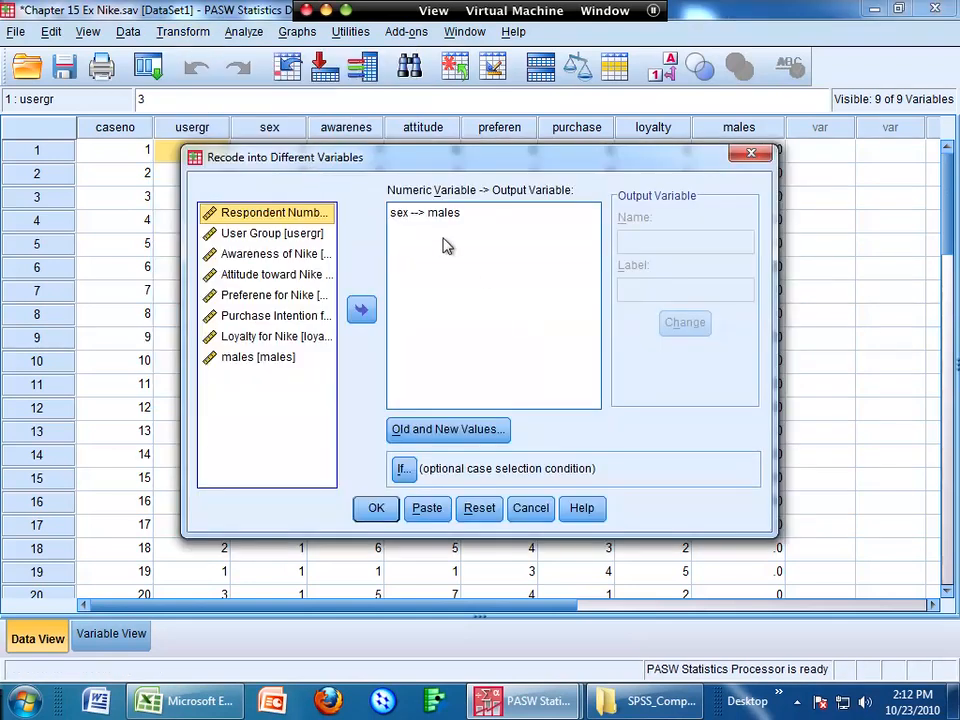
pyautogui.click(479, 508)
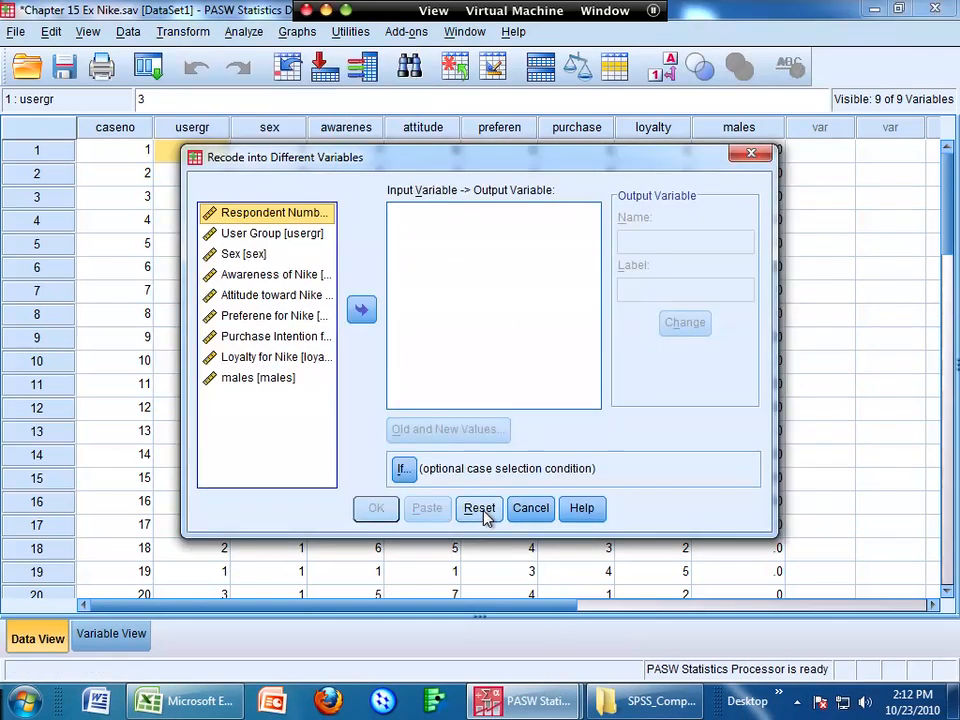
pyautogui.click(270, 233)
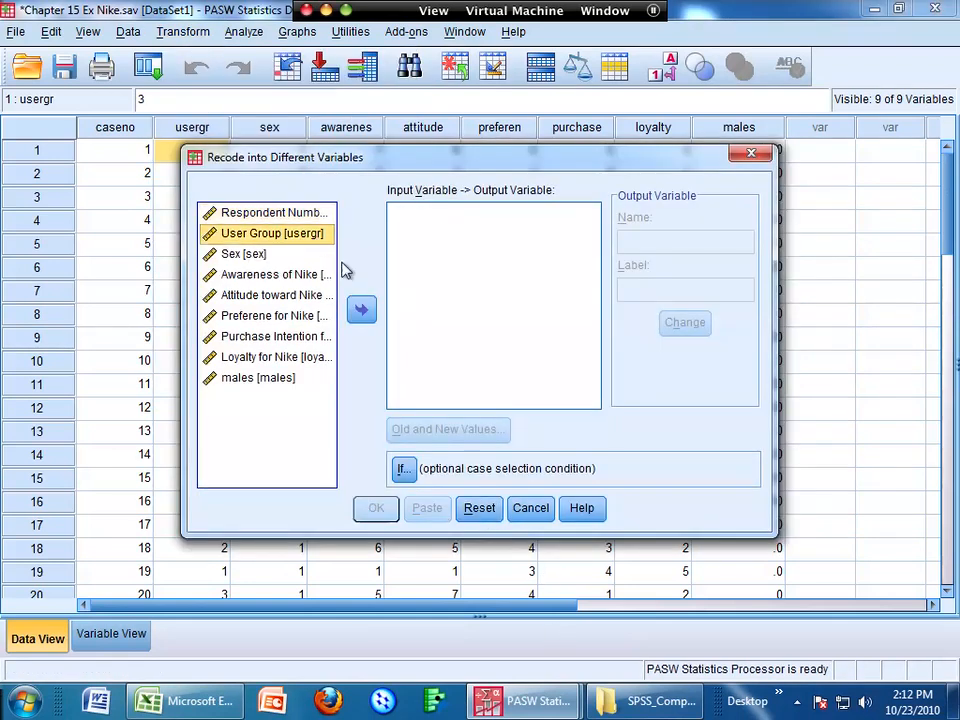
pyautogui.click(361, 309)
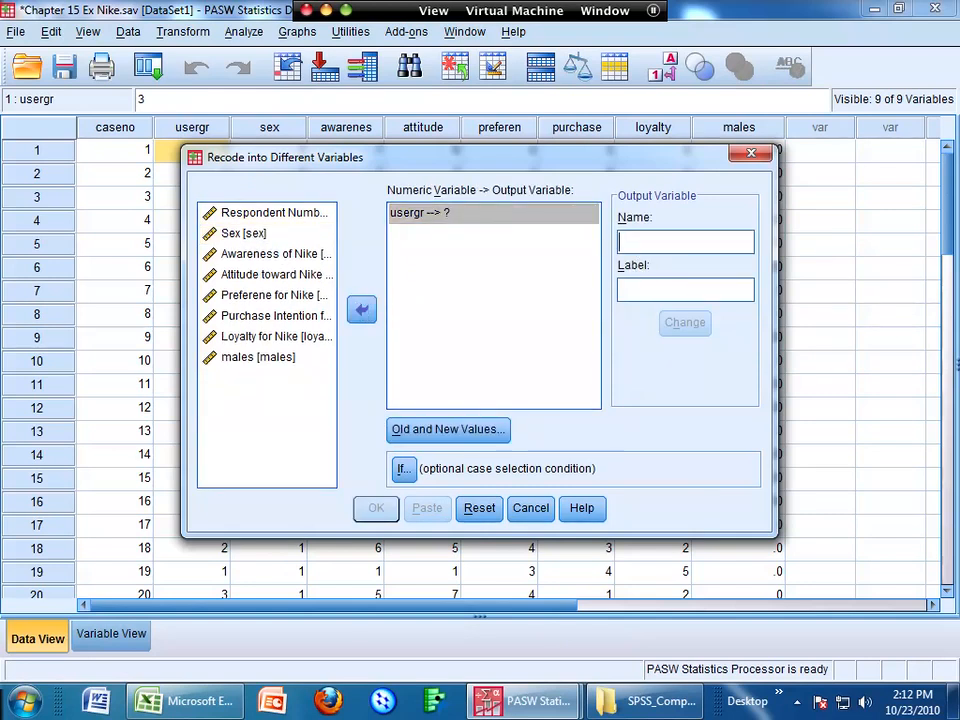
pyautogui.write('usergroup2')
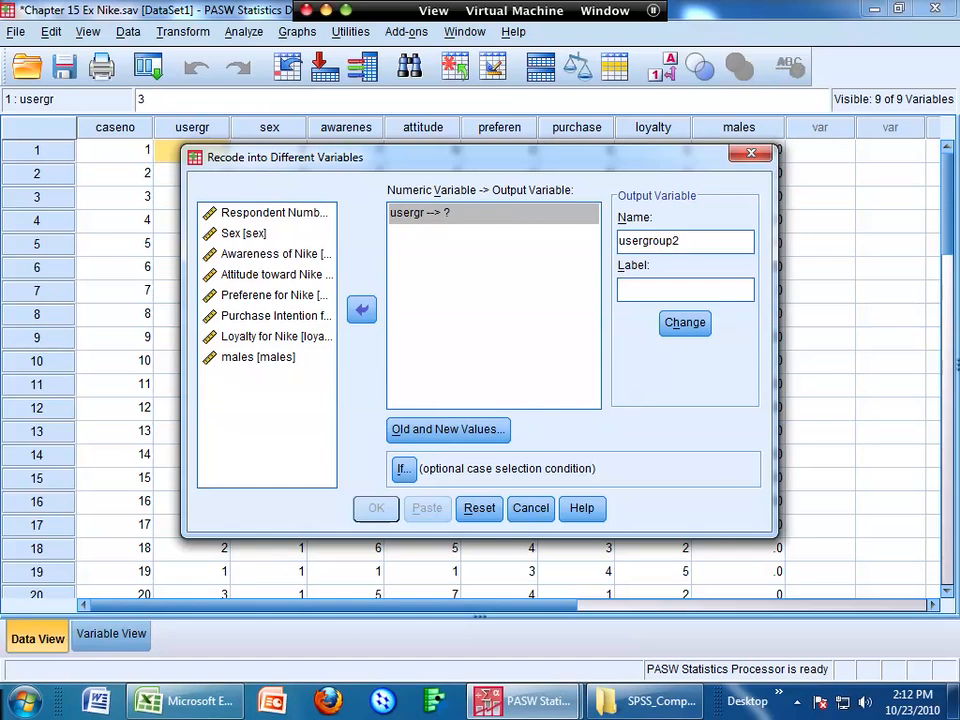
pyautogui.write('usergroup2')
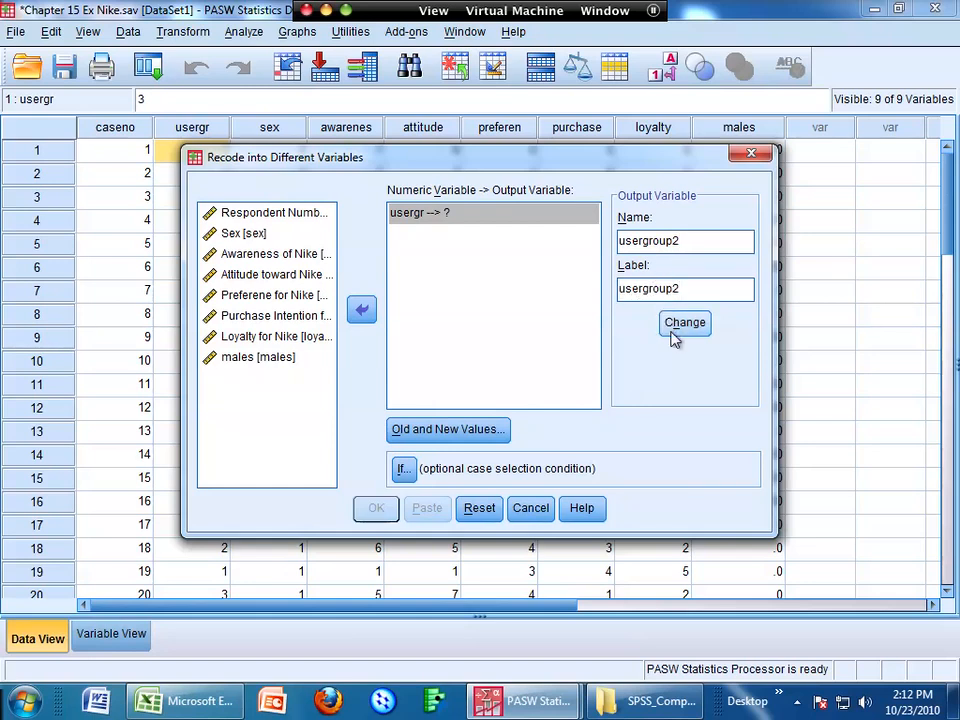
# Step: Add mappings 1→0, 2→1 and 3→0, confirm, and create usergroup2
pyautogui.click(447, 429)
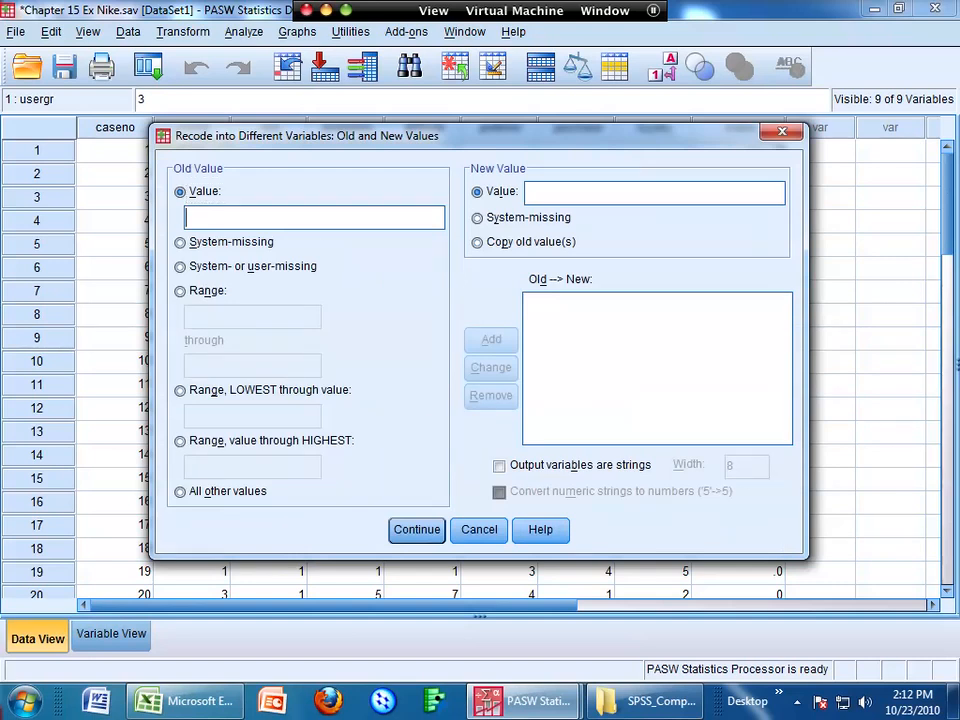
pyautogui.write('1')
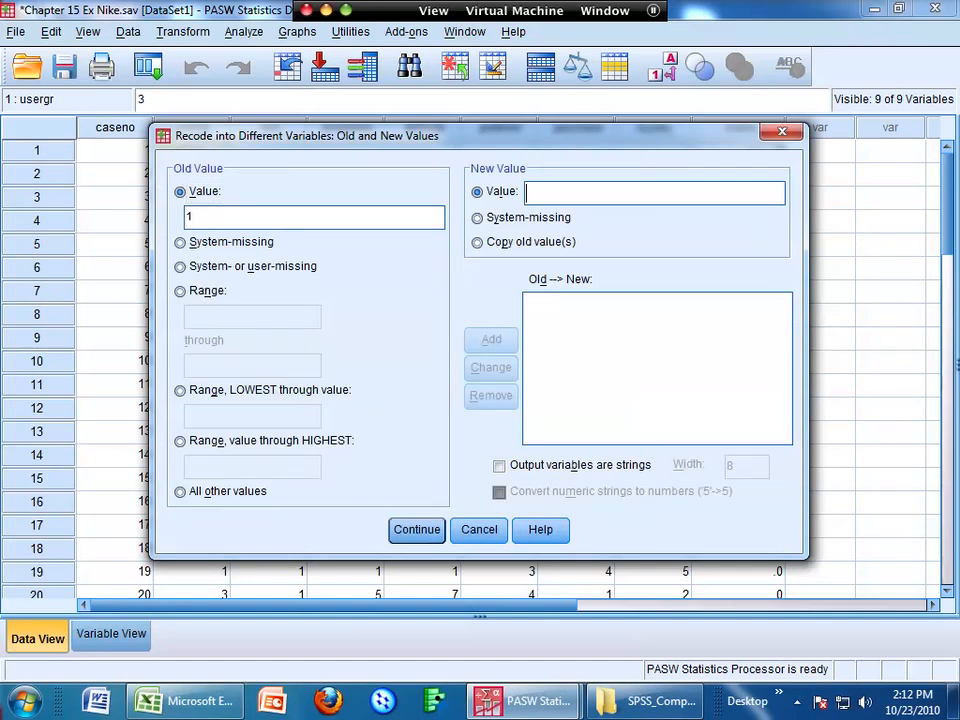
pyautogui.click(491, 339)
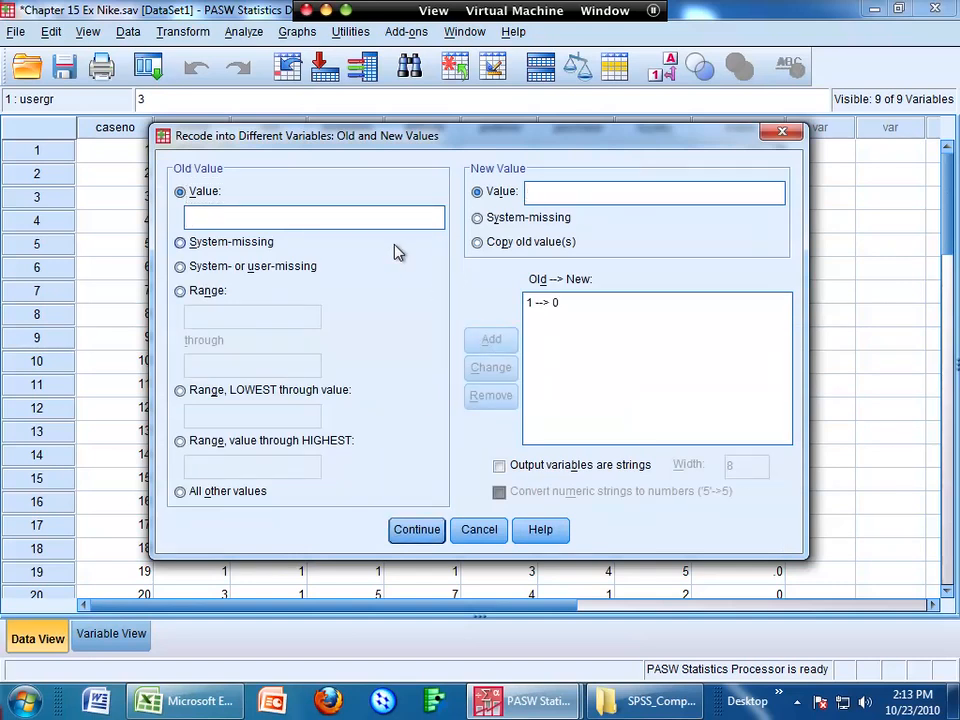
pyautogui.write('2')
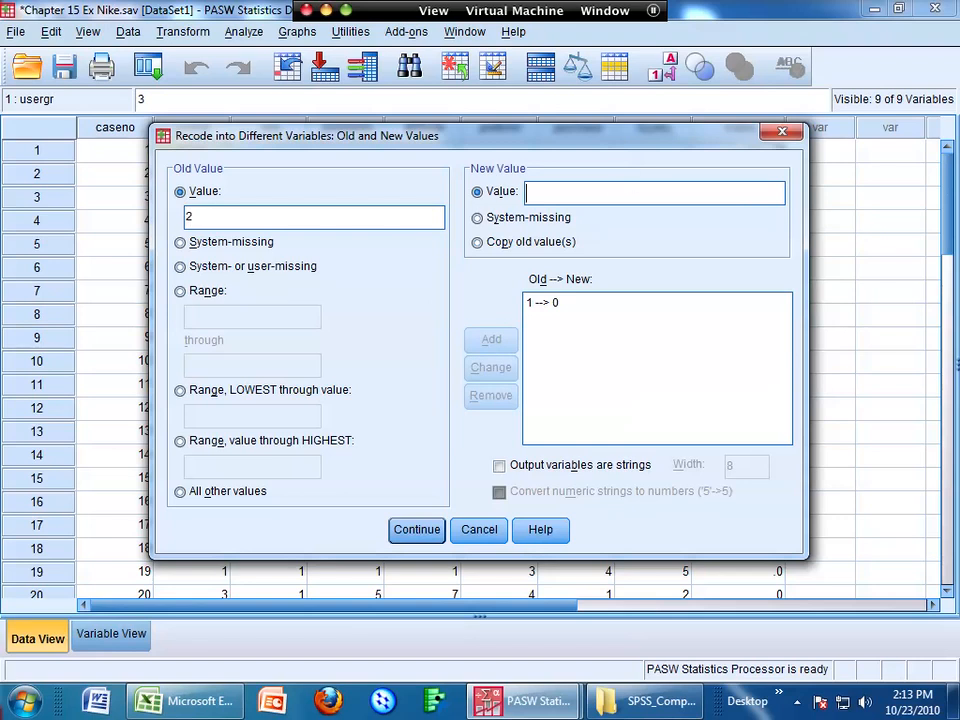
pyautogui.click(491, 339)
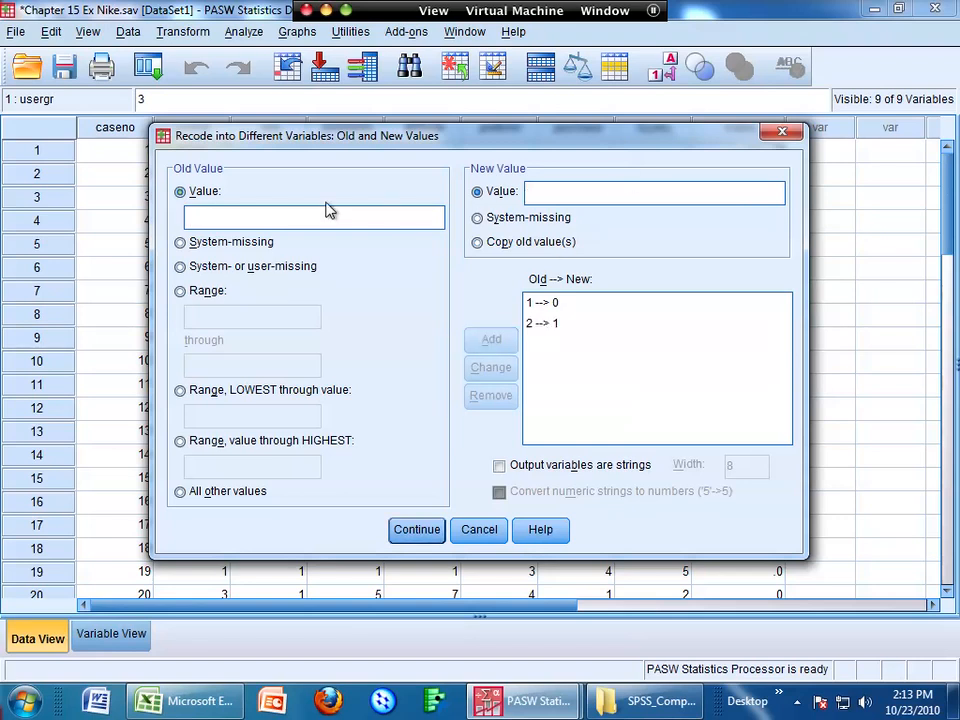
pyautogui.write('3')
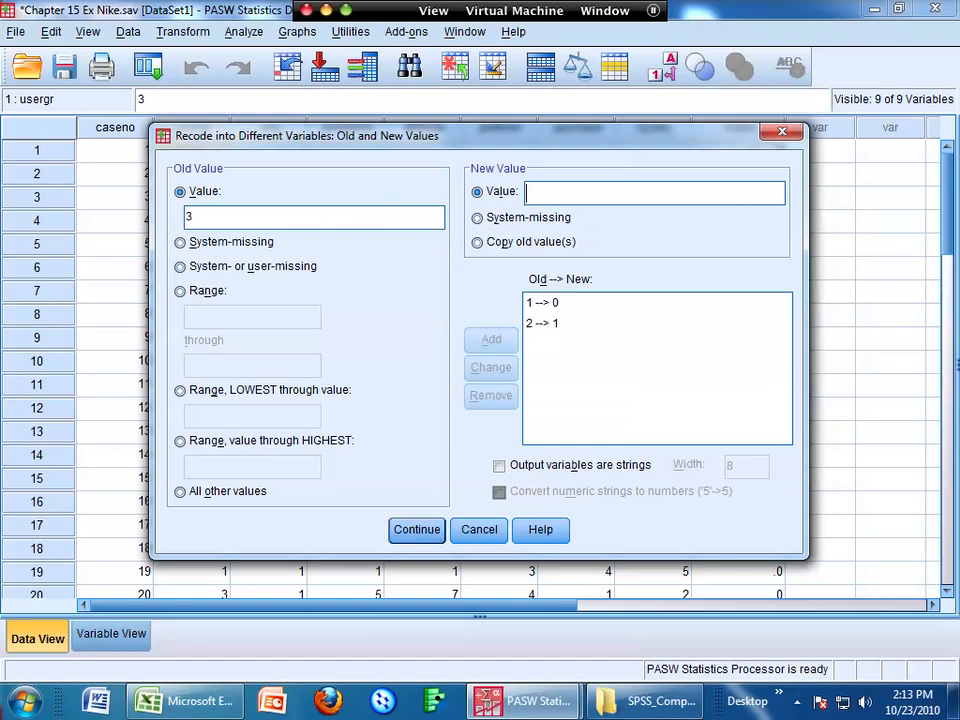
pyautogui.click(490, 340)
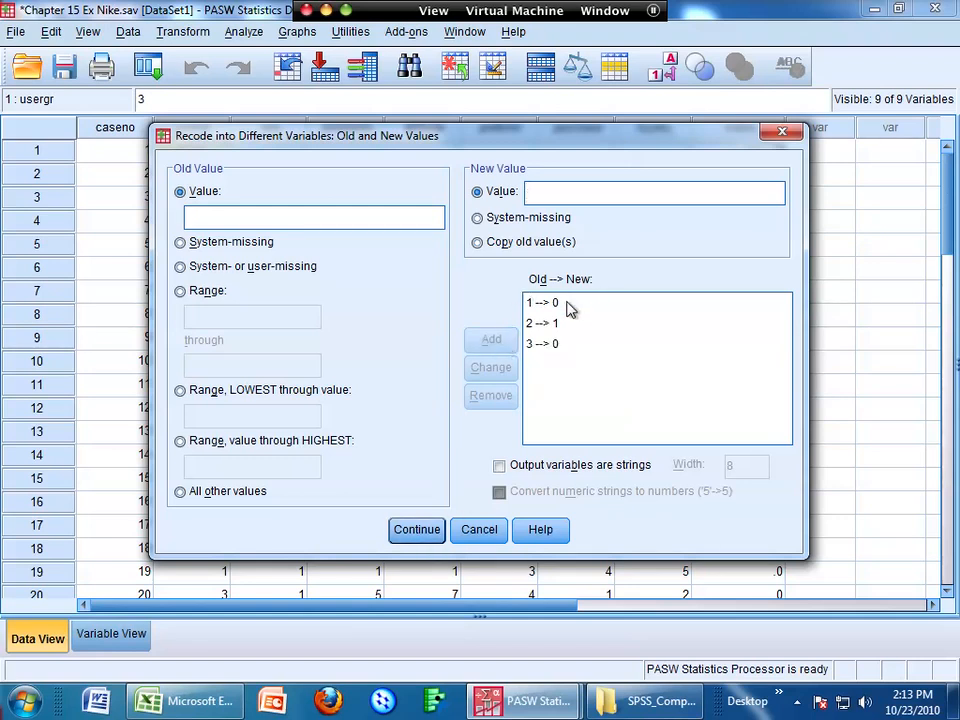
pyautogui.moveTo(583, 347)
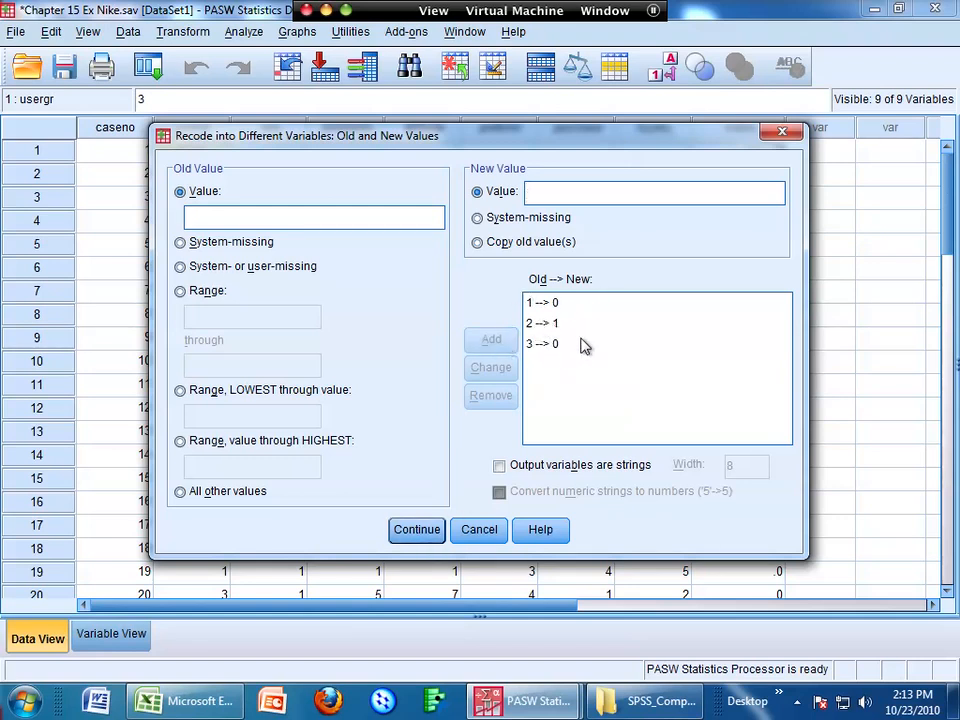
pyautogui.click(416, 529)
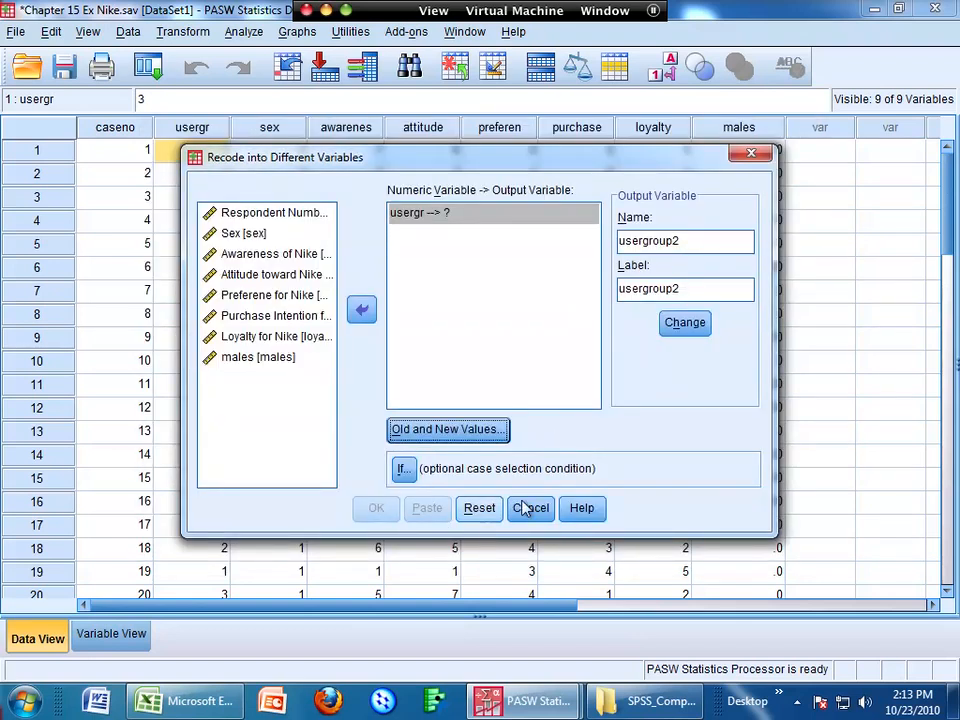
pyautogui.click(685, 322)
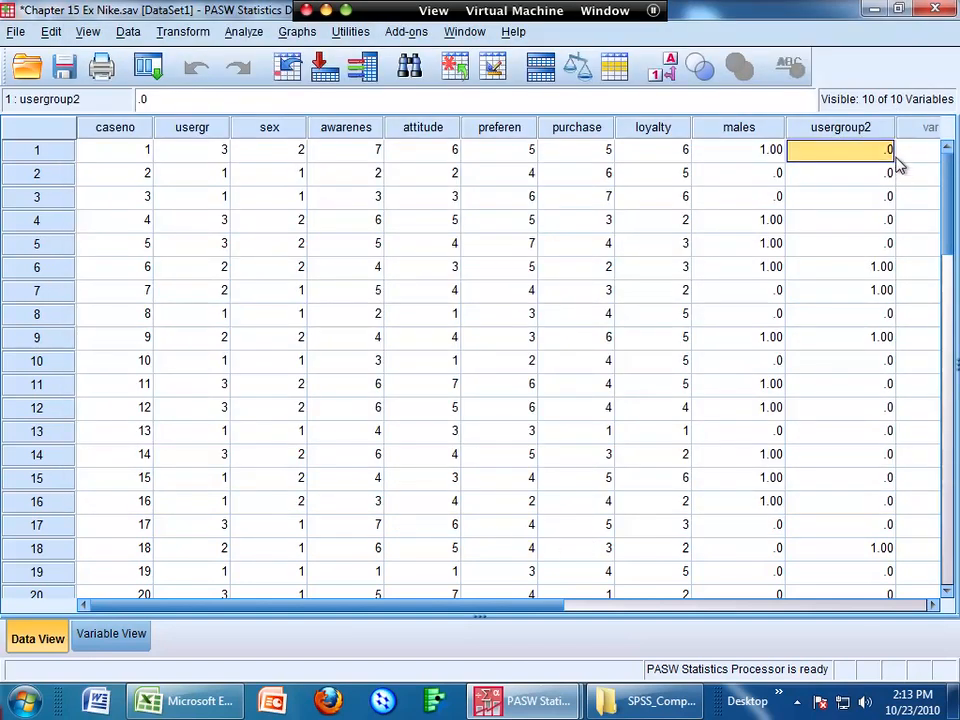
pyautogui.click(840, 267)
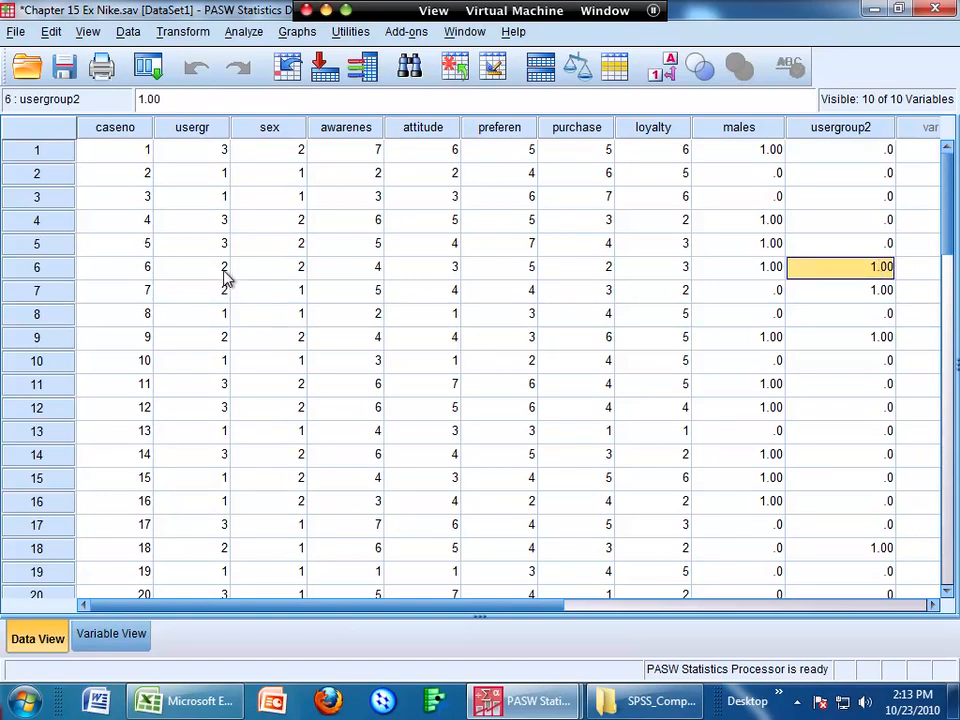
pyautogui.click(191, 266)
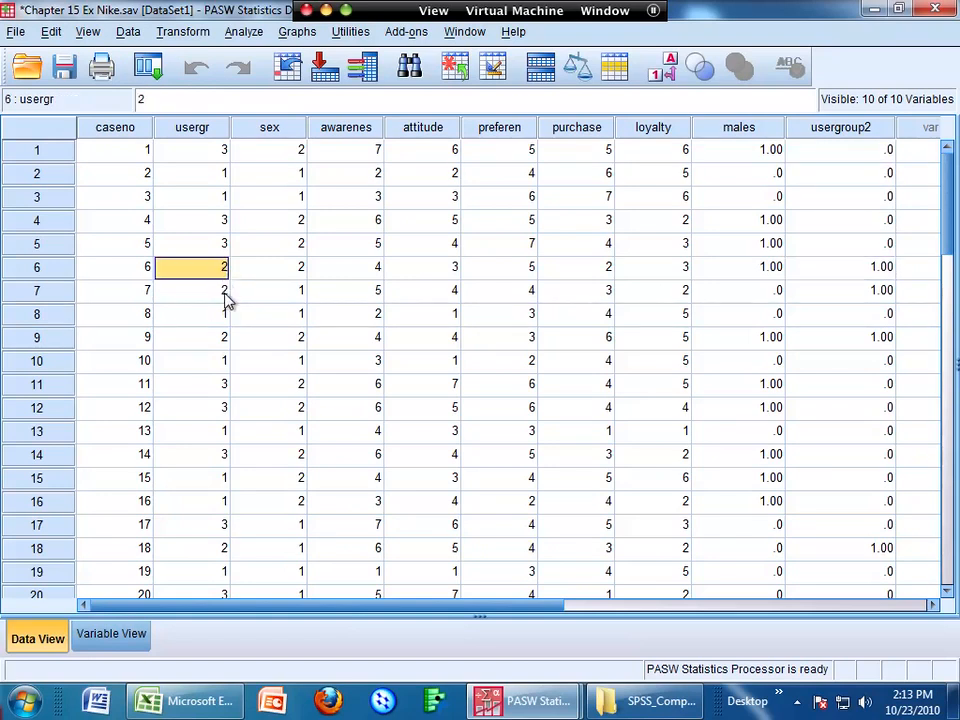
pyautogui.click(191, 290)
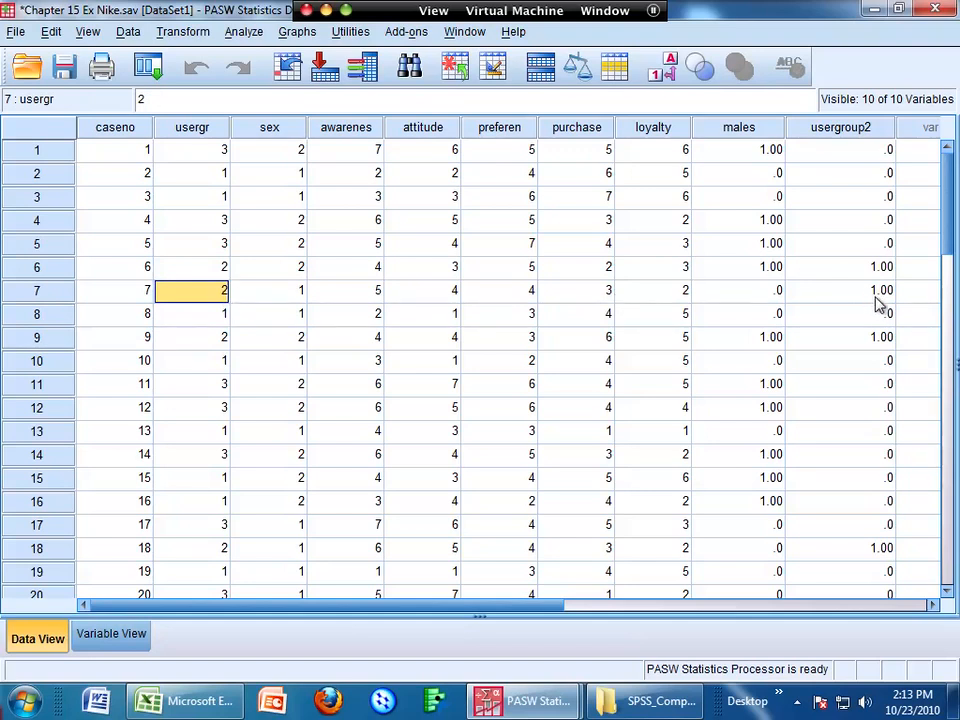
pyautogui.scroll(-3)
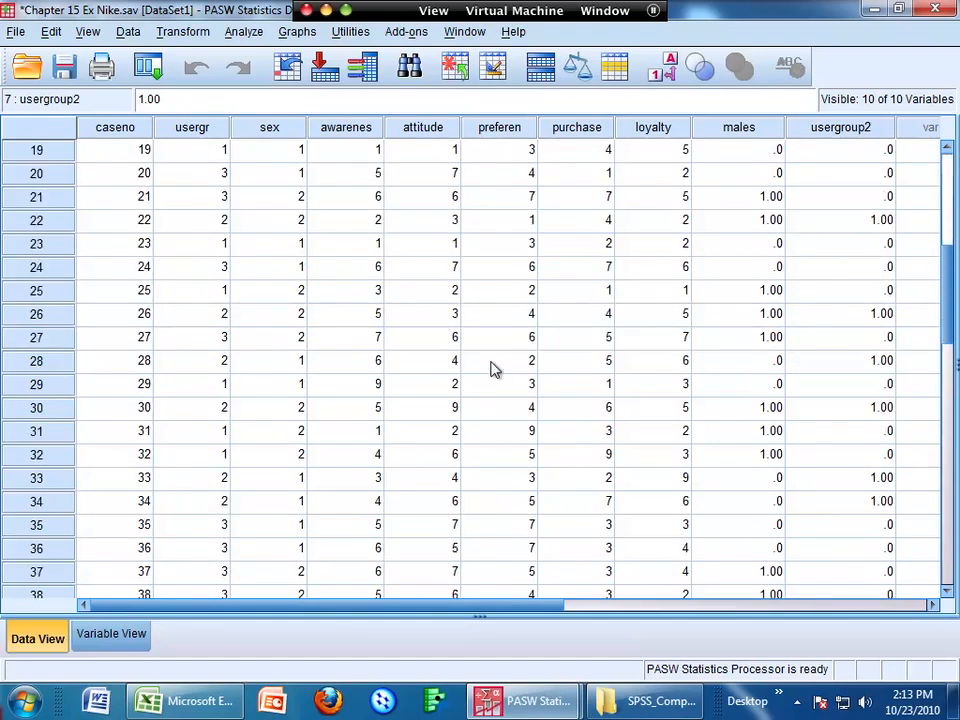
# Step: Reset Recode into Different Variables, add User Group, and name the output usergroup3
pyautogui.click(183, 31)
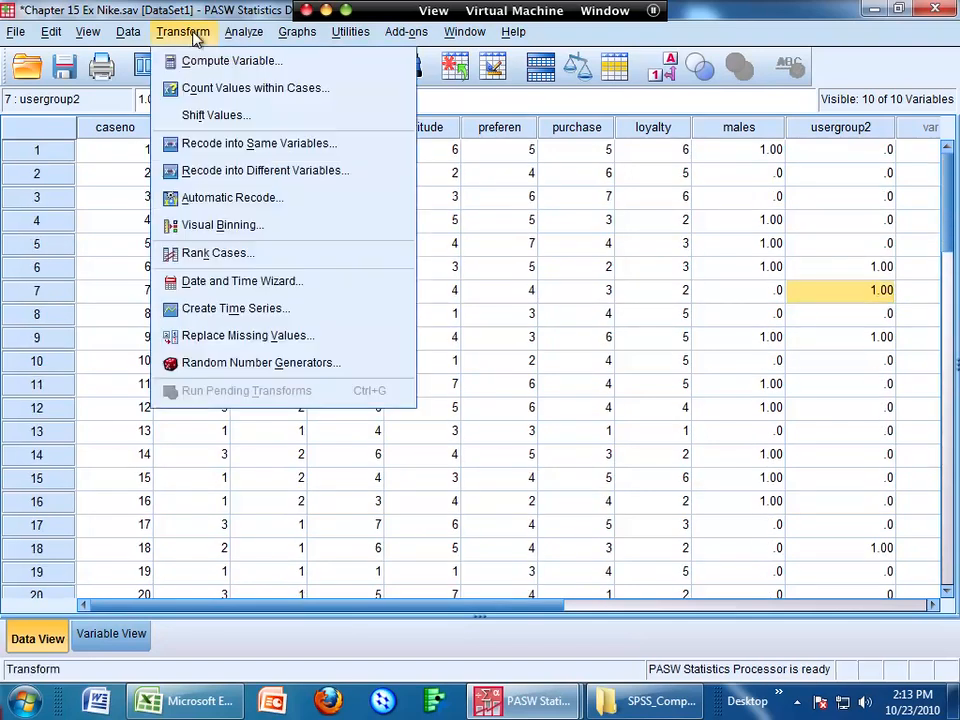
pyautogui.moveTo(265, 170)
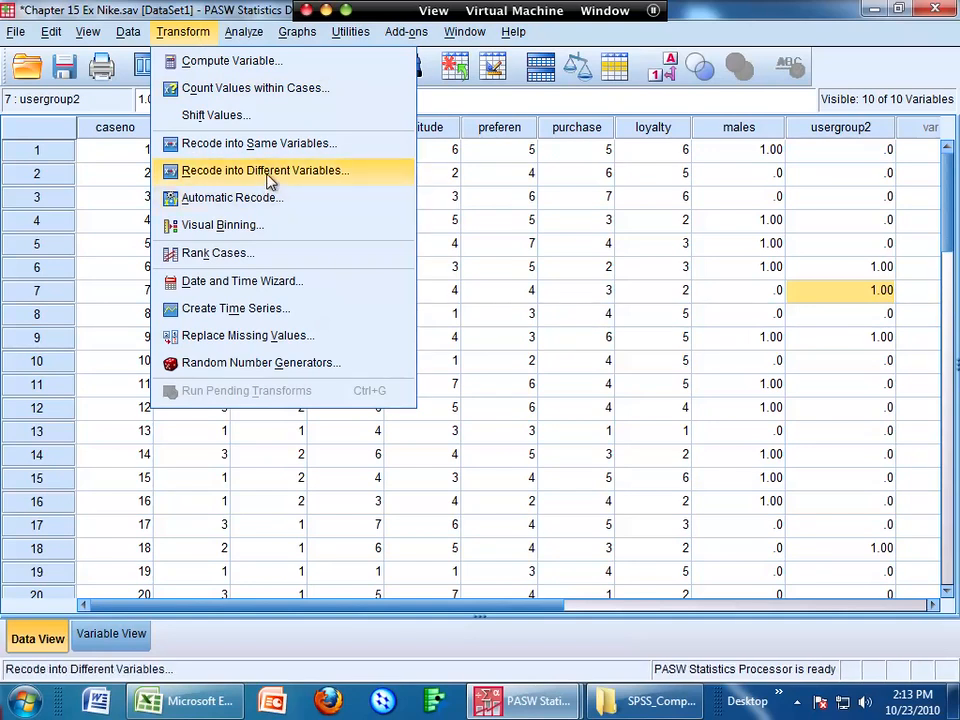
pyautogui.click(265, 170)
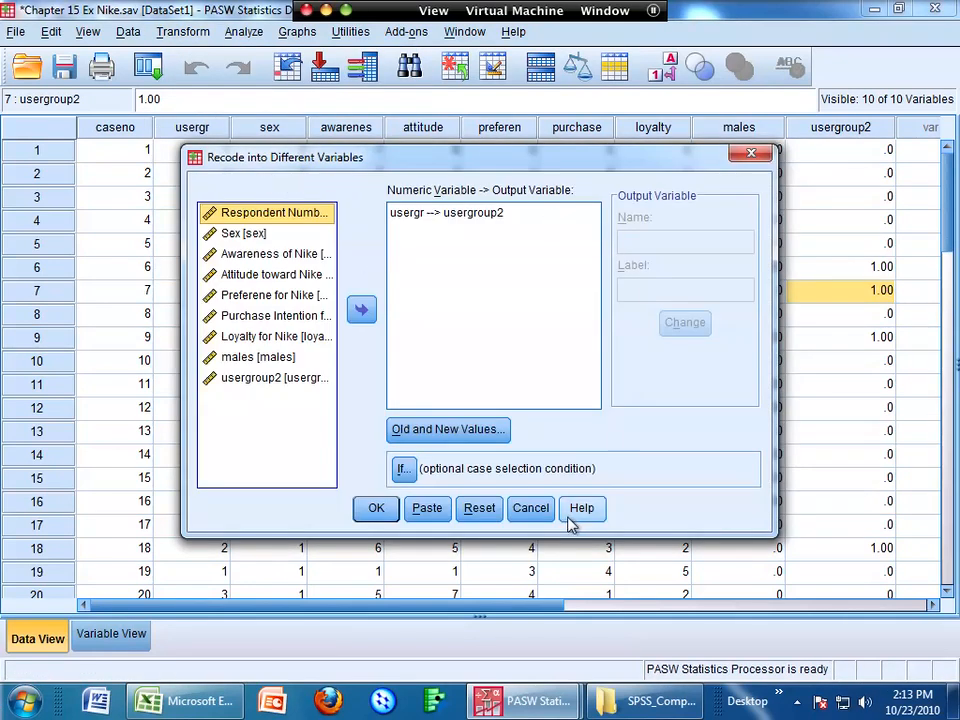
pyautogui.click(479, 508)
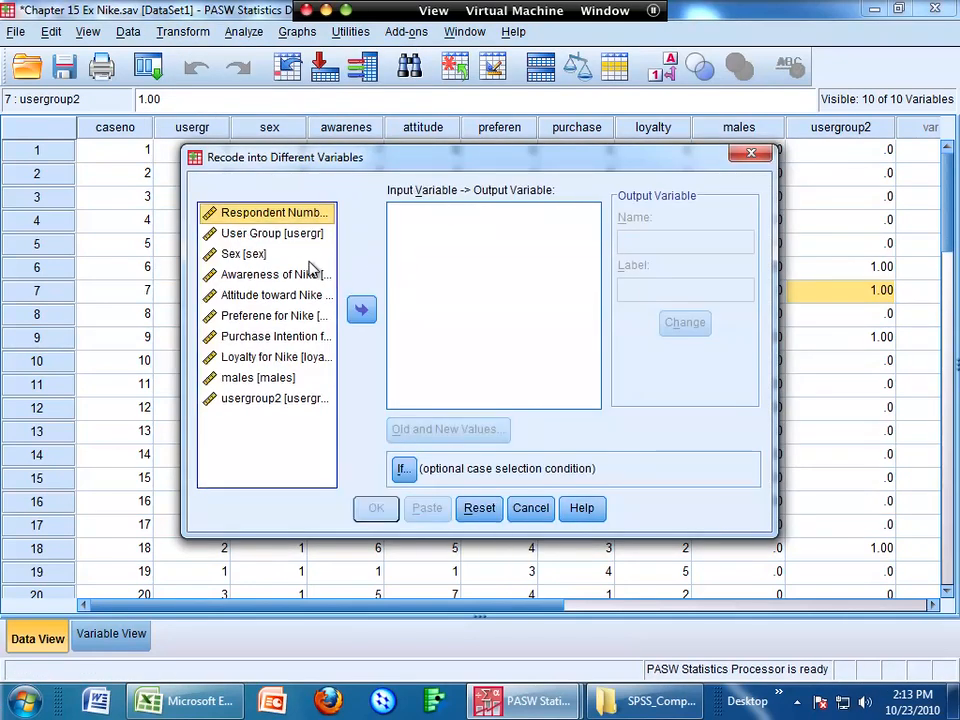
pyautogui.click(361, 308)
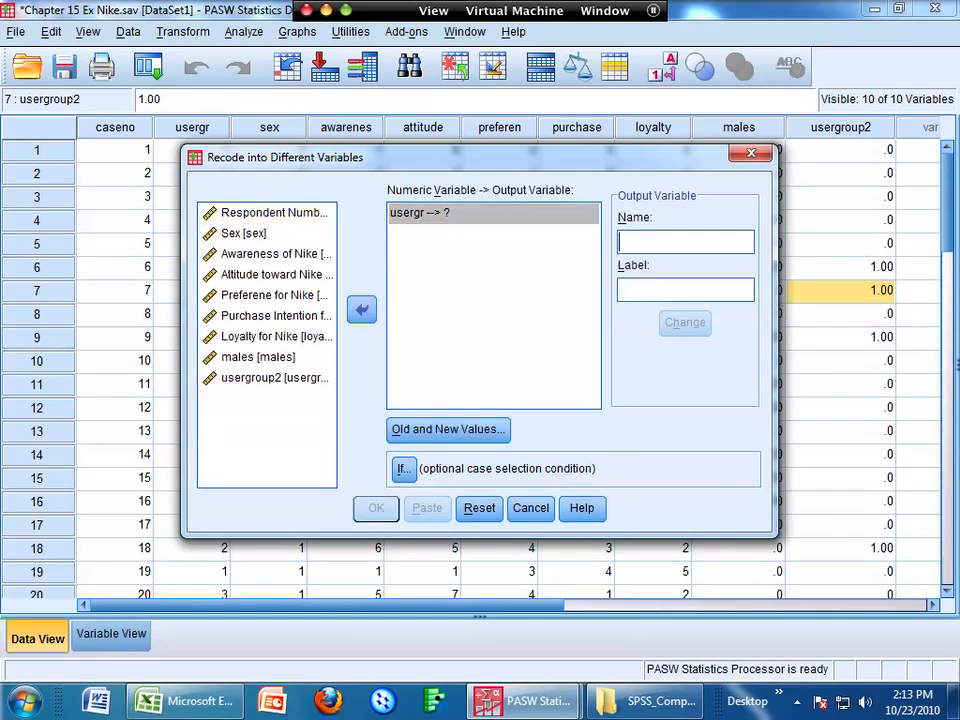
pyautogui.write('usergroup3')
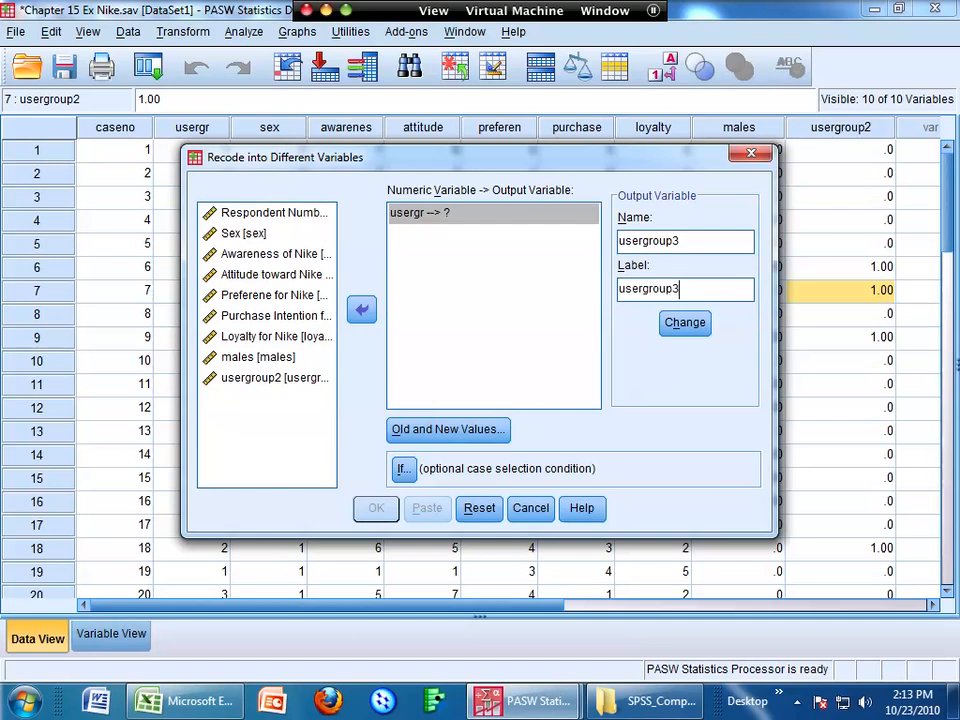
# Step: Map user group 1→0, 2→0 and 3→1, then run the recode
pyautogui.click(448, 429)
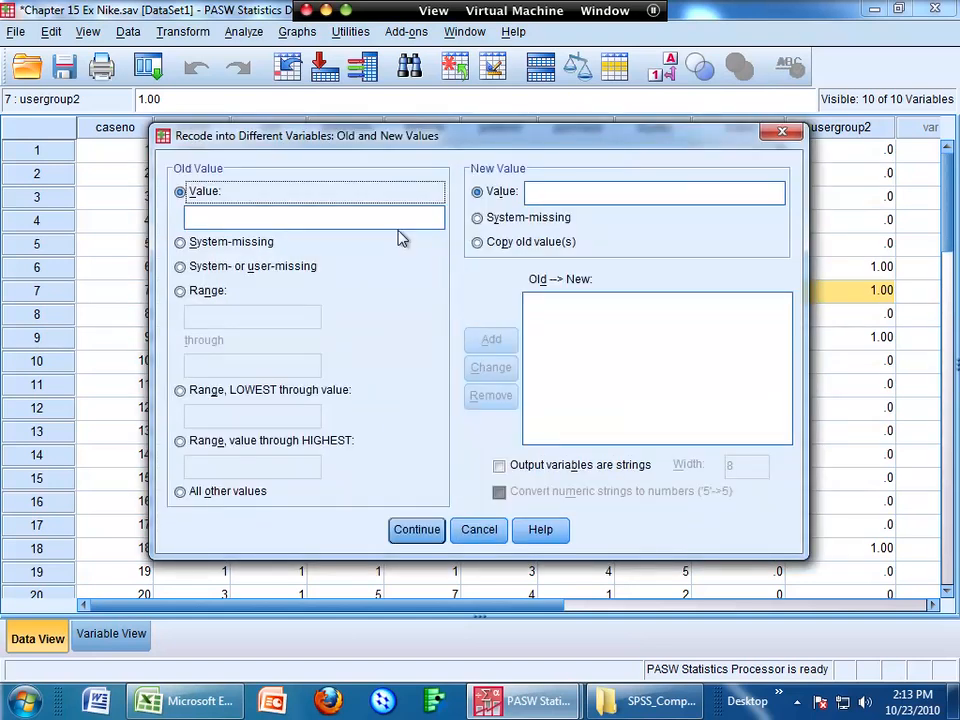
pyautogui.write('1')
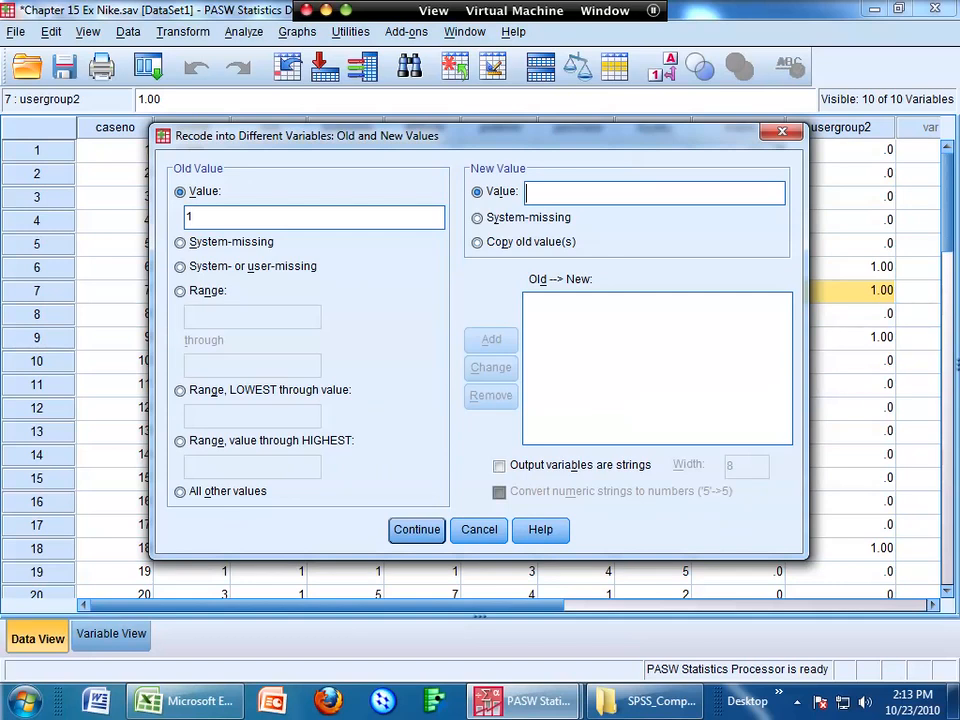
pyautogui.click(490, 339)
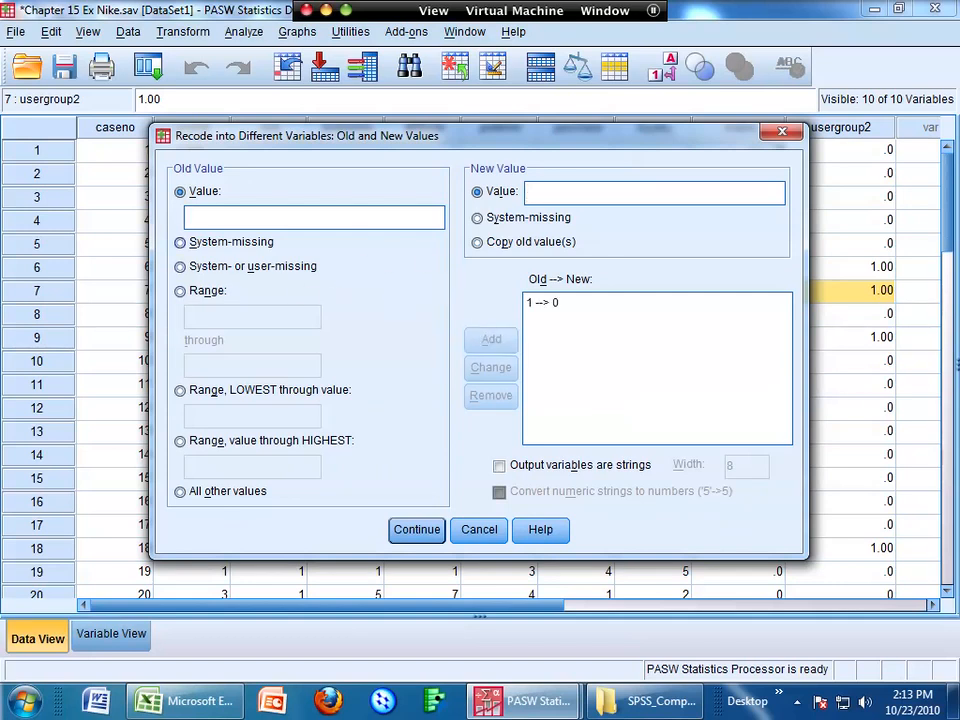
pyautogui.write('2')
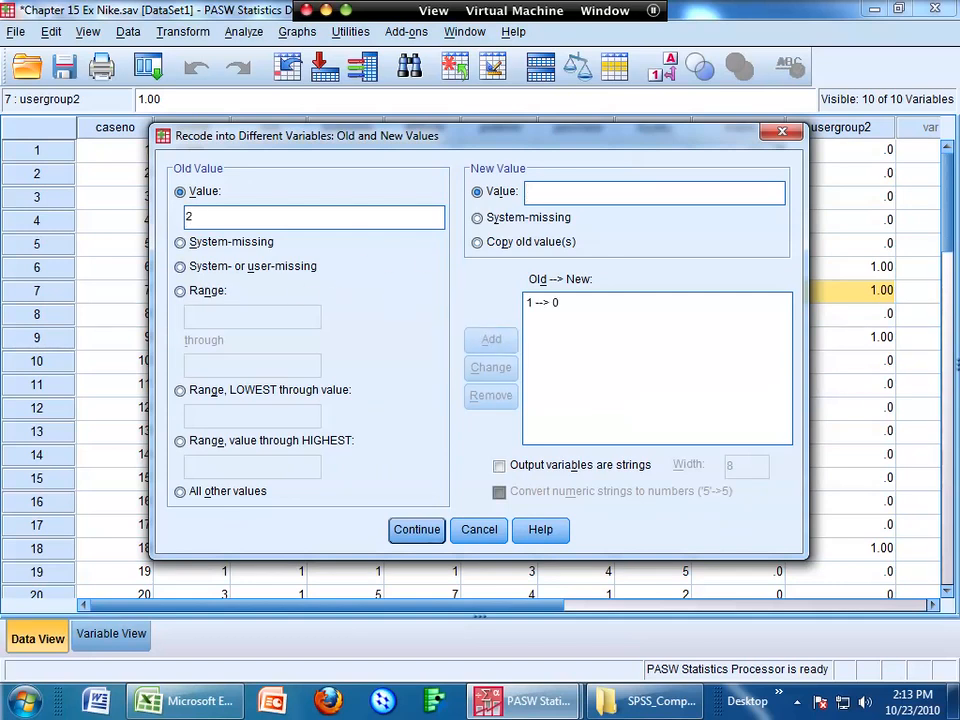
pyautogui.click(491, 339)
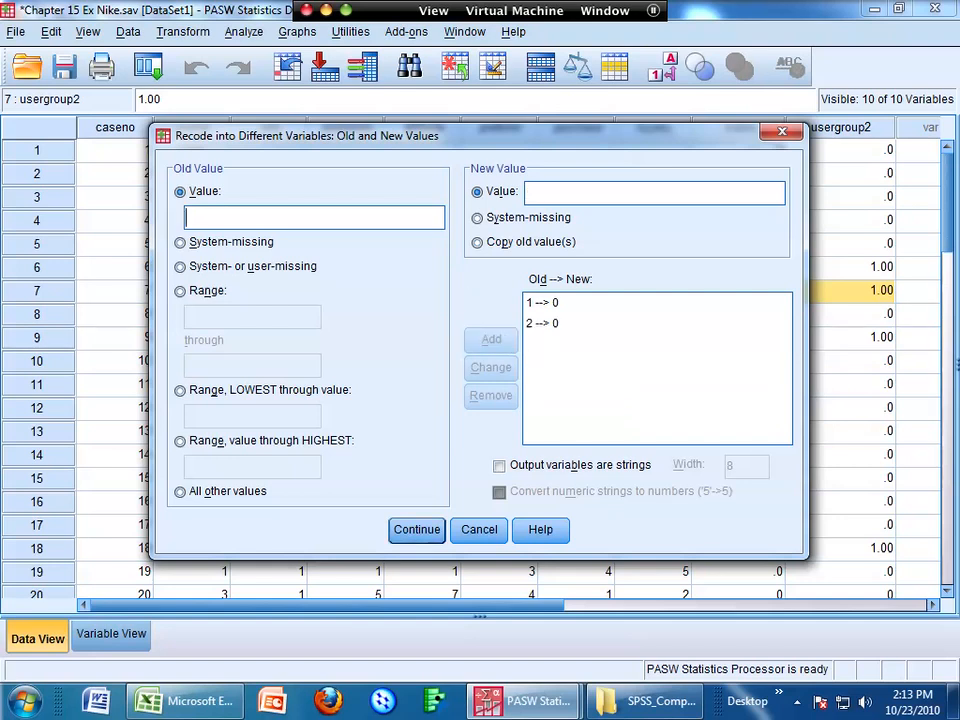
pyautogui.write('3')
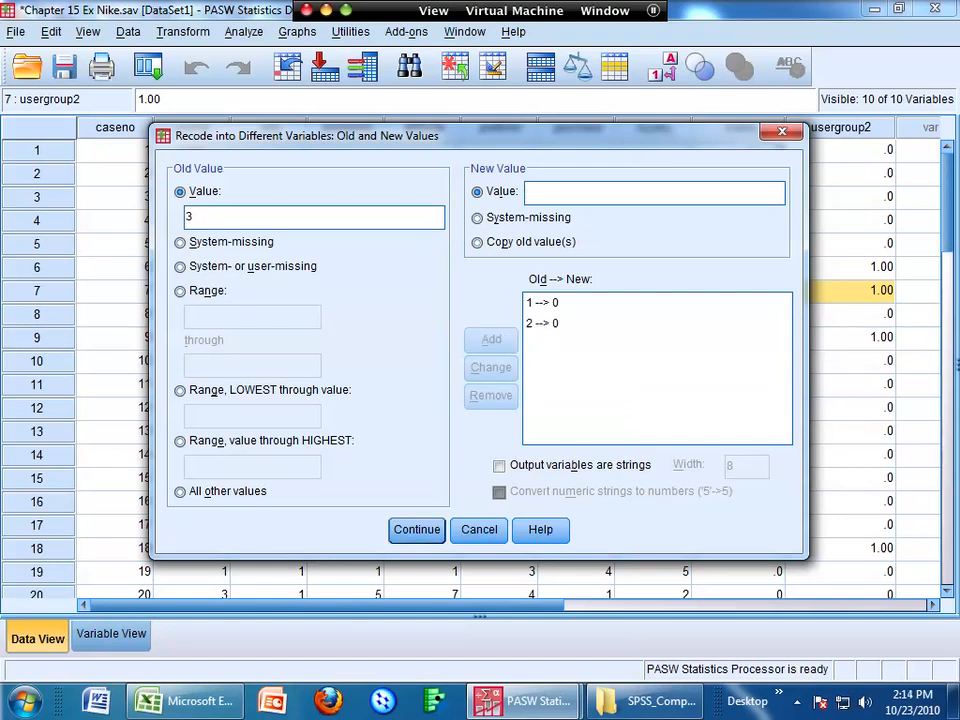
pyautogui.click(490, 339)
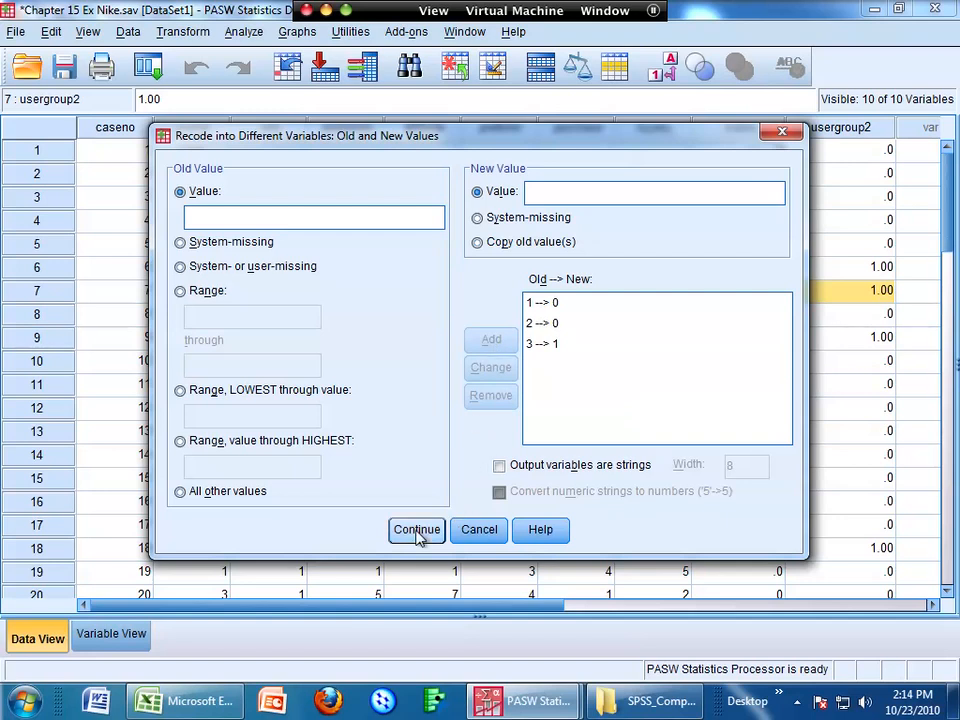
pyautogui.click(416, 529)
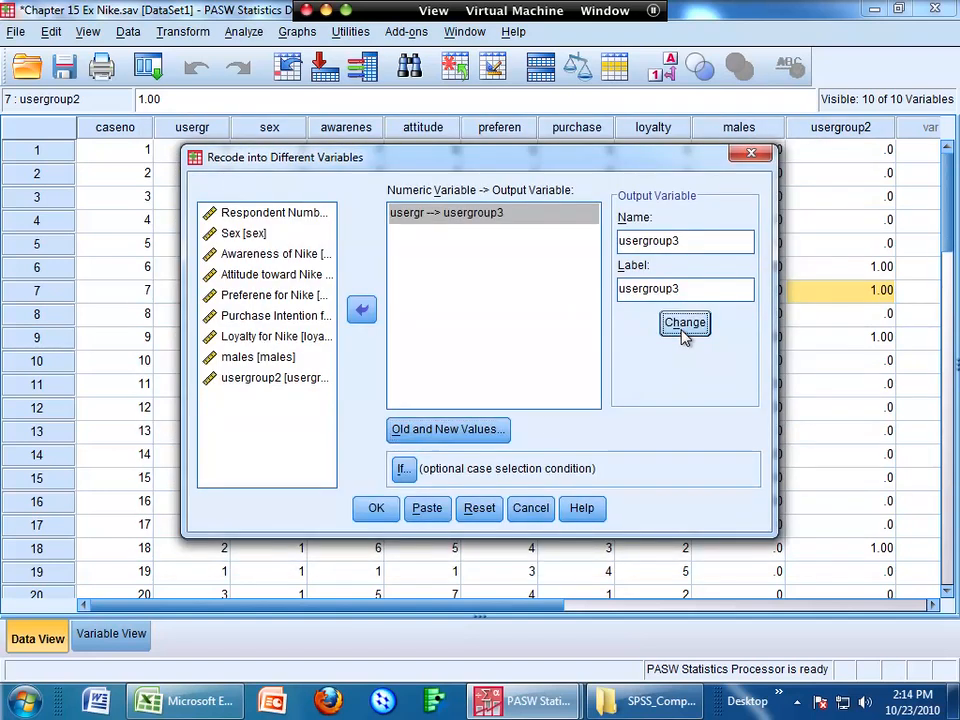
pyautogui.click(375, 508)
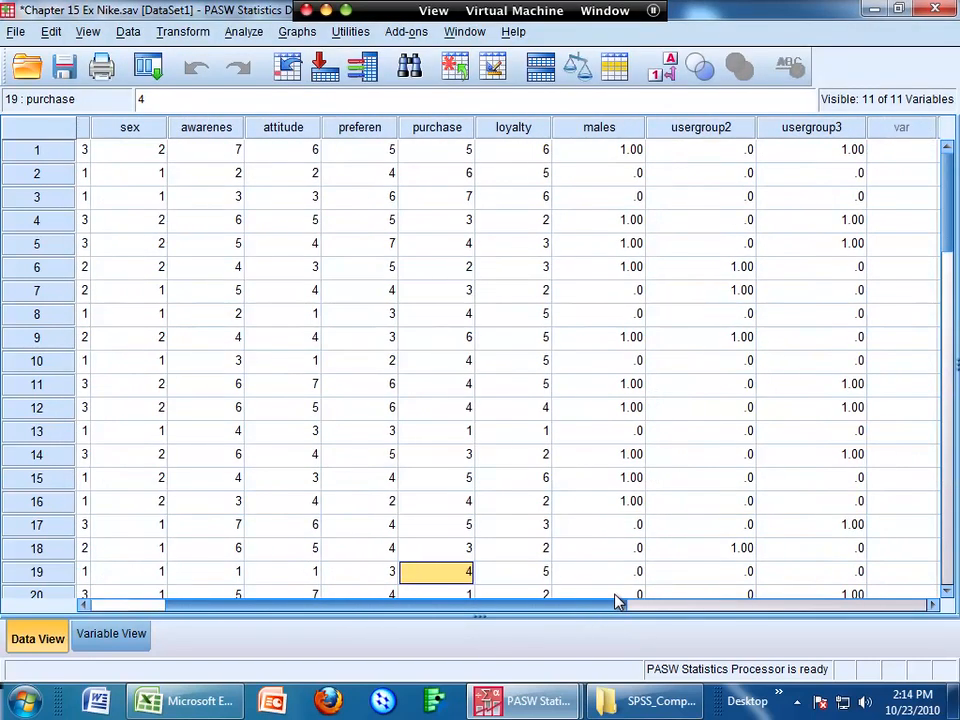
pyautogui.click(811, 149)
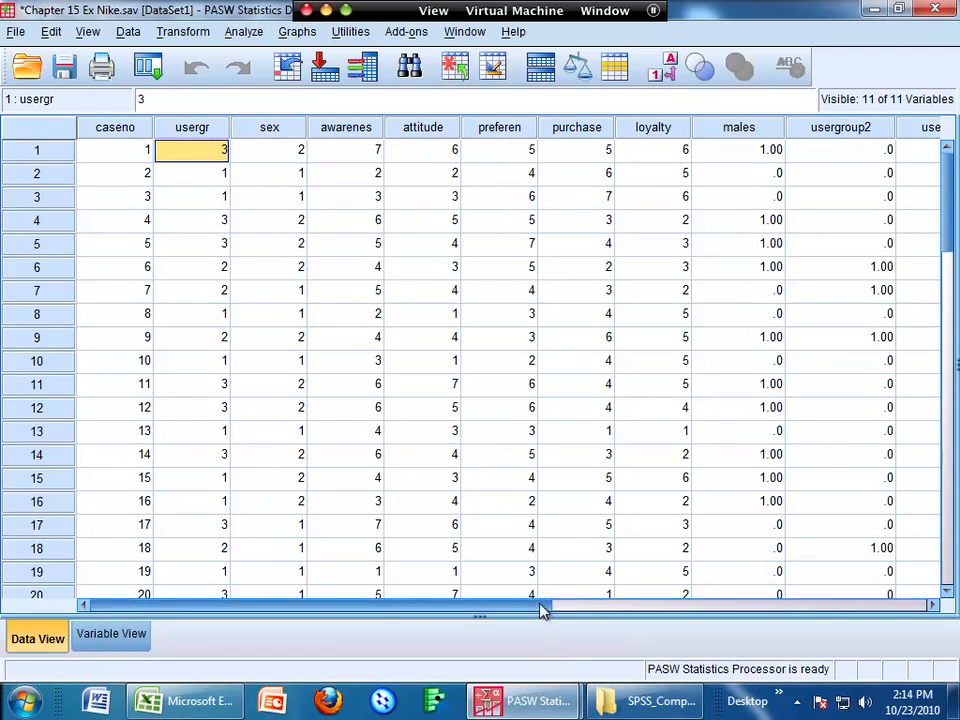
pyautogui.hscroll(3)
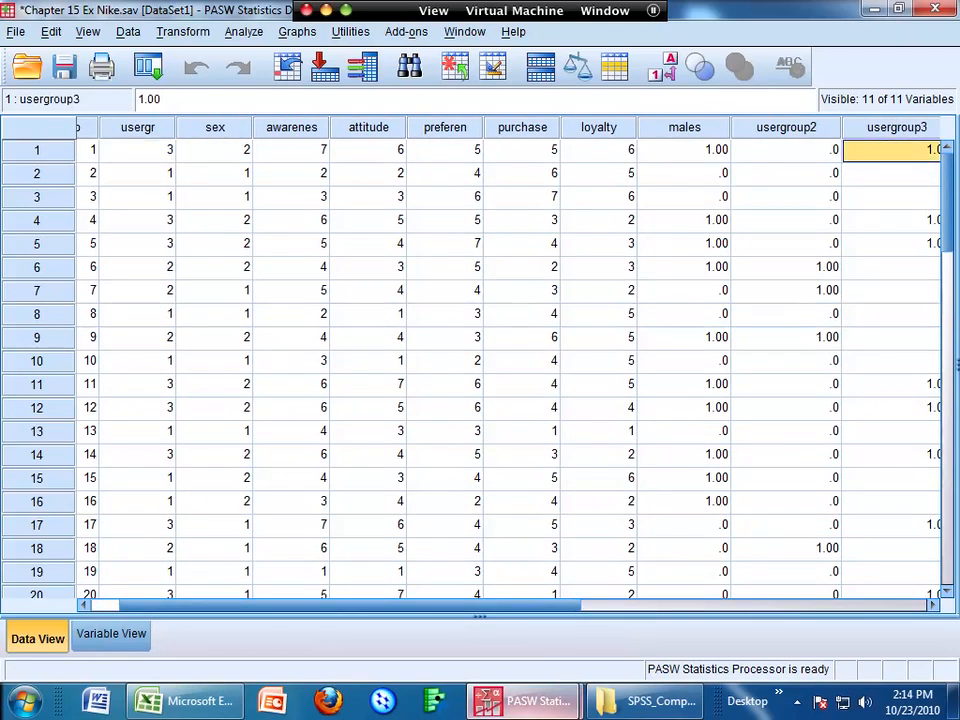
pyautogui.hscroll(3)
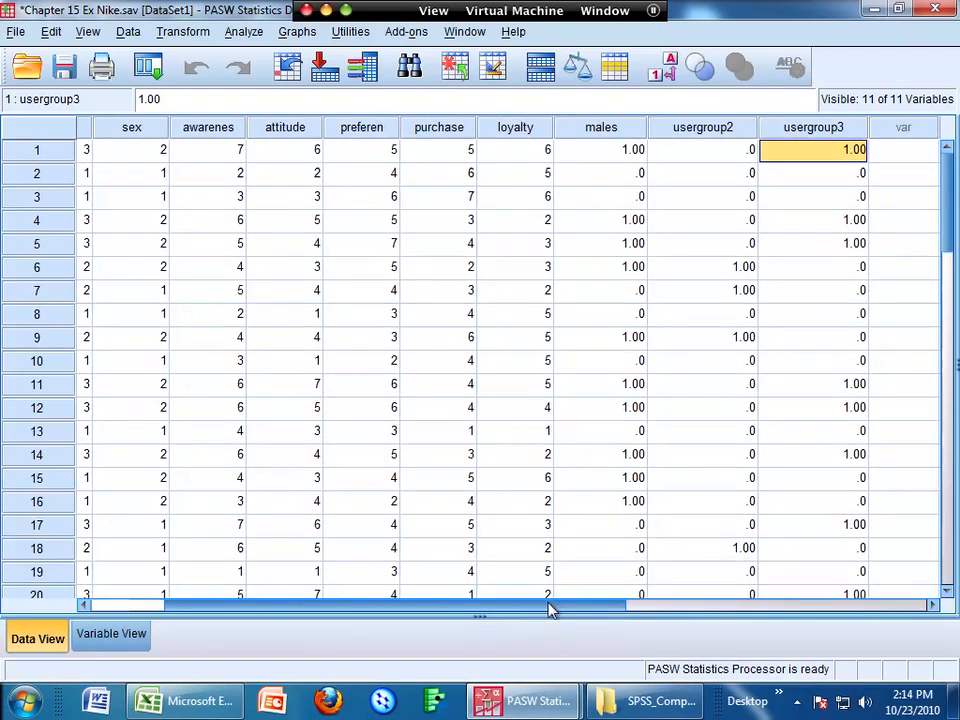
pyautogui.click(361, 219)
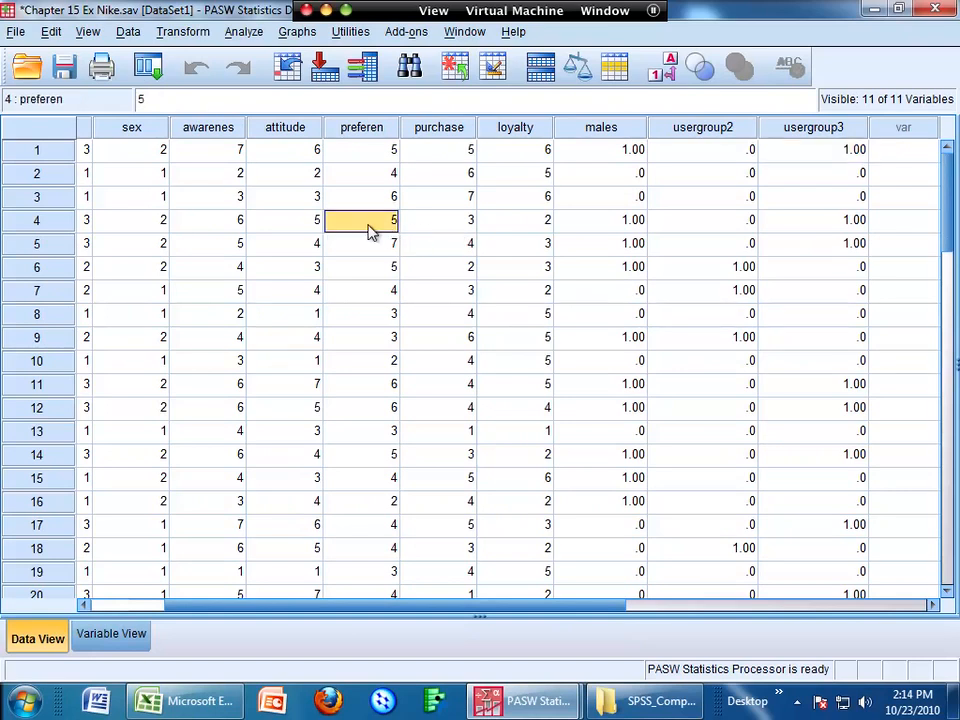
# Step: Start a linear regression with Awareness of Nike as the dependent variable
pyautogui.click(243, 31)
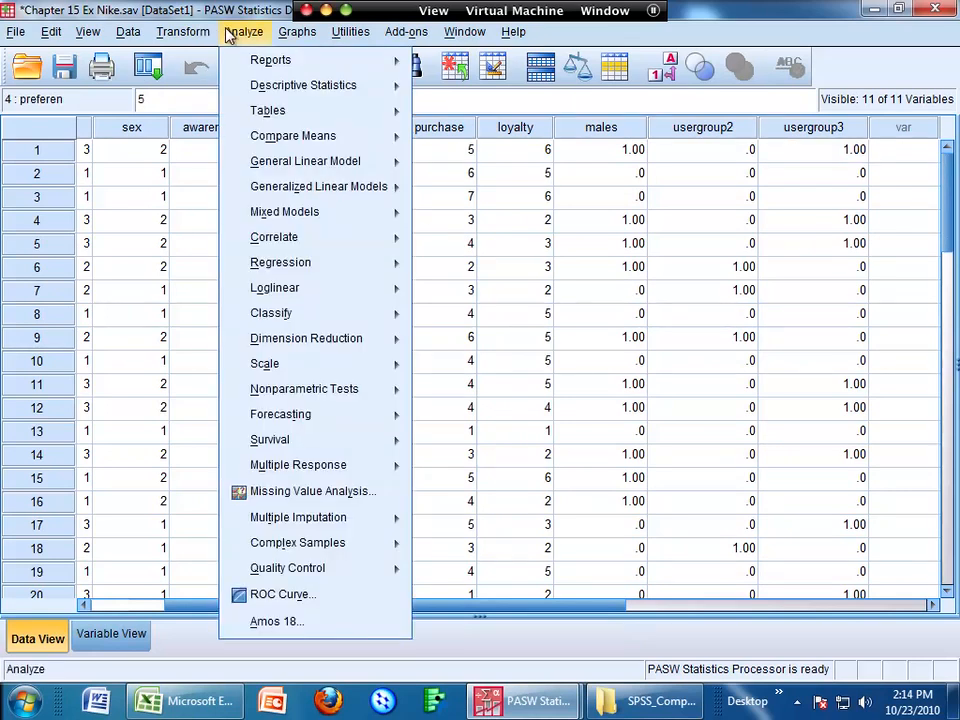
pyautogui.click(280, 262)
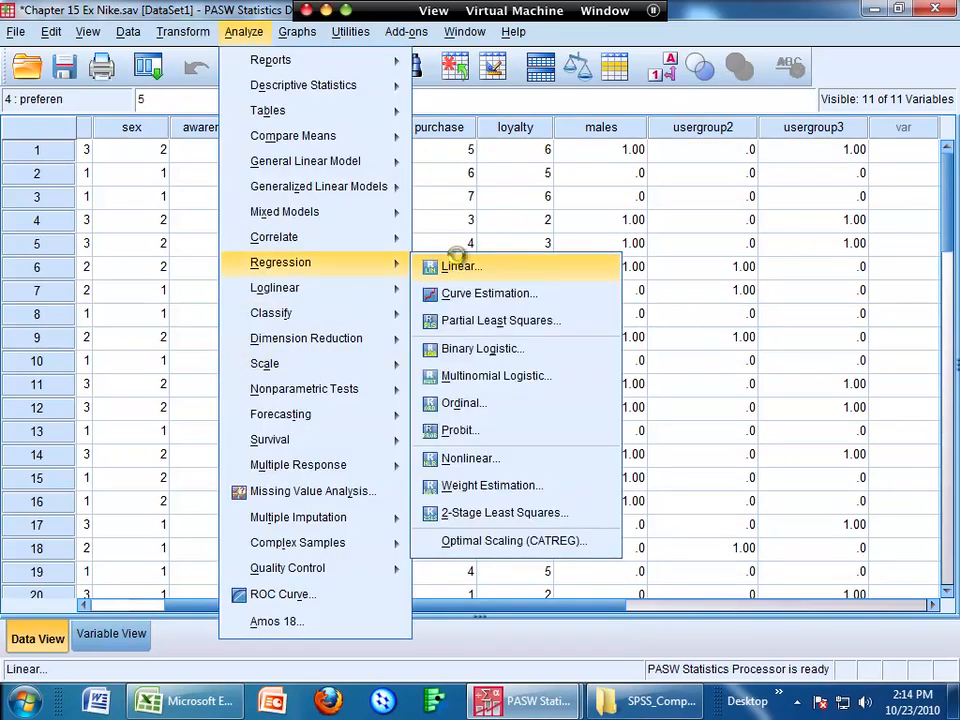
pyautogui.click(460, 266)
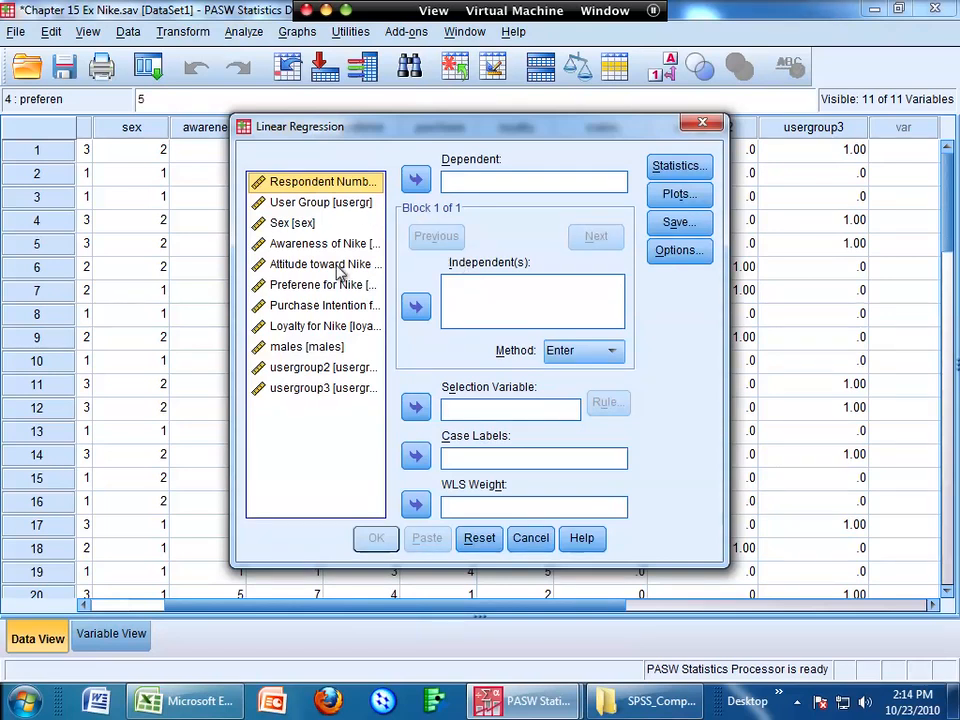
pyautogui.click(320, 243)
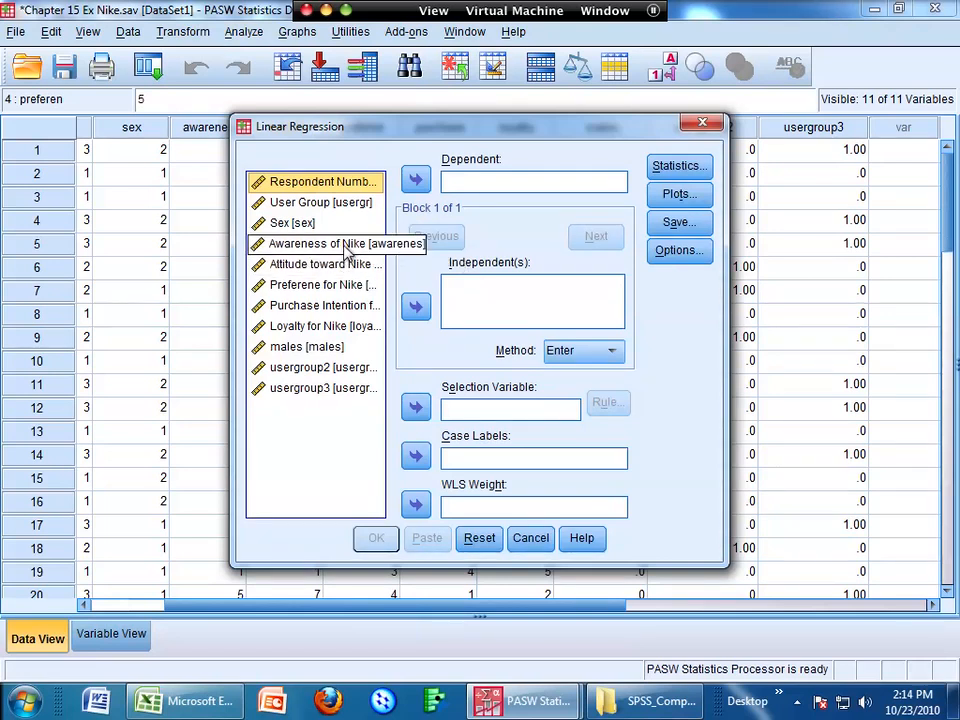
pyautogui.click(415, 181)
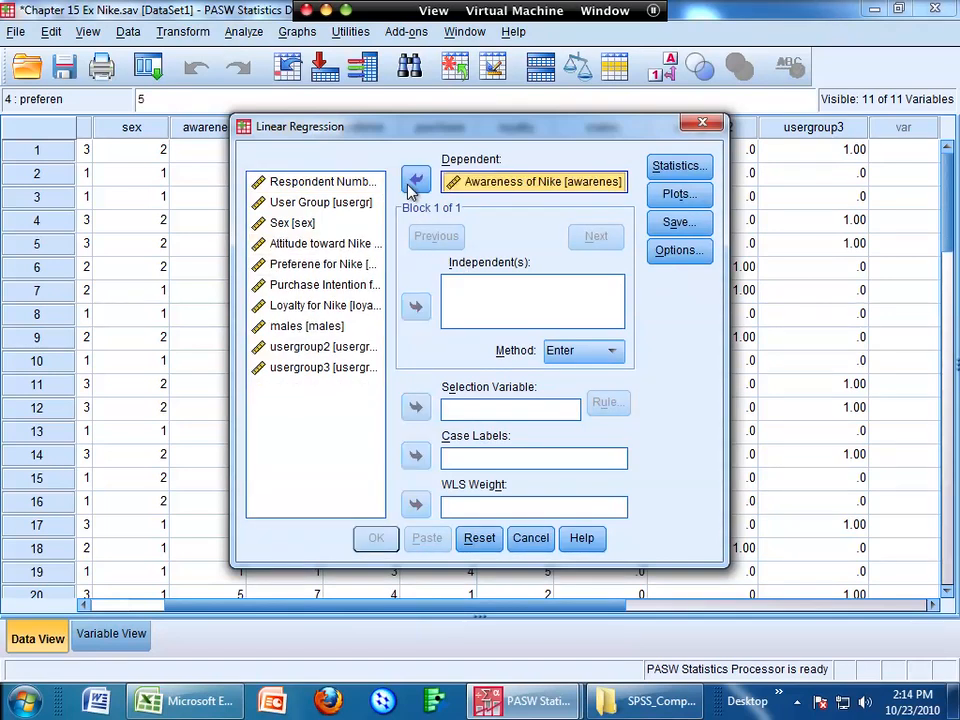
pyautogui.click(322, 367)
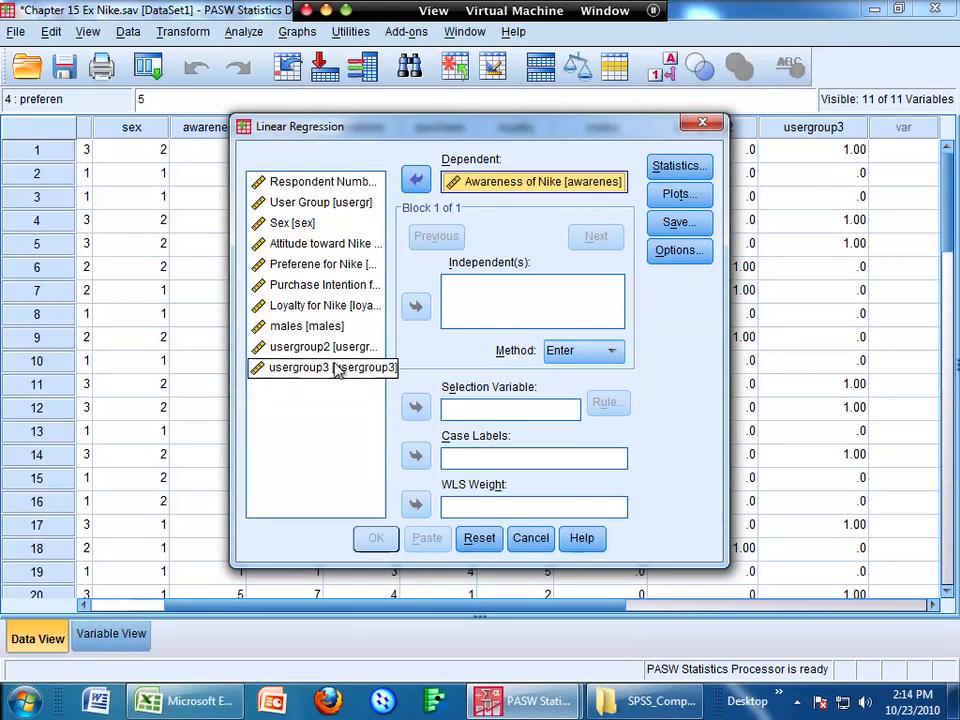
# Step: Add Loyalty for Nike, males, usergroup2 and usergroup3 as independents and run it
pyautogui.click(320, 305)
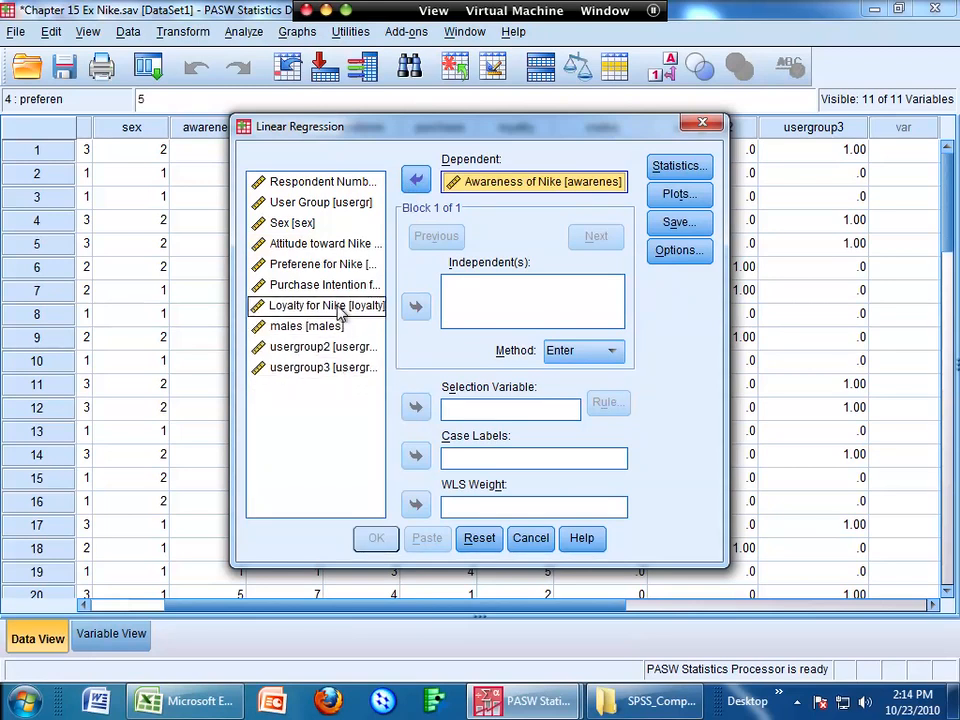
pyautogui.click(415, 305)
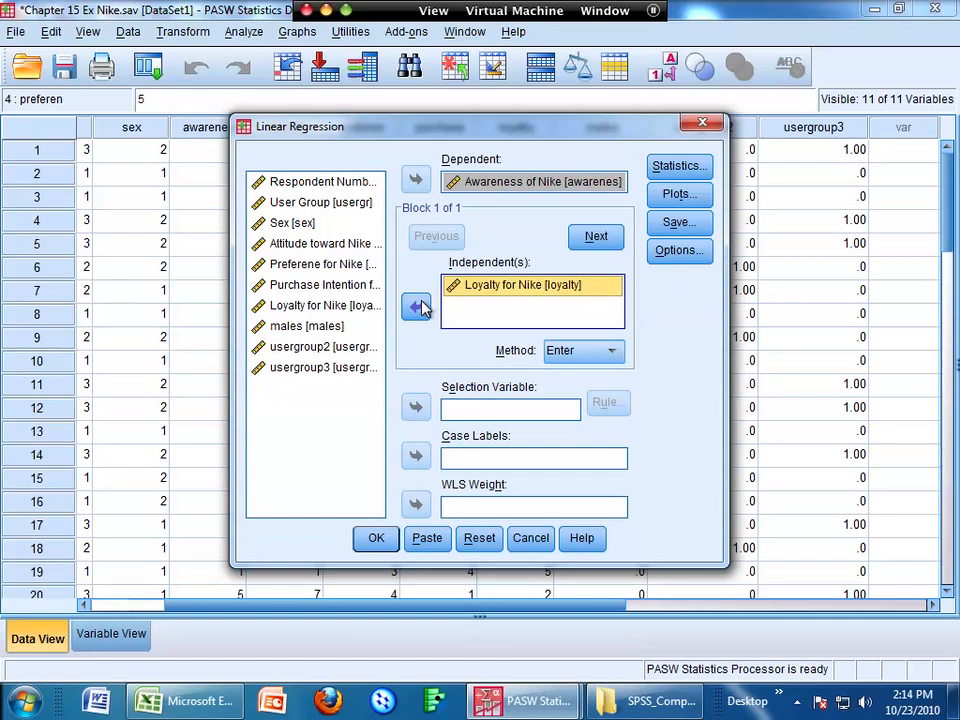
pyautogui.click(306, 326)
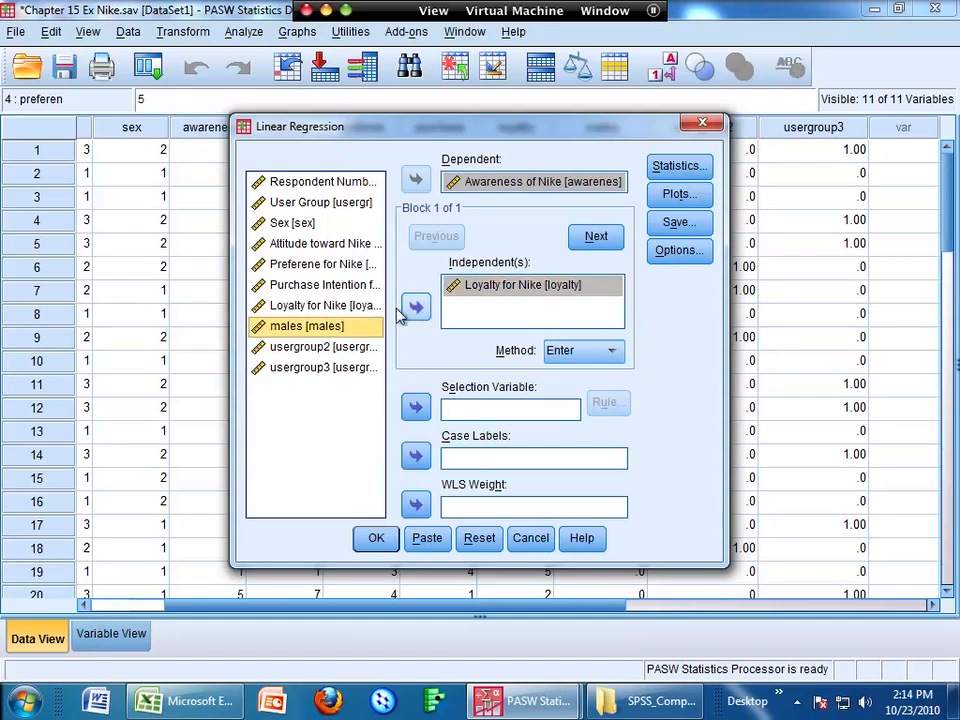
pyautogui.click(415, 306)
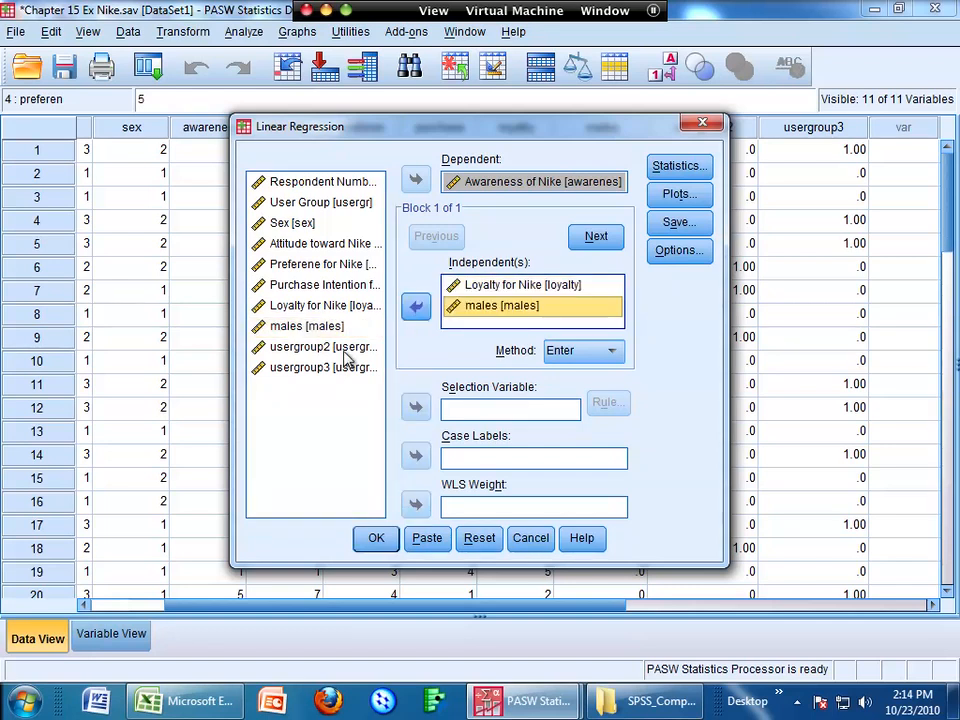
pyautogui.click(415, 307)
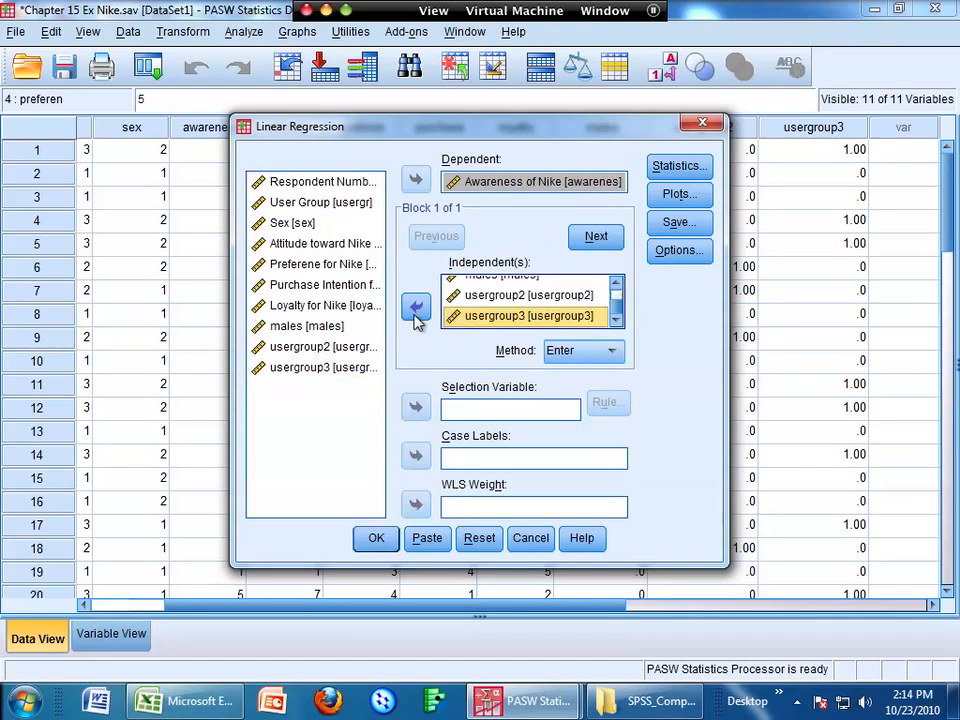
pyautogui.click(375, 538)
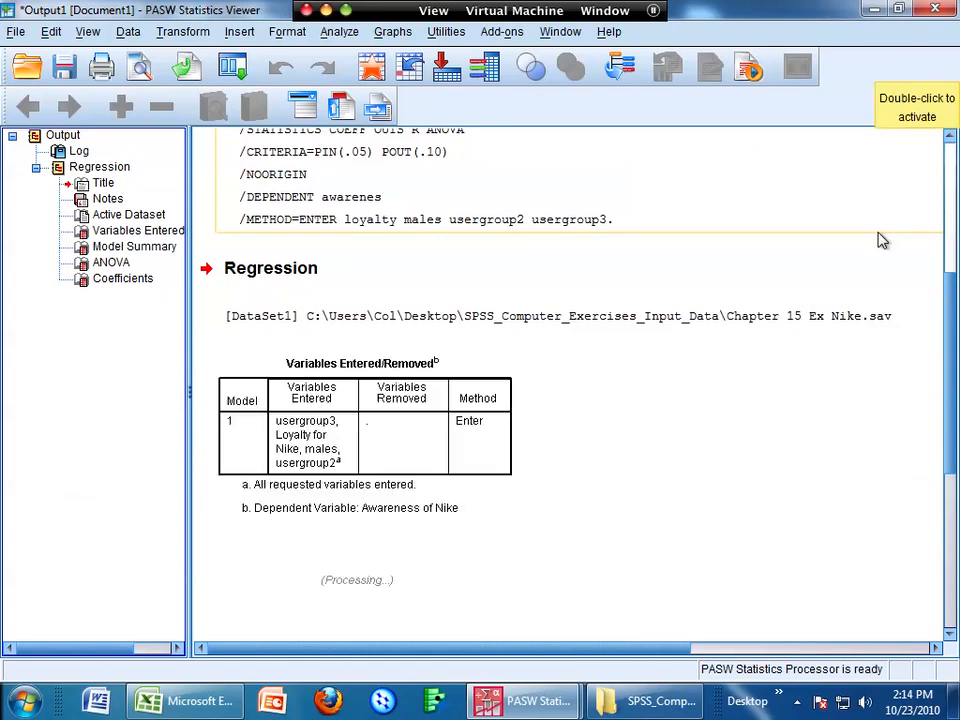
# Step: Scroll through the regression output to review the Model Summary and Coefficients tables
pyautogui.scroll(-3)
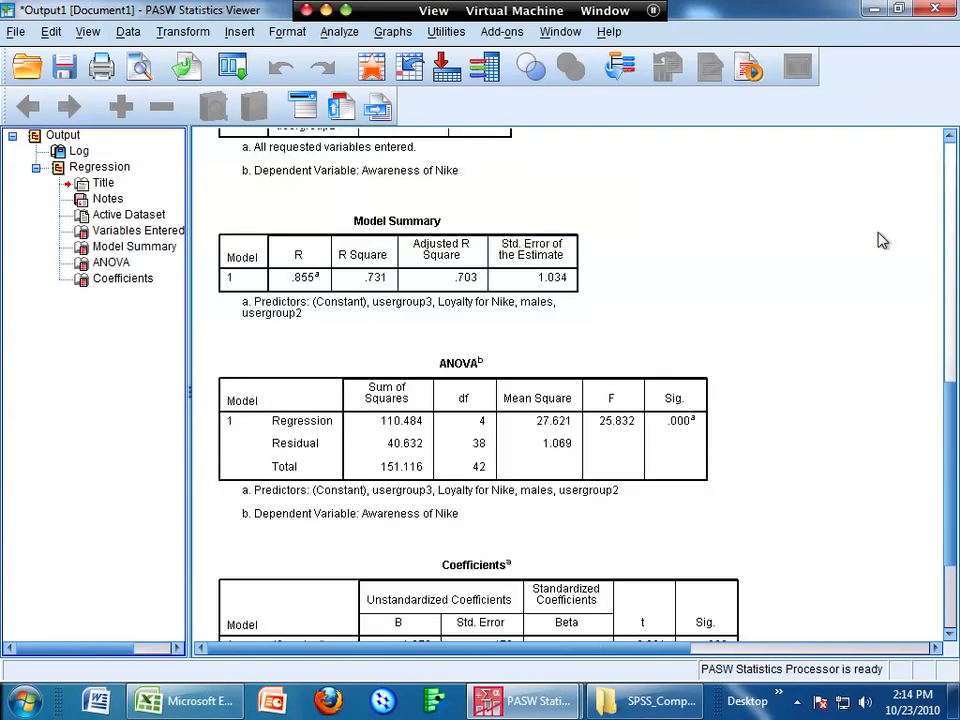
pyautogui.click(390, 295)
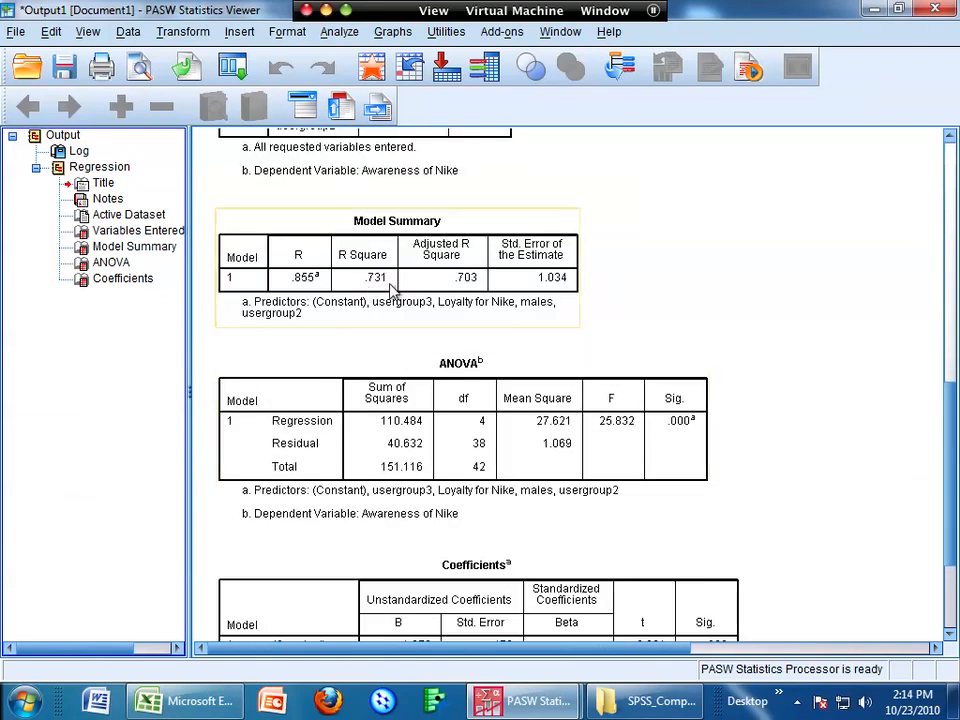
pyautogui.scroll(-3)
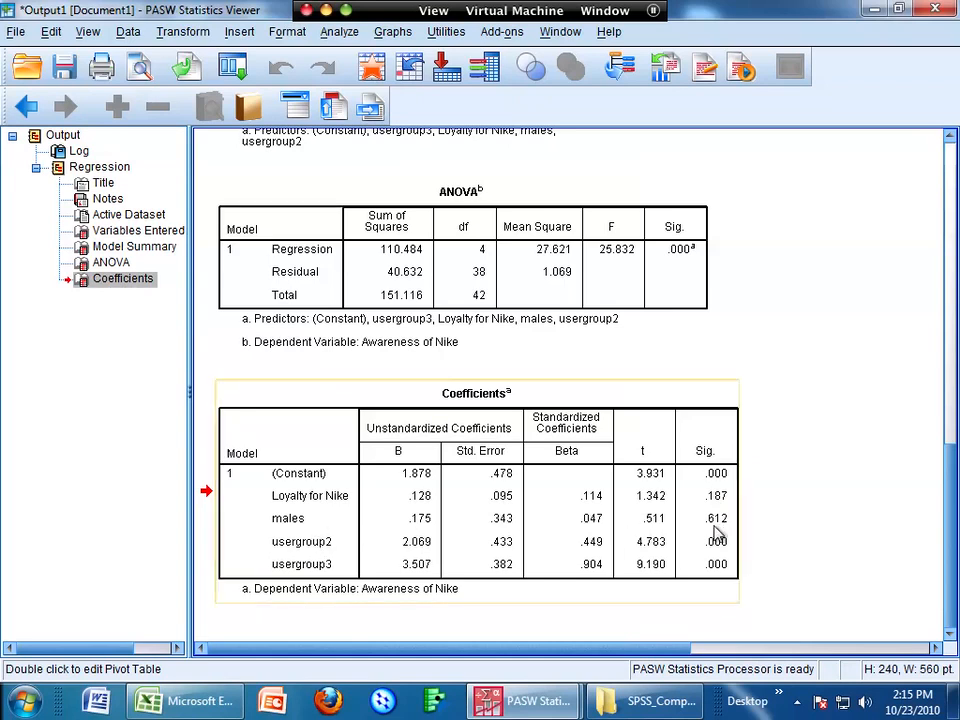
pyautogui.moveTo(720, 535)
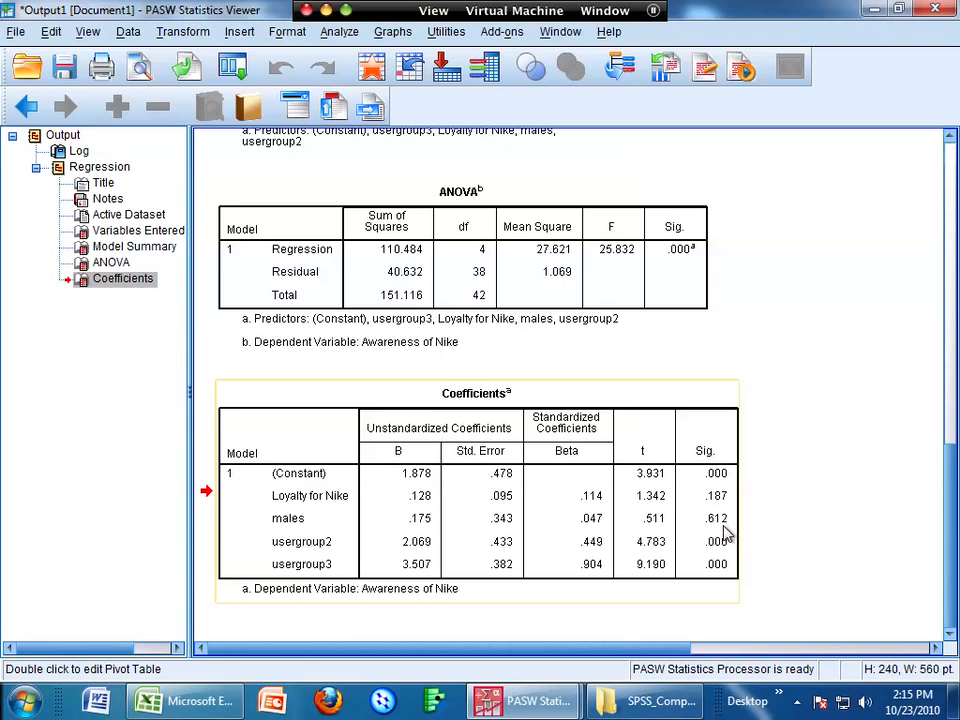
pyautogui.moveTo(724, 560)
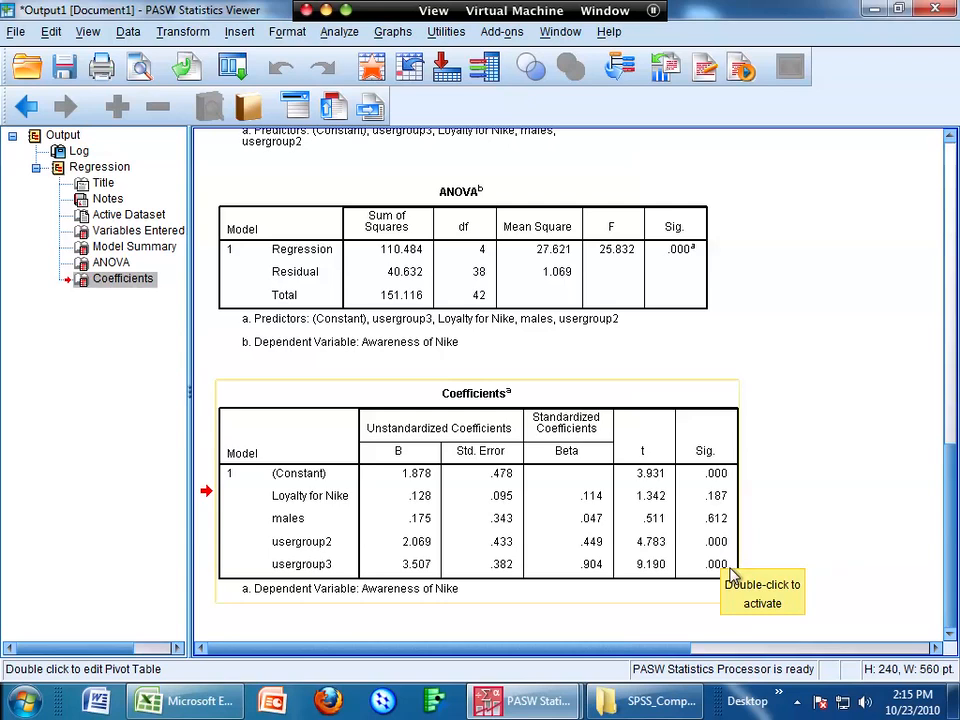
pyautogui.moveTo(390, 557)
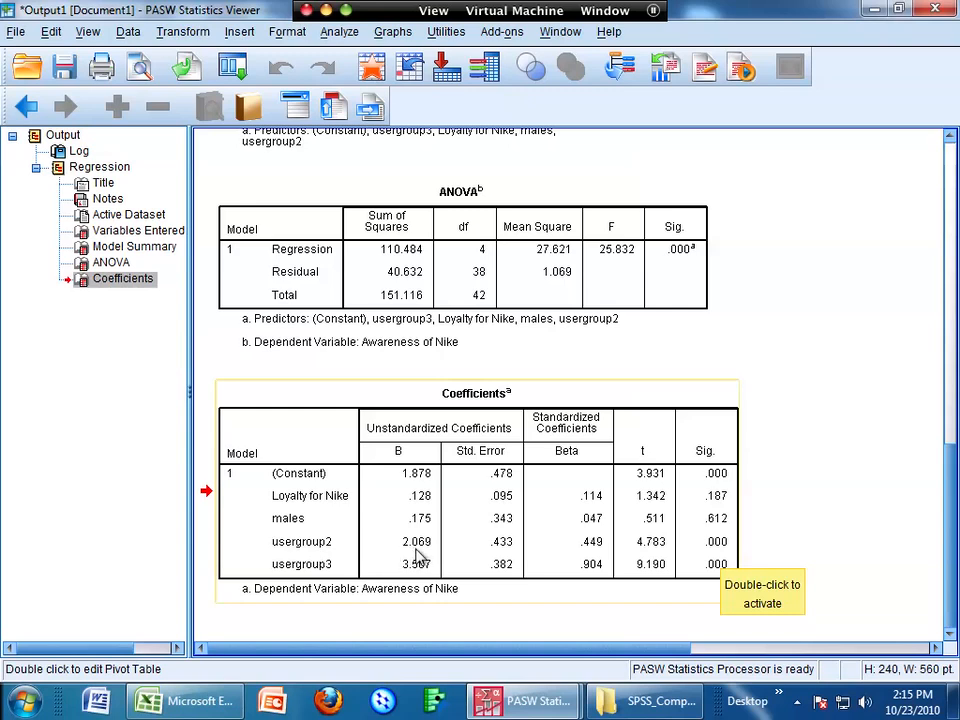
pyautogui.moveTo(428, 558)
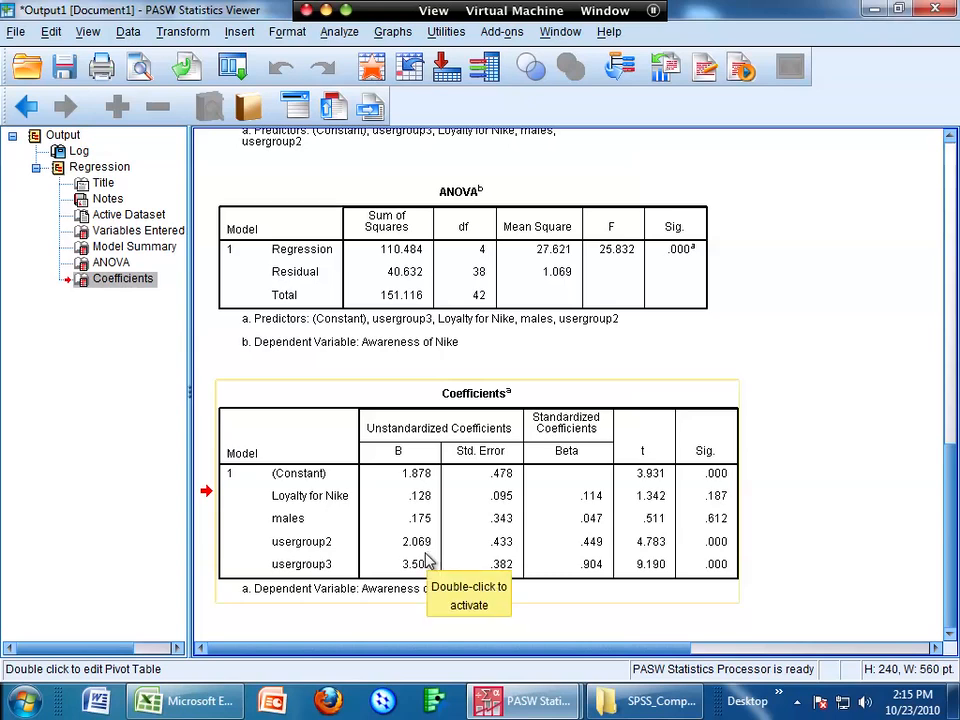
pyautogui.moveTo(400, 350)
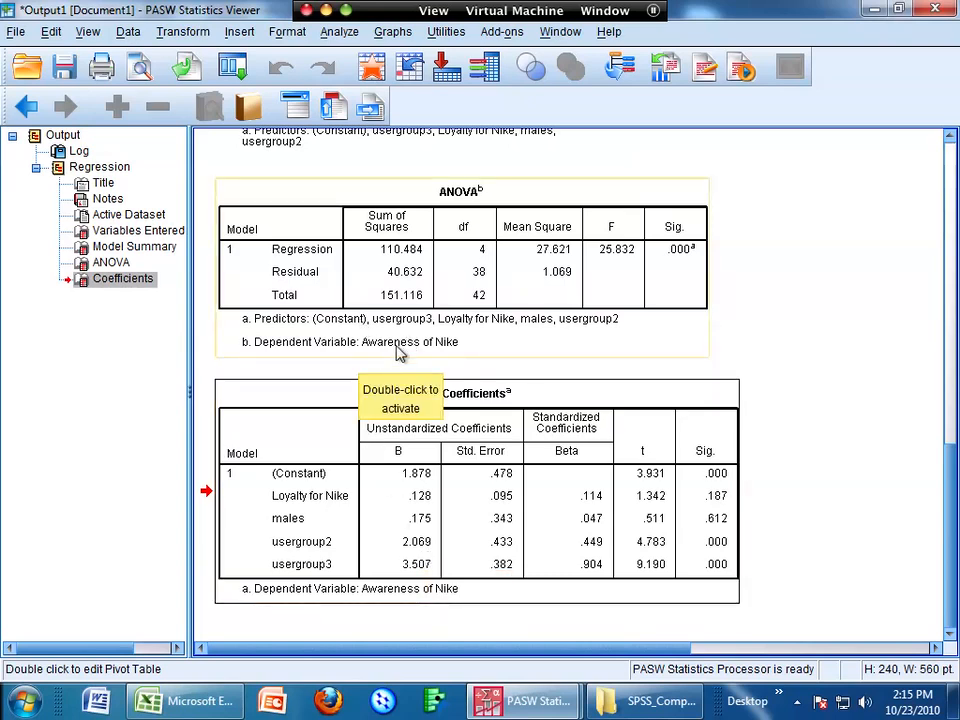
pyautogui.moveTo(425, 355)
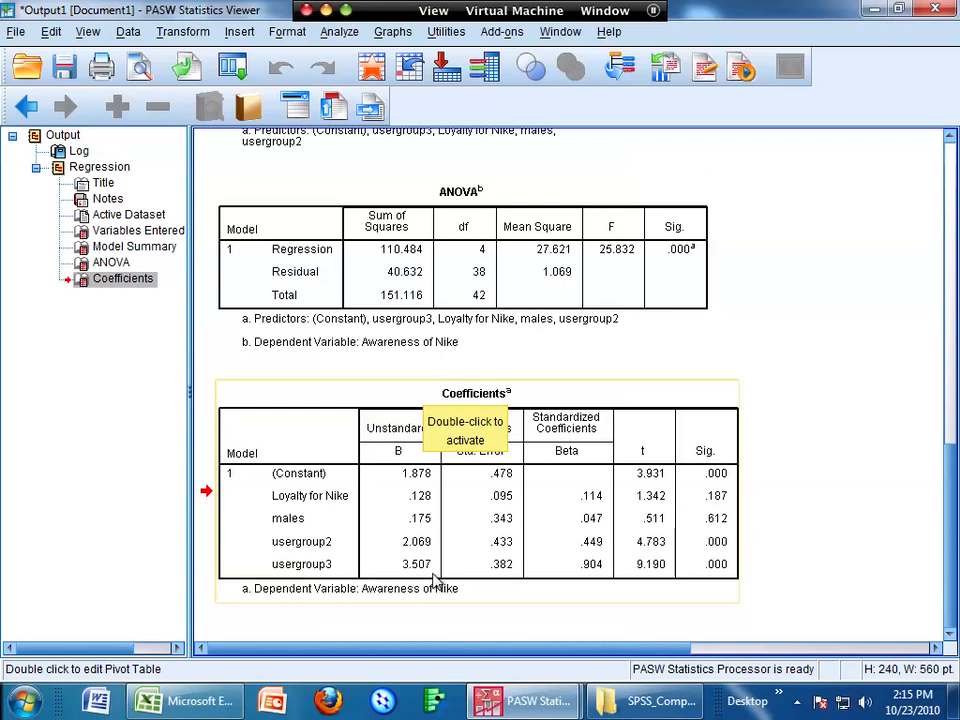
pyautogui.moveTo(405, 360)
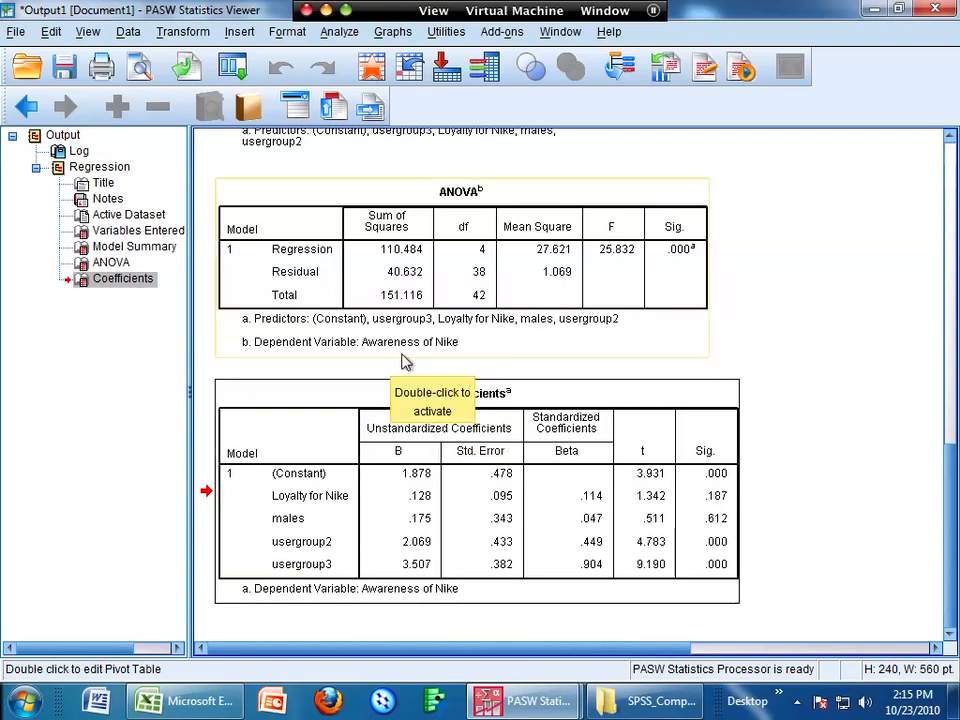
pyautogui.moveTo(405, 362)
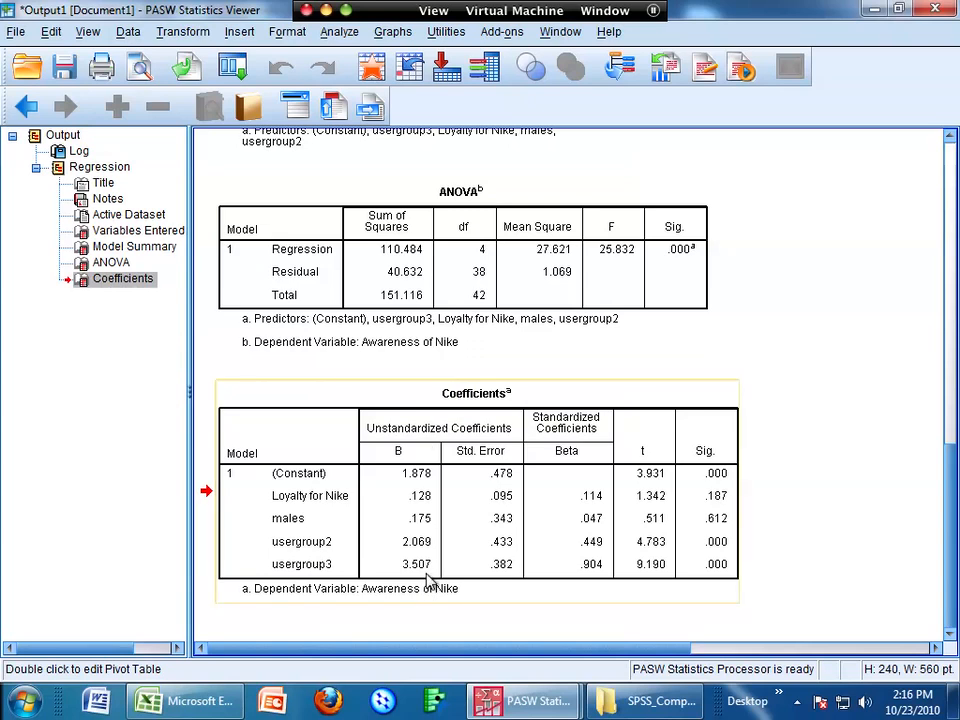
pyautogui.moveTo(428, 580)
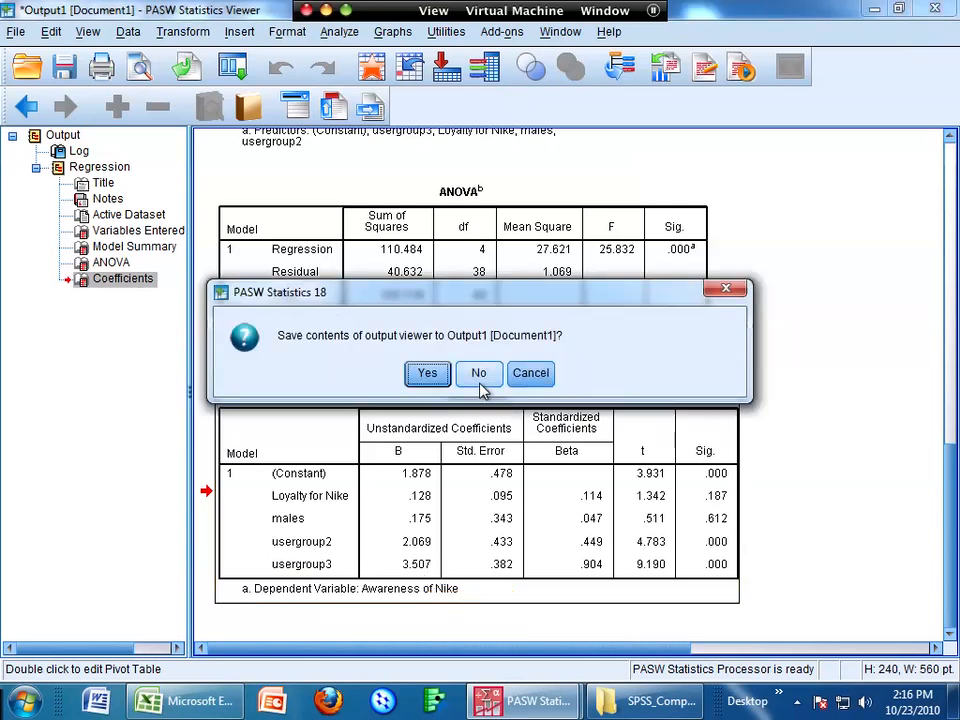
# Step: Discard the output unsaved, then view the Sex and User Group value labels without changes
pyautogui.click(478, 373)
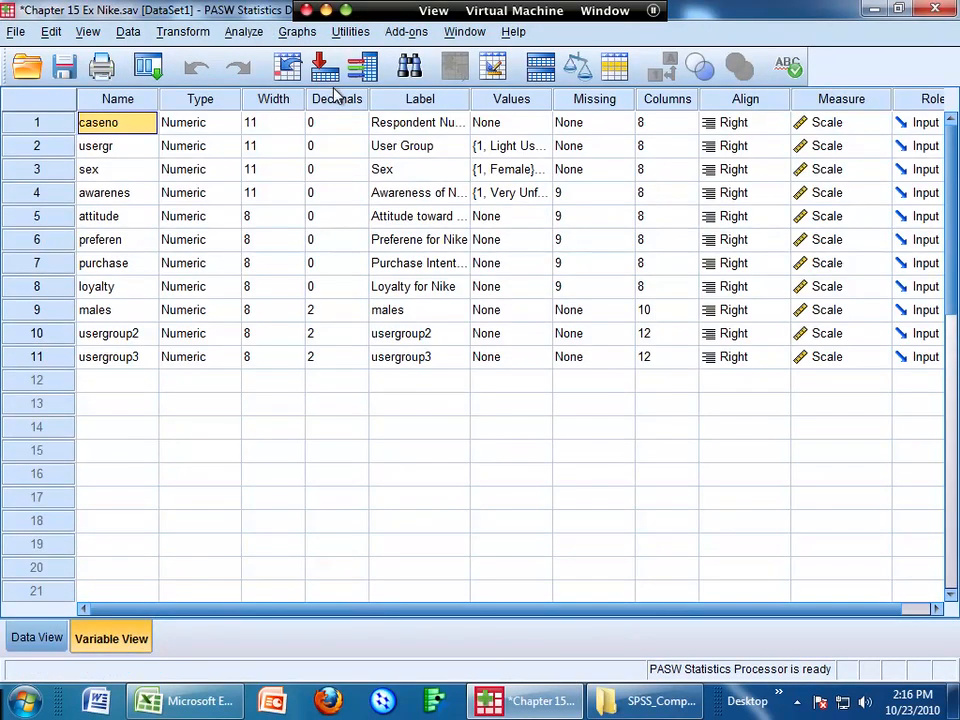
pyautogui.moveTo(590, 186)
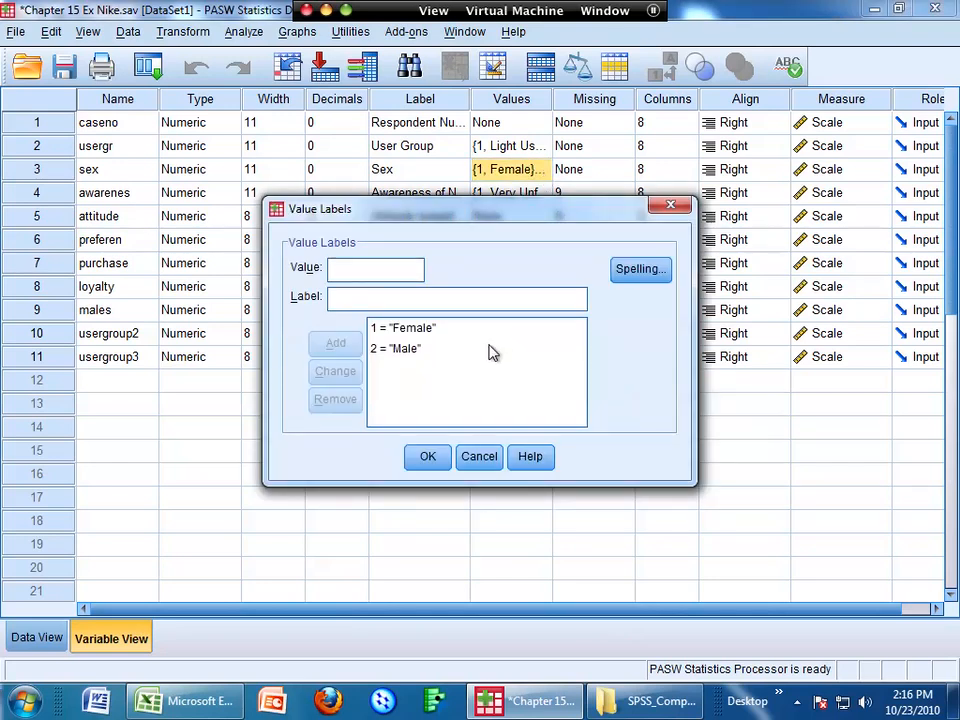
pyautogui.click(395, 348)
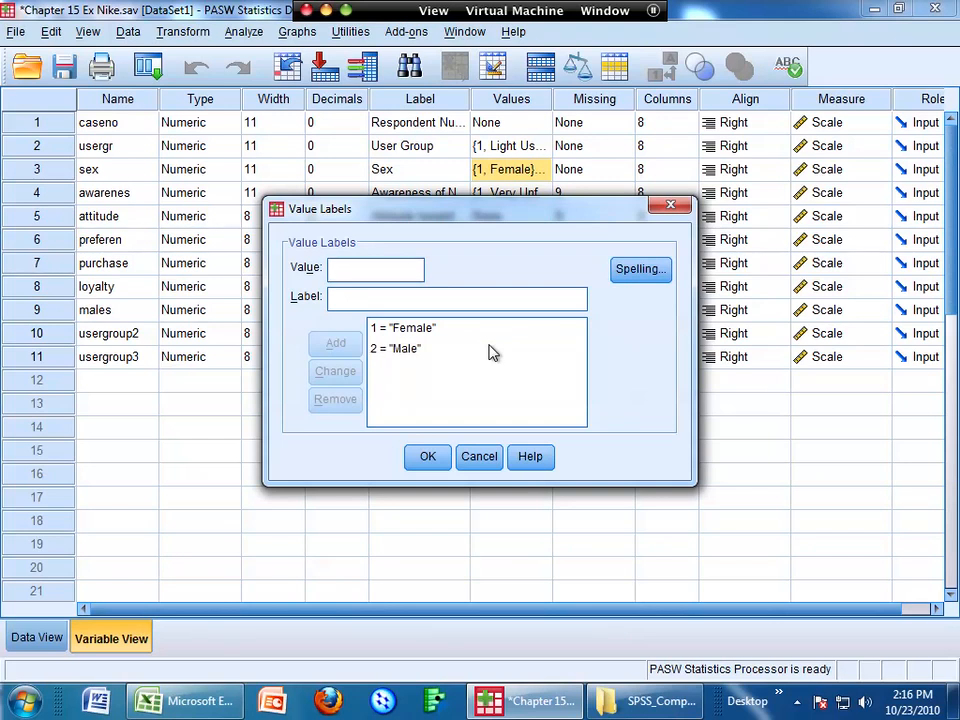
pyautogui.click(427, 456)
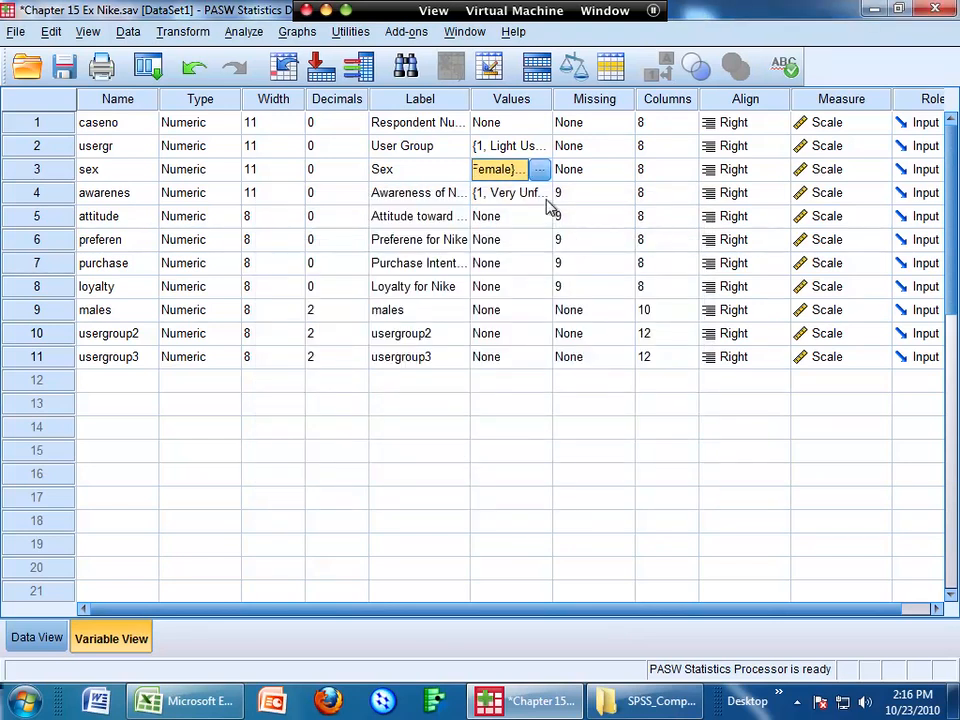
pyautogui.click(510, 145)
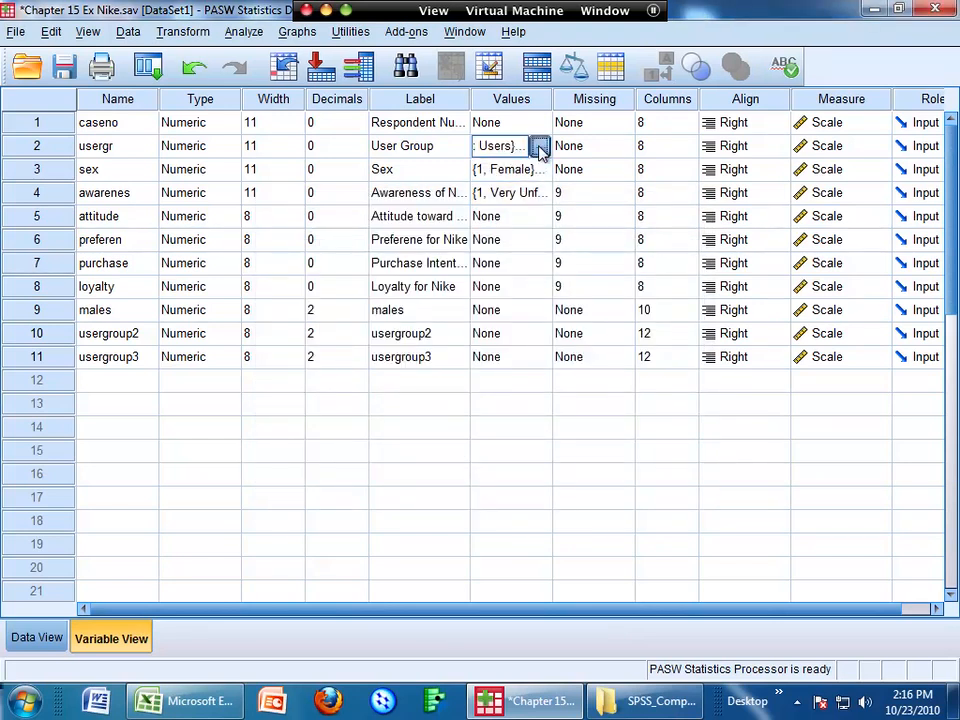
pyautogui.click(539, 146)
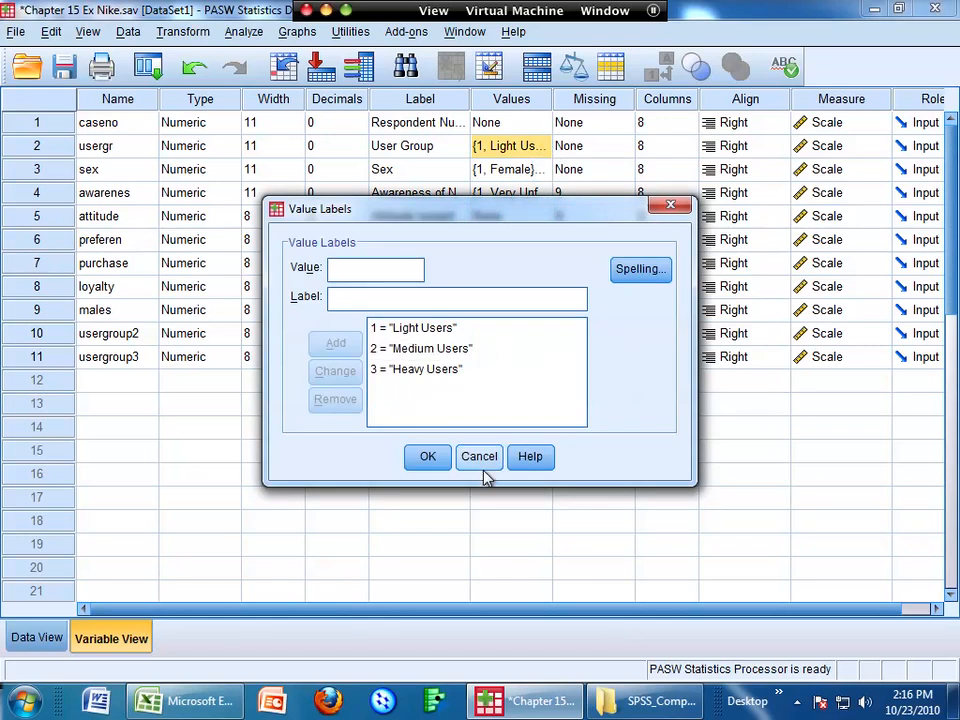
pyautogui.click(427, 456)
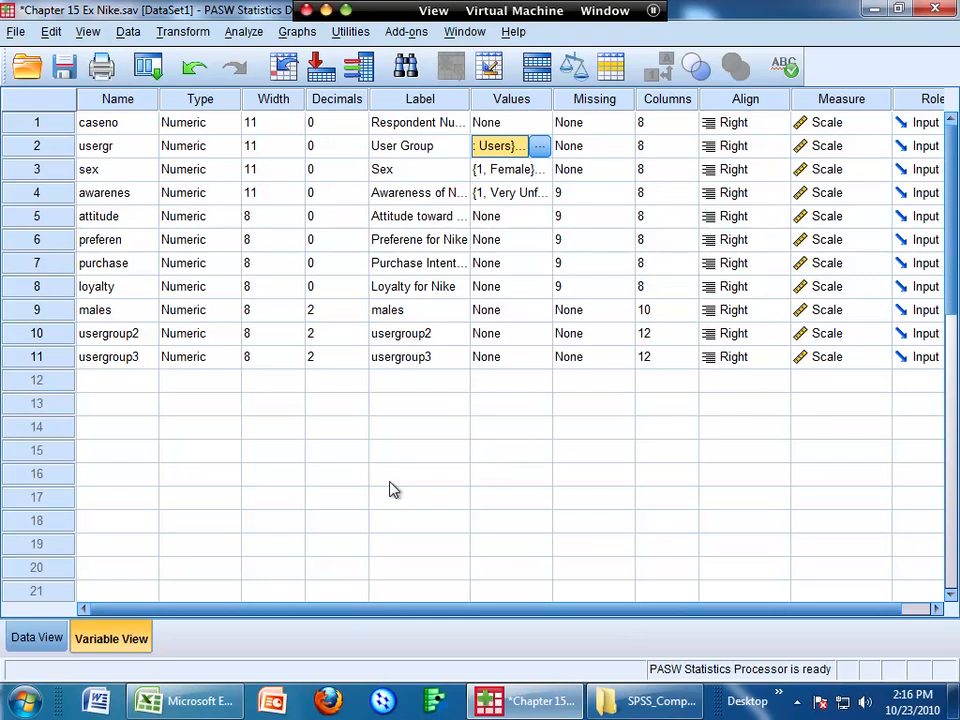